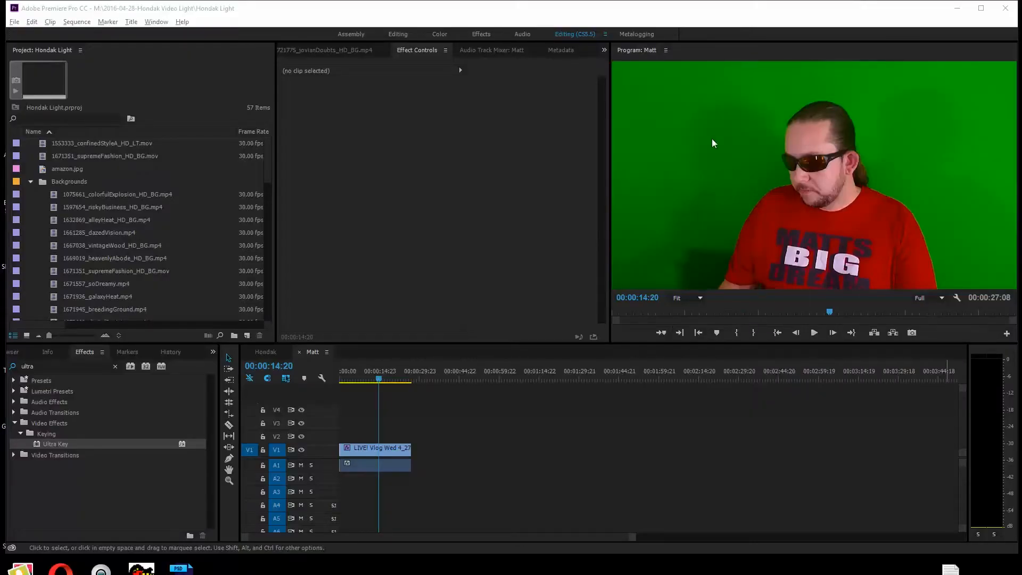
mouse_move(688, 212)
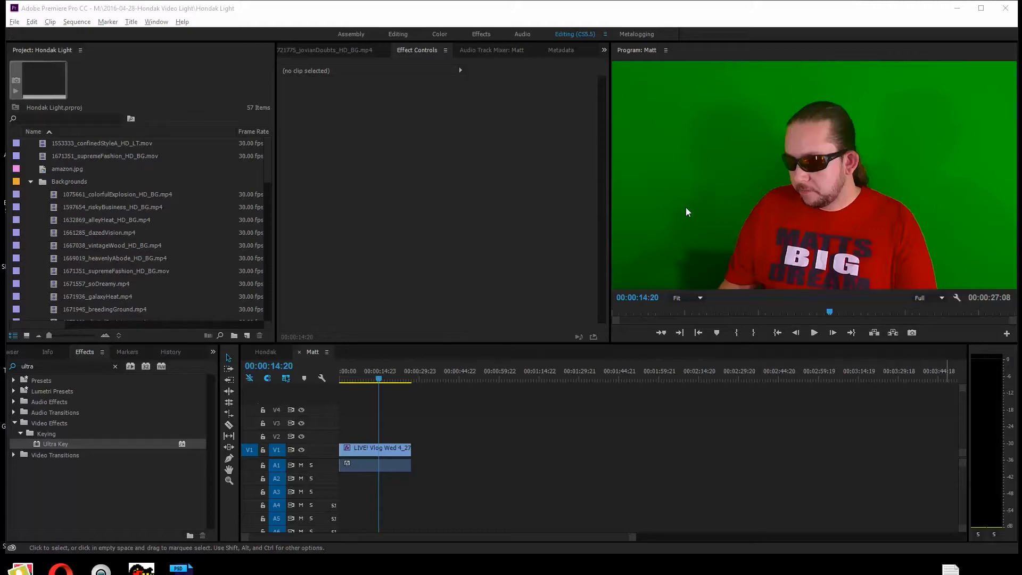
mouse_move(835, 120)
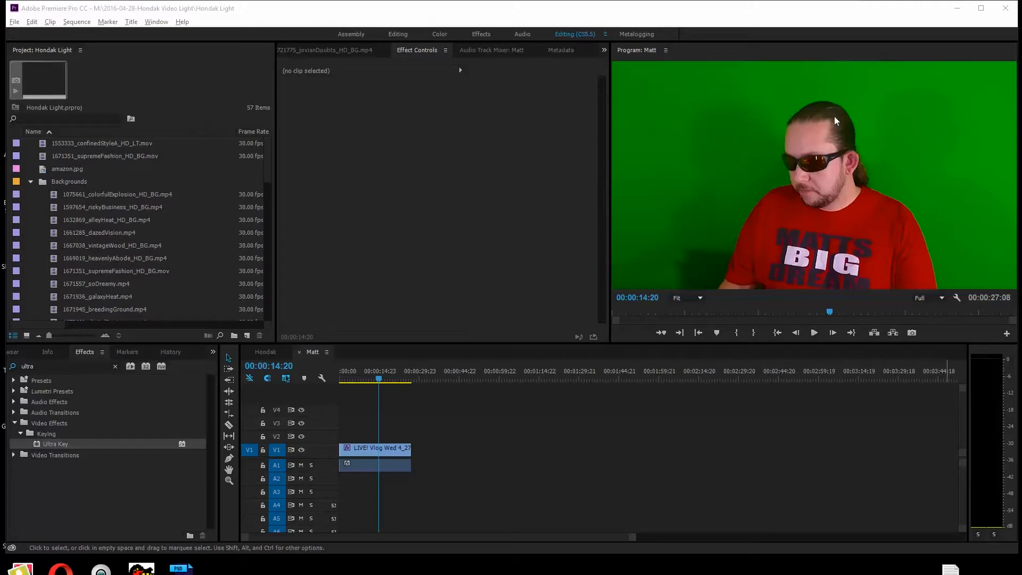
mouse_move(679, 278)
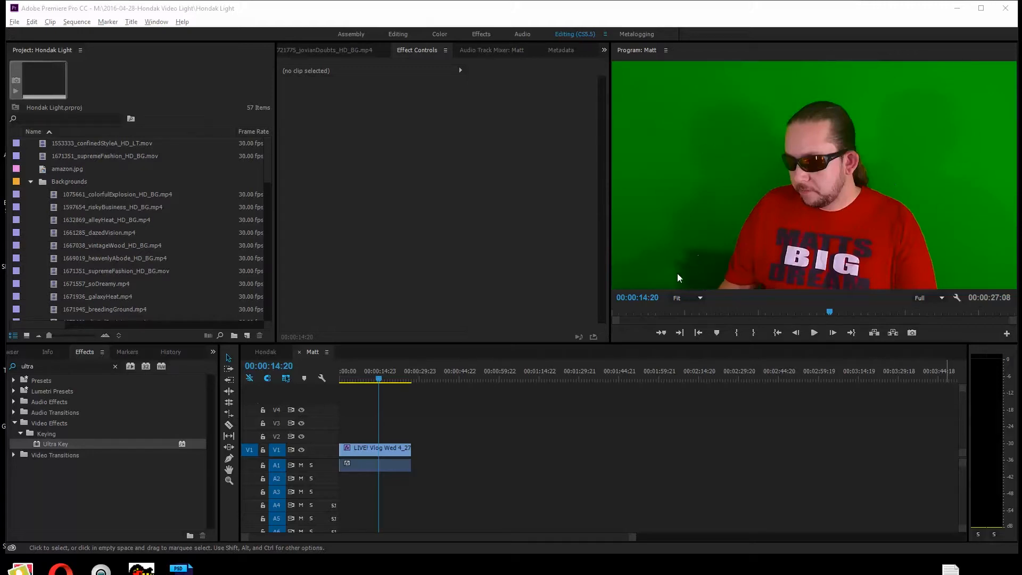
mouse_move(707, 270)
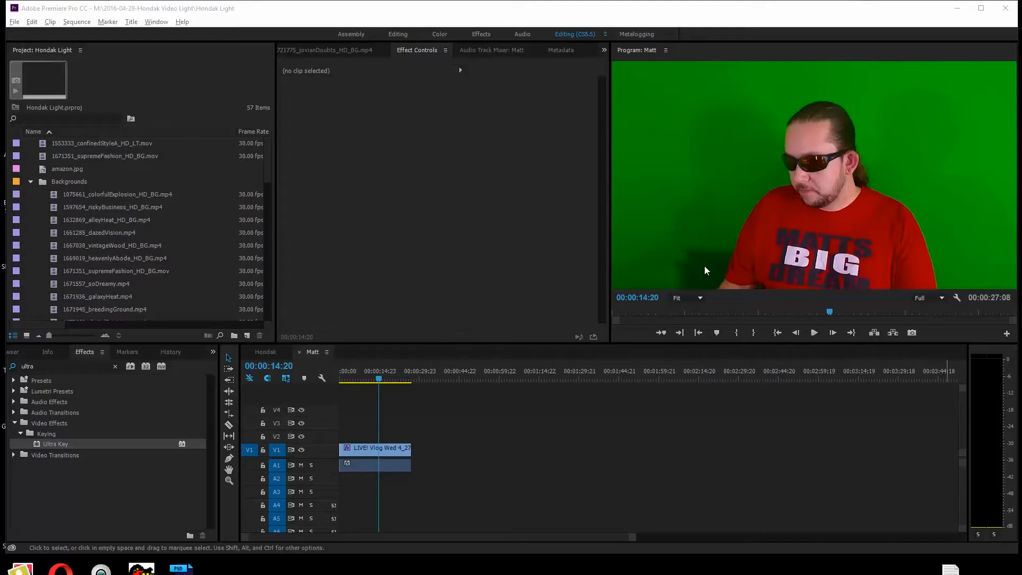
mouse_move(658, 278)
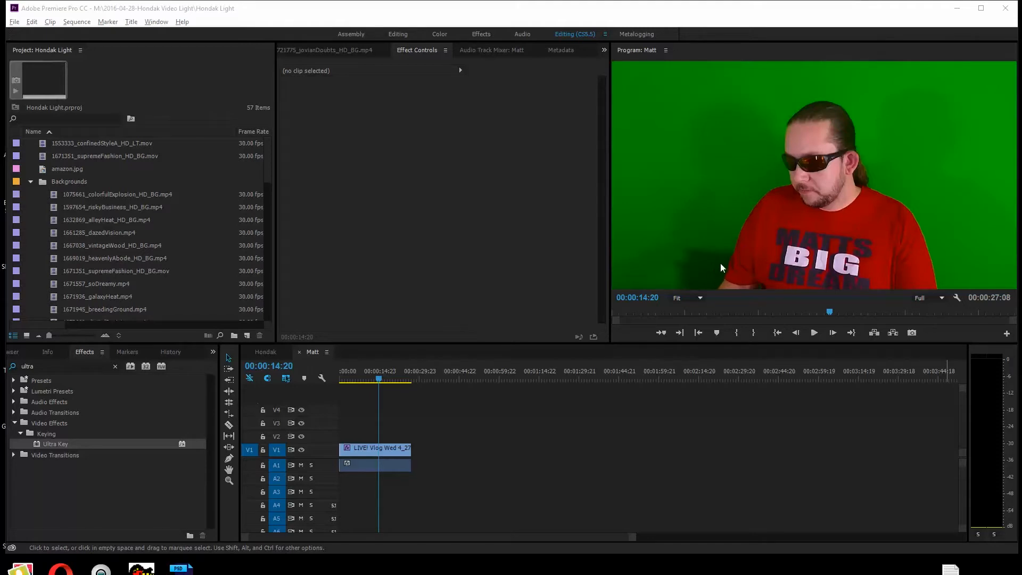
mouse_move(961, 207)
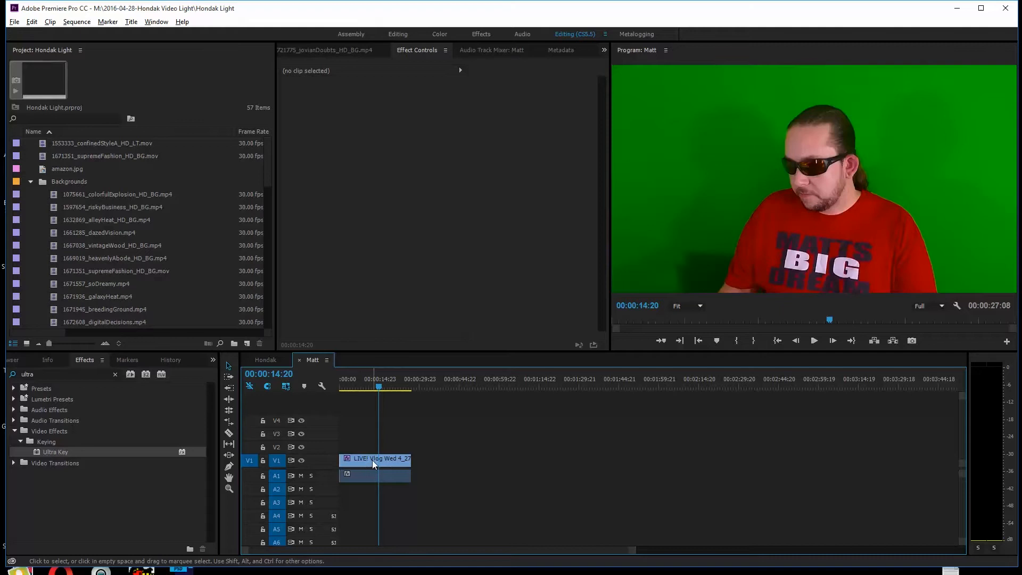
mouse_move(369, 465)
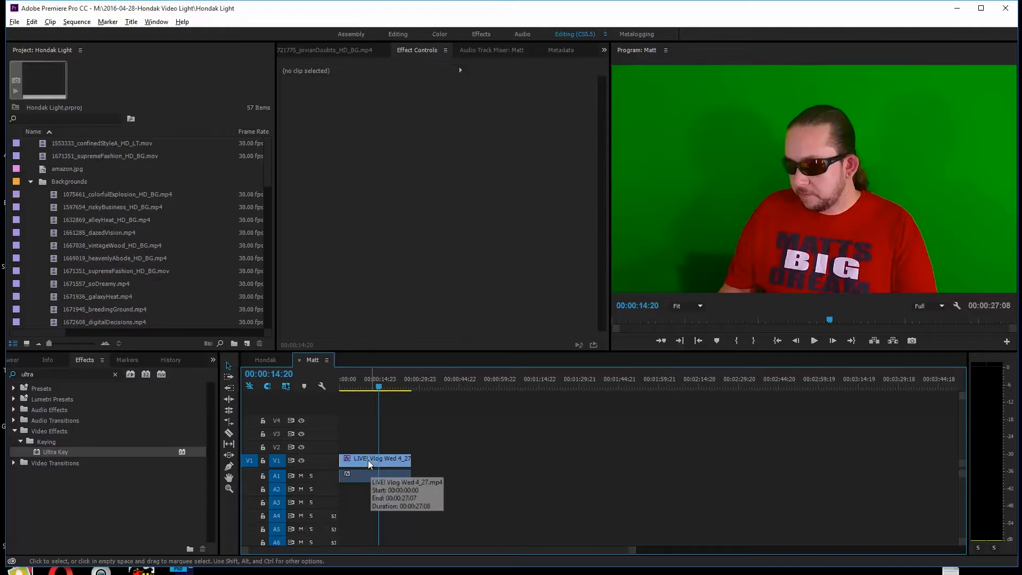
- Move the vlog clip to V2 and preview the digitalDecisions, madWithPower and shadedEnvy backgrounds
click(370, 459)
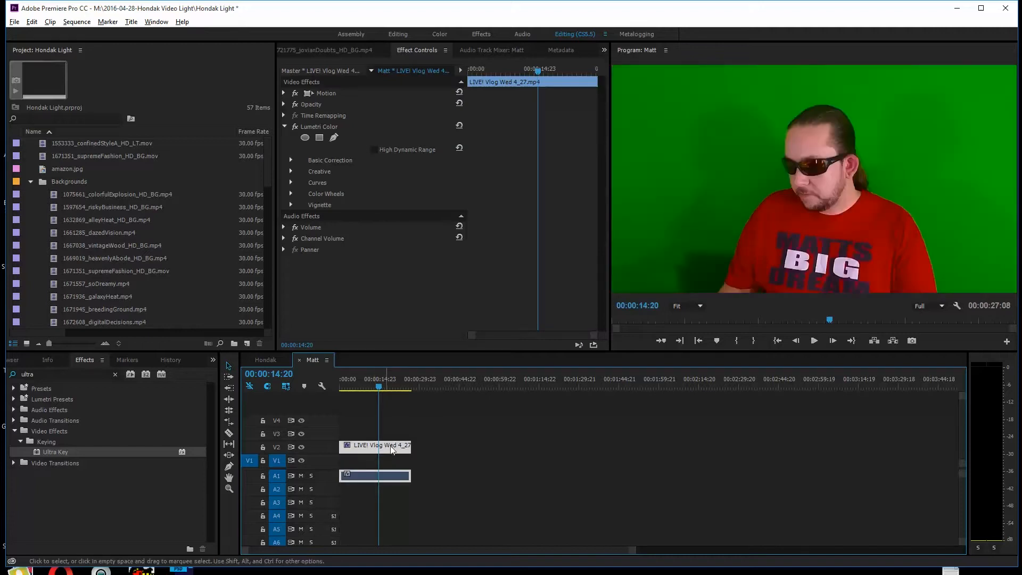
mouse_move(402, 447)
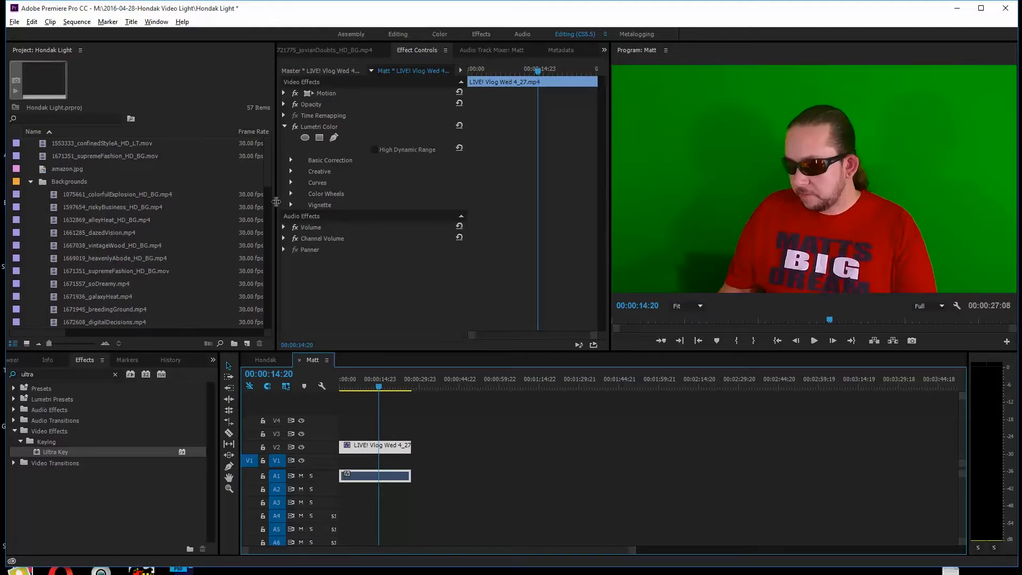
scroll(down, 3)
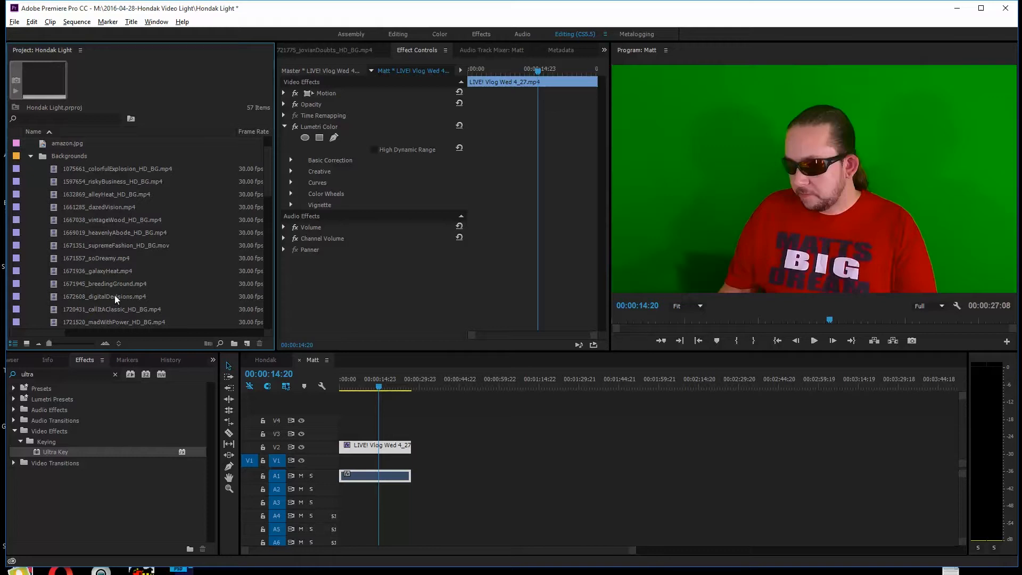
double_click(105, 296)
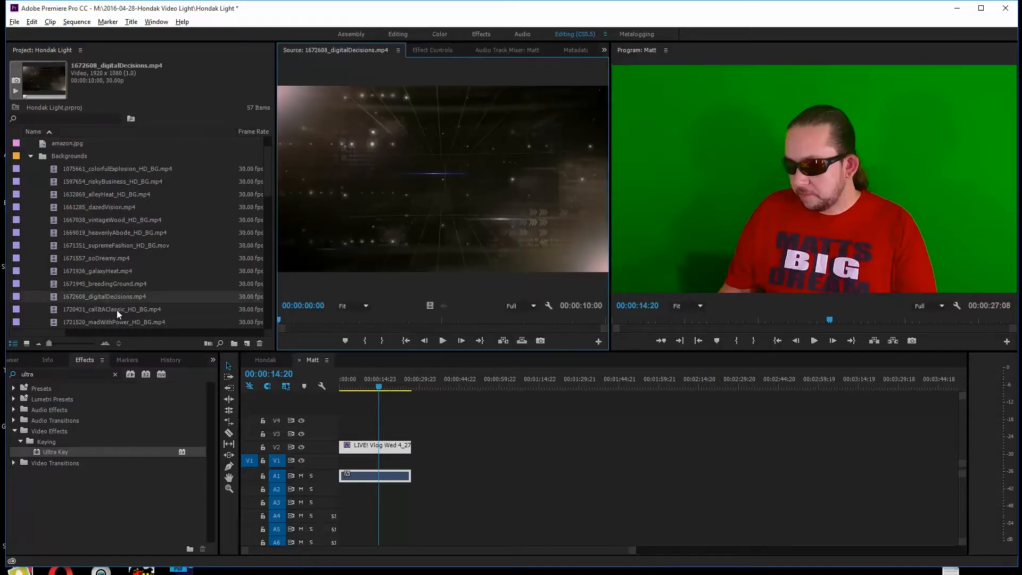
double_click(115, 323)
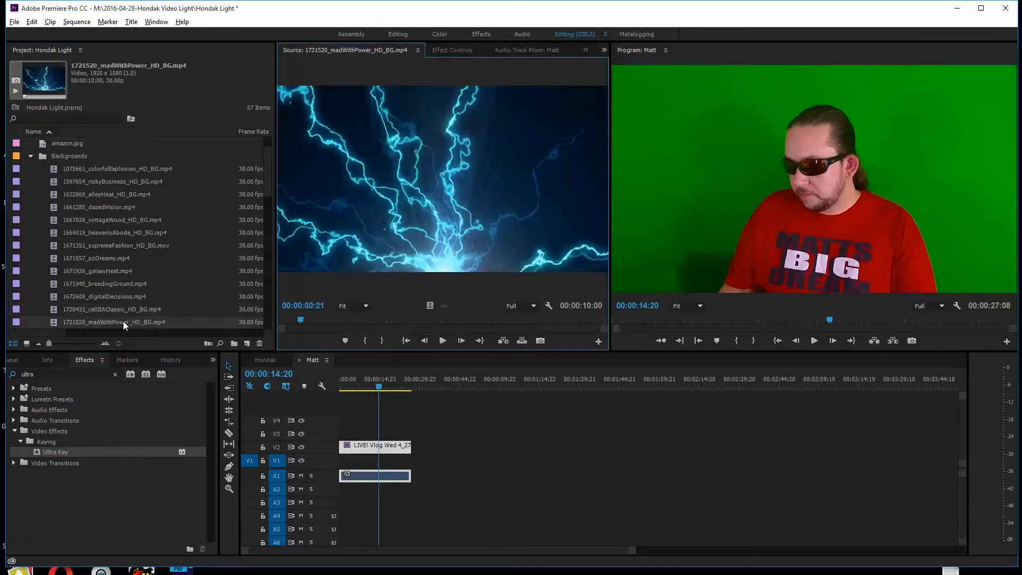
scroll(down, 3)
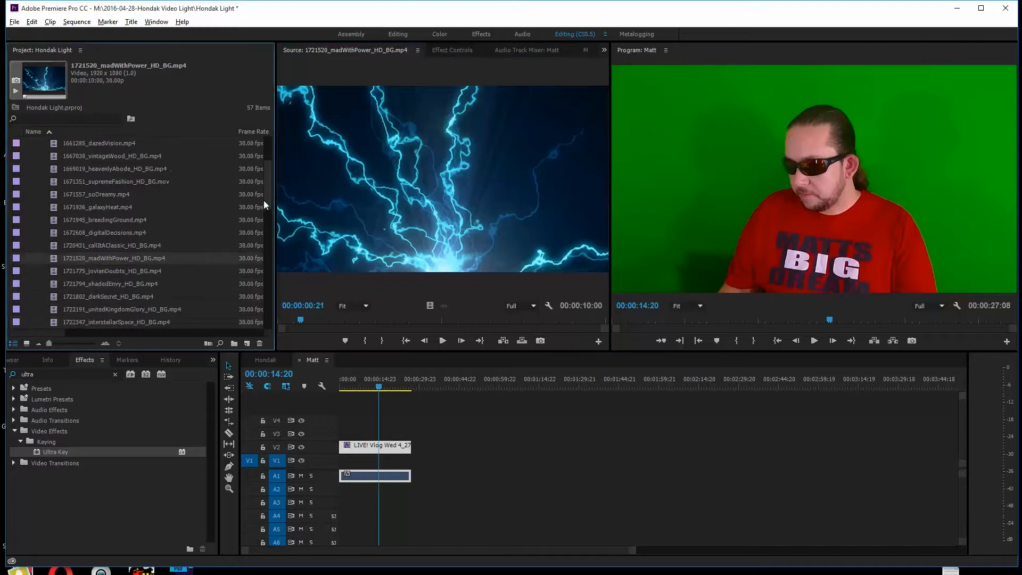
click(111, 271)
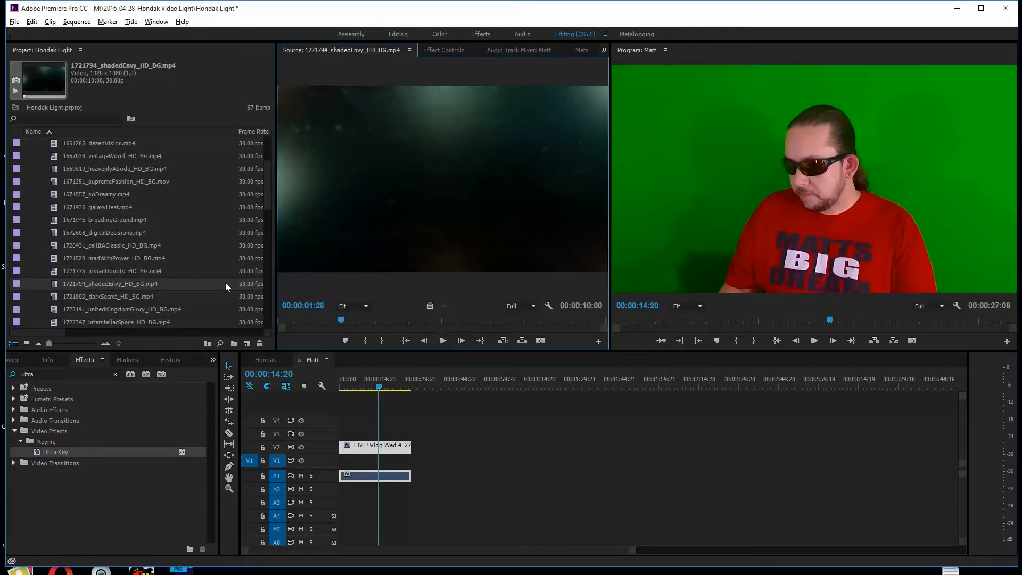
mouse_move(109, 284)
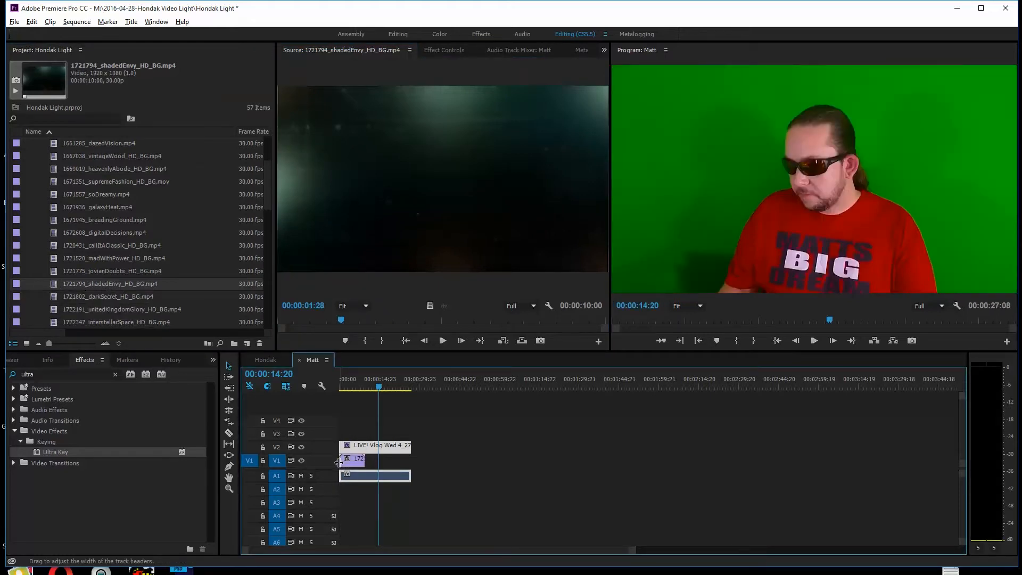
click(356, 460)
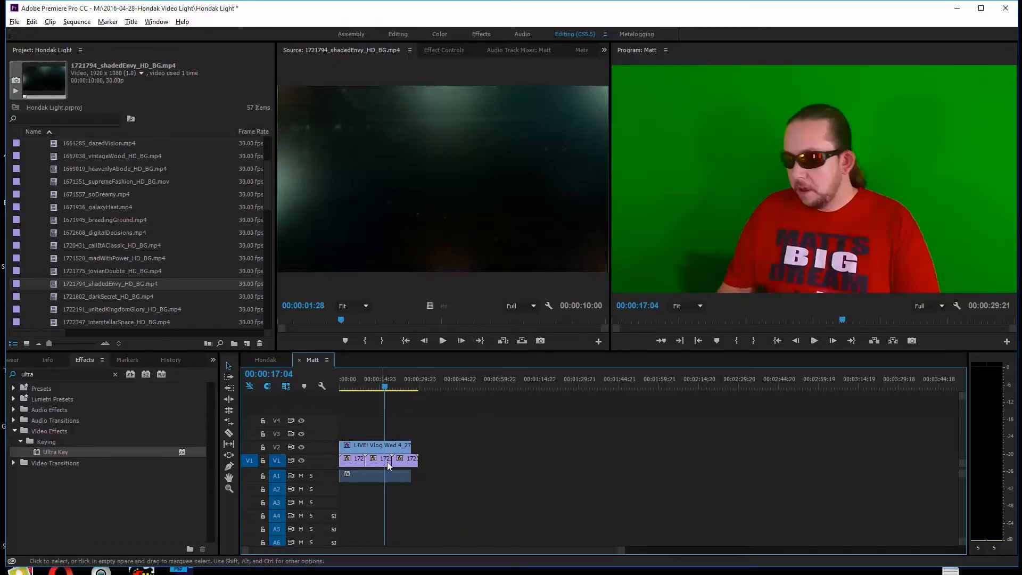
mouse_move(393, 431)
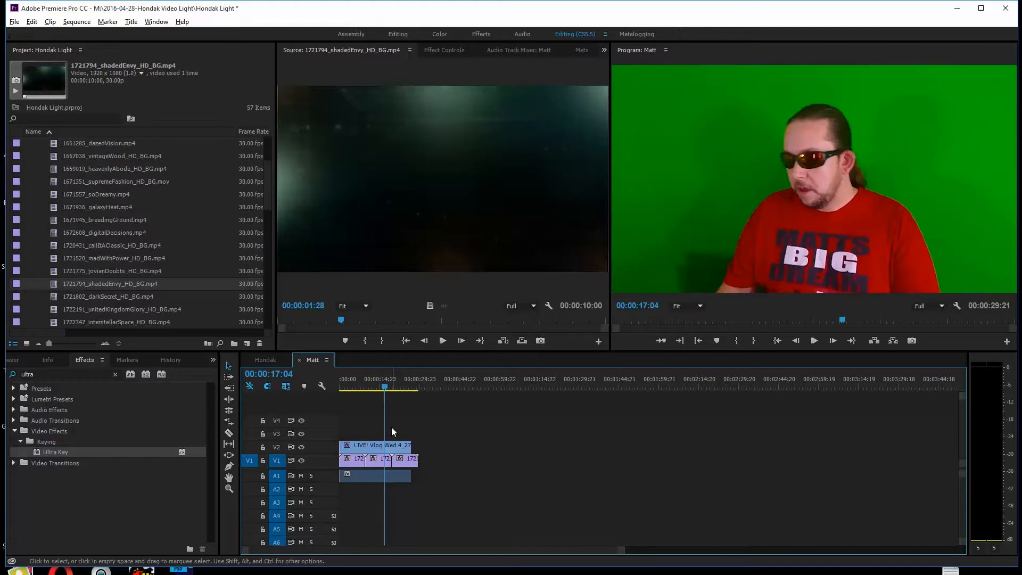
mouse_move(37, 454)
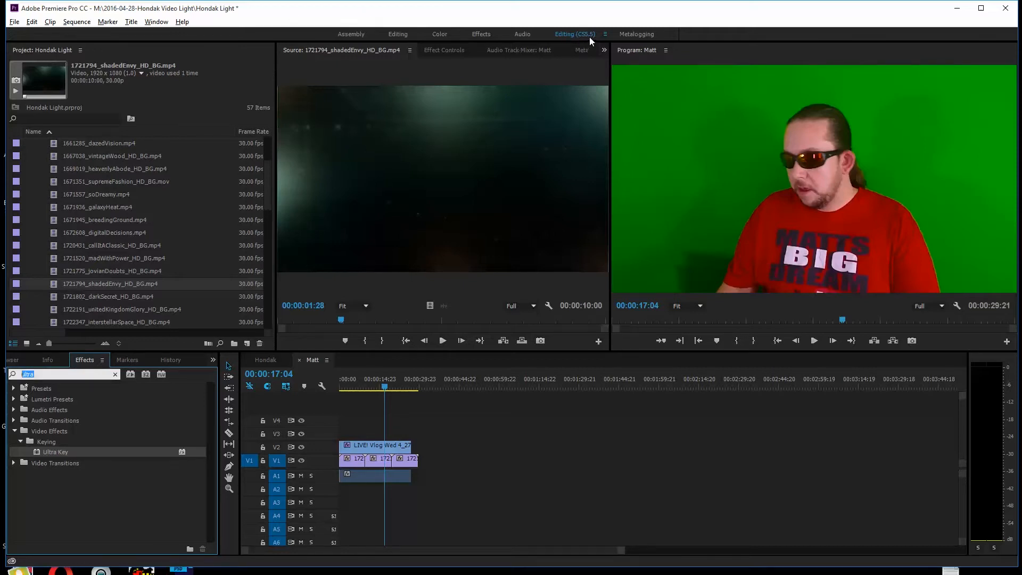
mouse_move(521, 74)
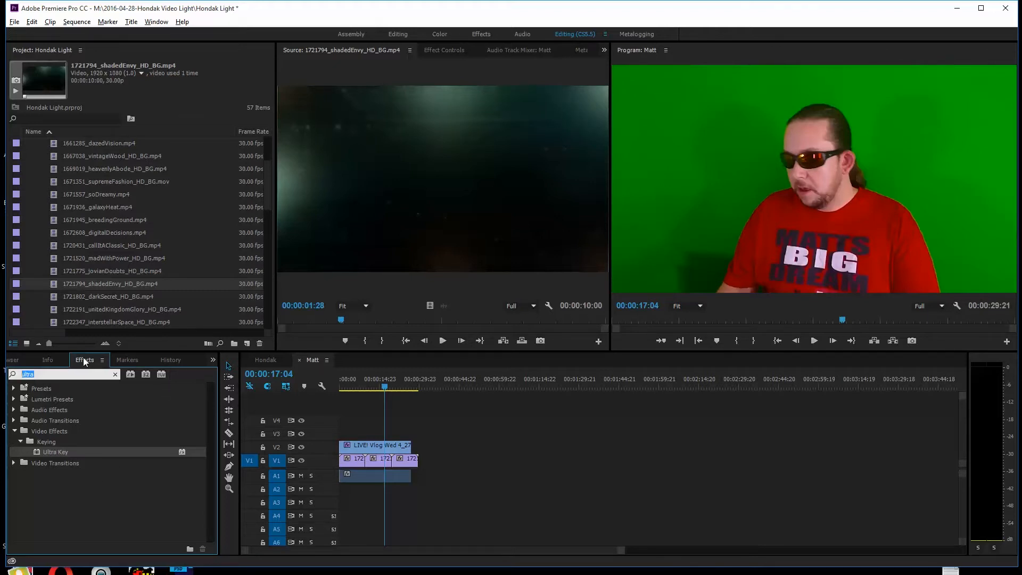
mouse_move(393, 216)
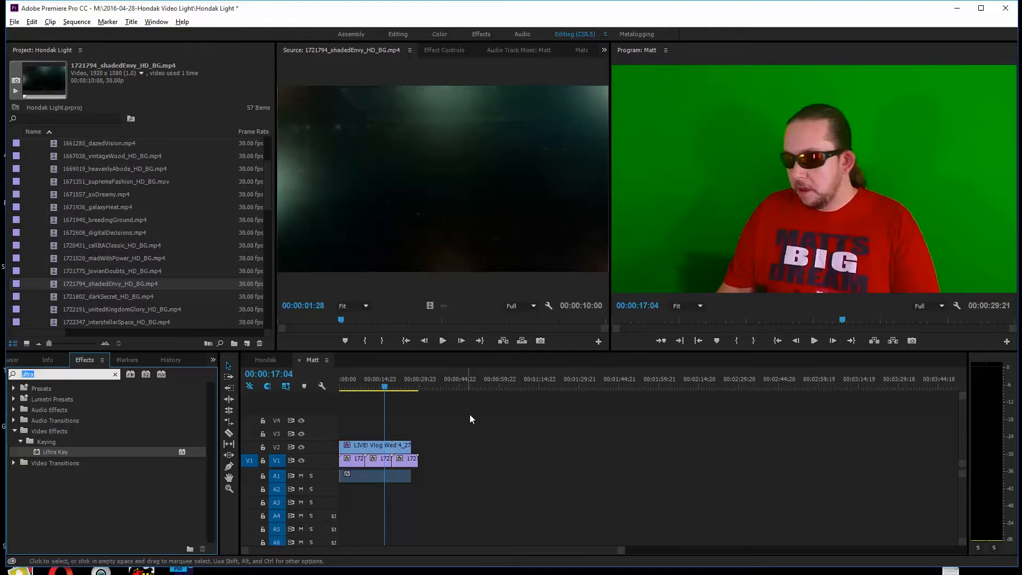
mouse_move(666, 321)
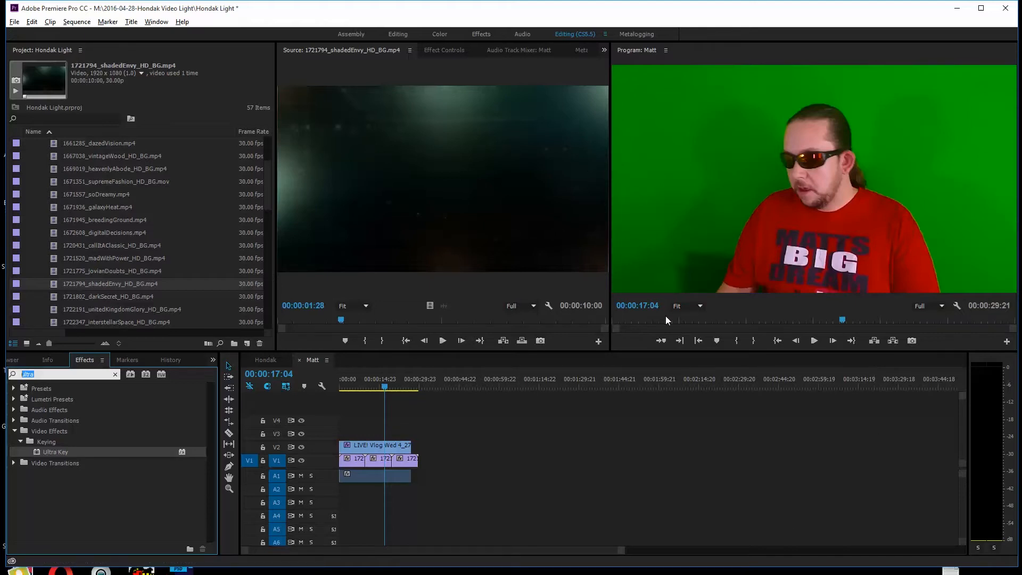
mouse_move(443, 221)
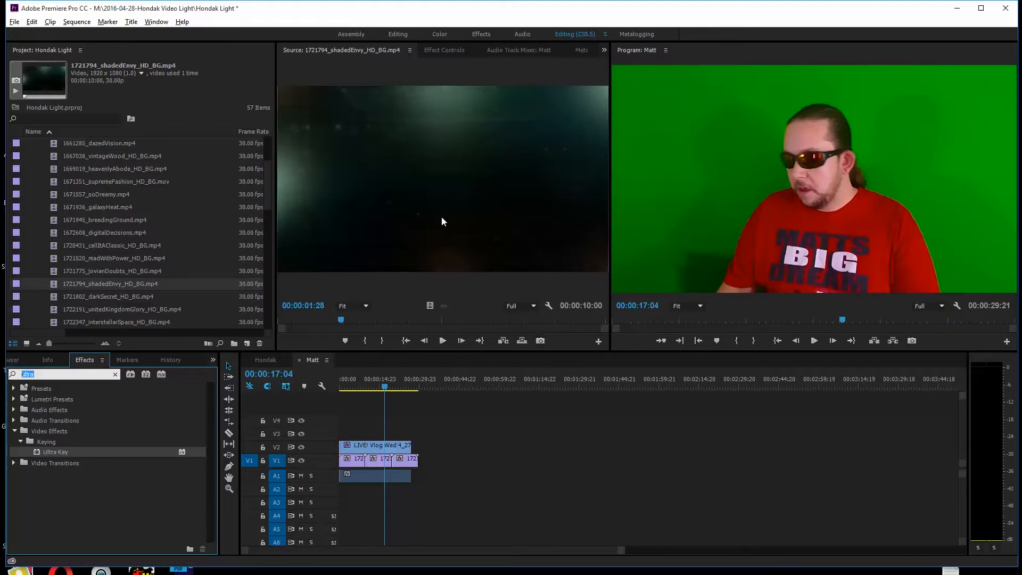
mouse_move(561, 86)
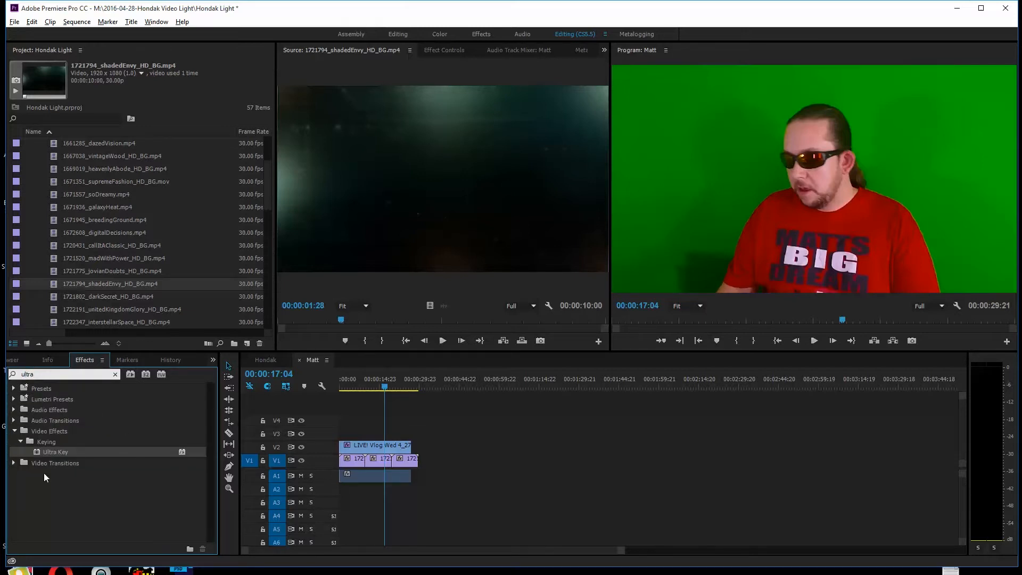
mouse_move(38, 456)
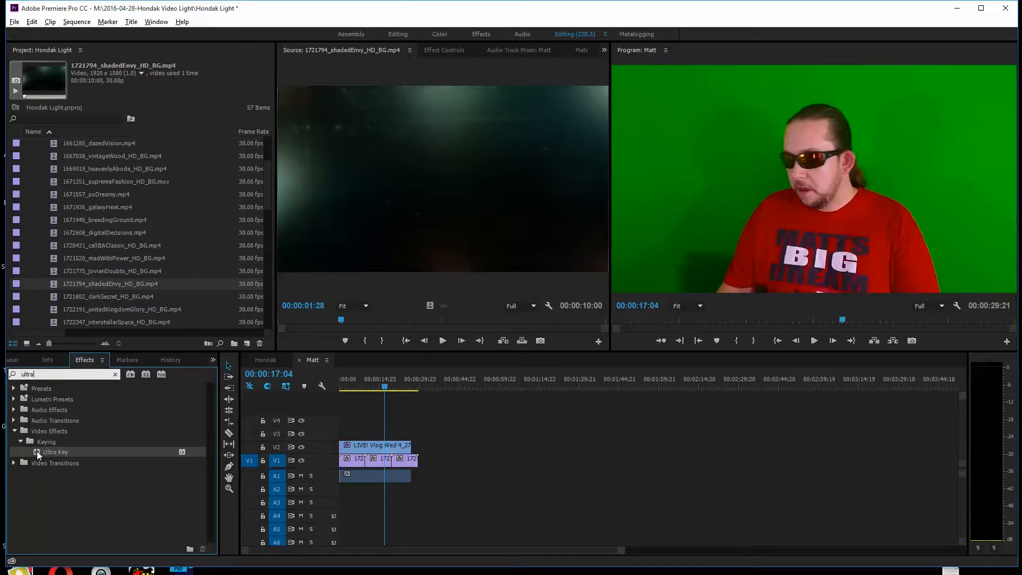
- Apply Ultra Key to the vlog clip and view its effect list in Effect Controls
drag(55, 452, 362, 445)
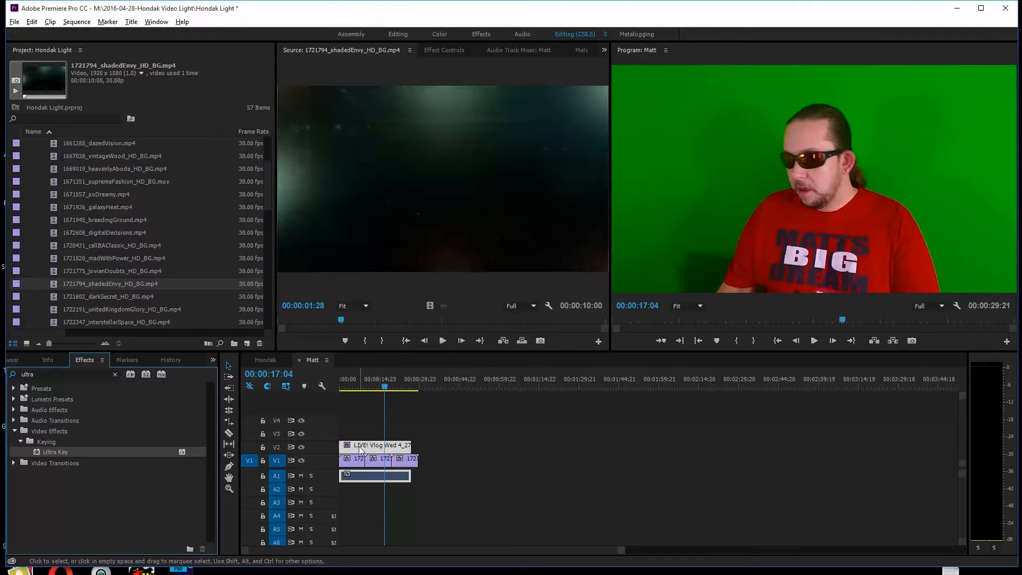
mouse_move(768, 251)
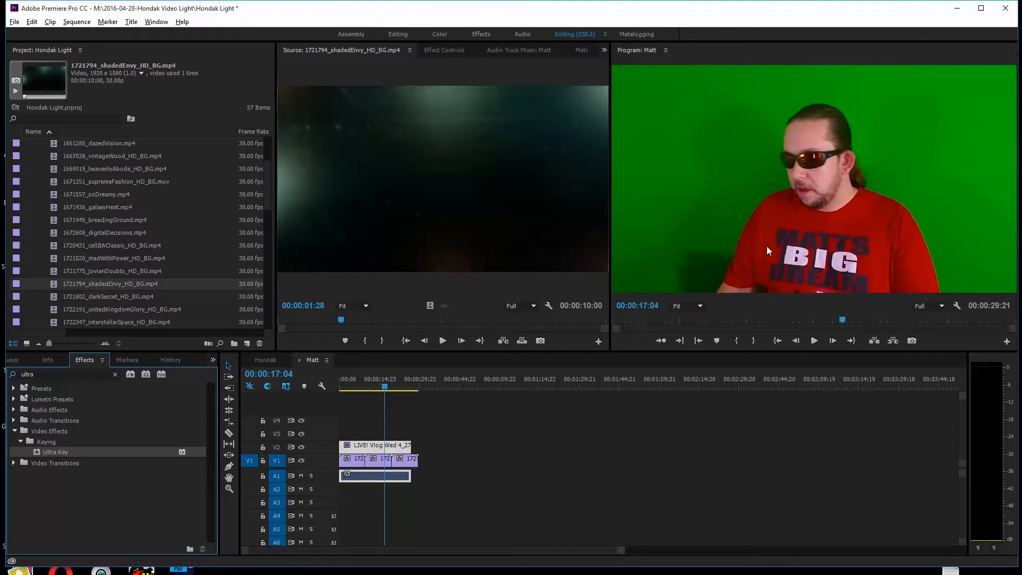
mouse_move(454, 254)
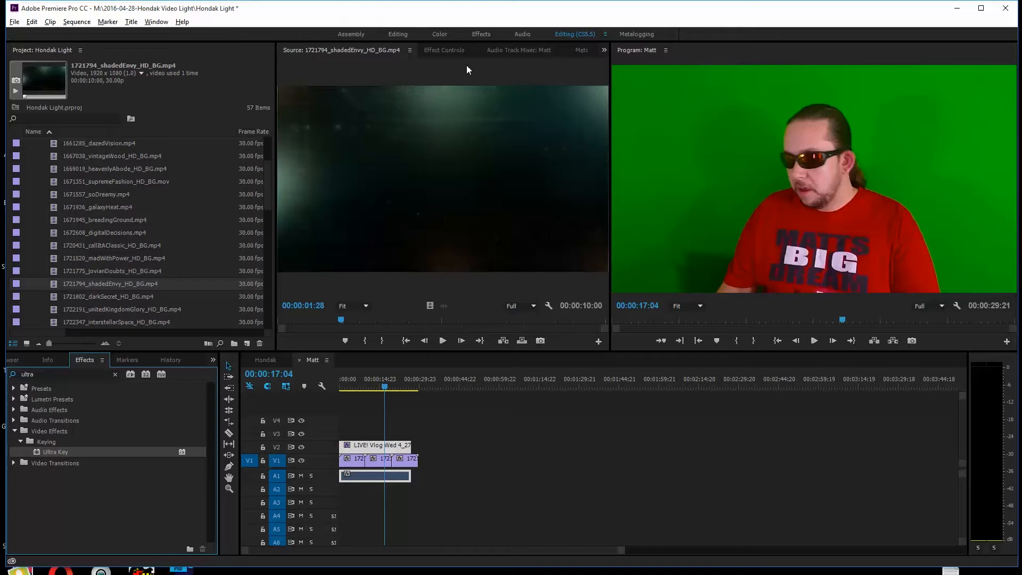
click(444, 50)
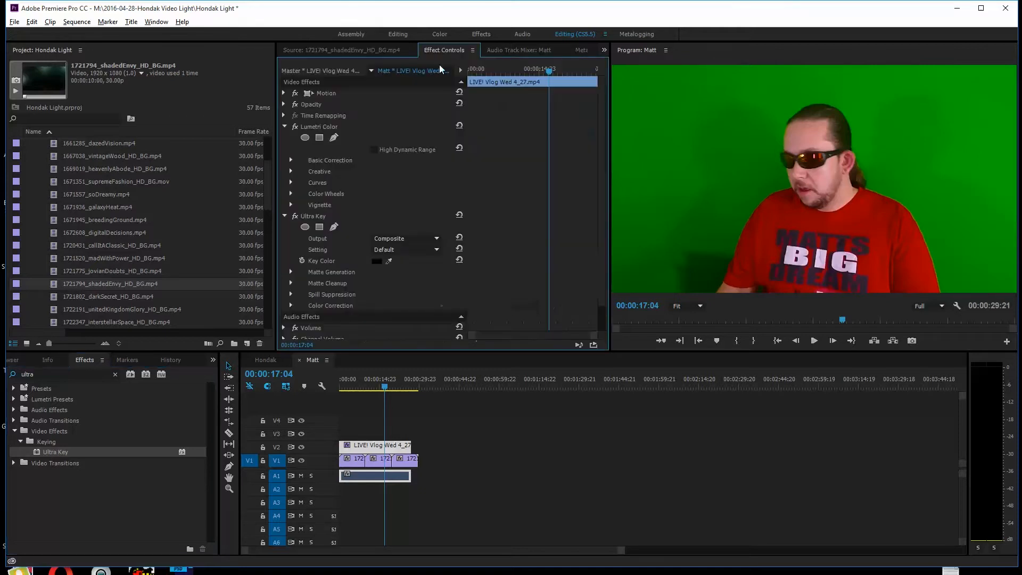
mouse_move(363, 158)
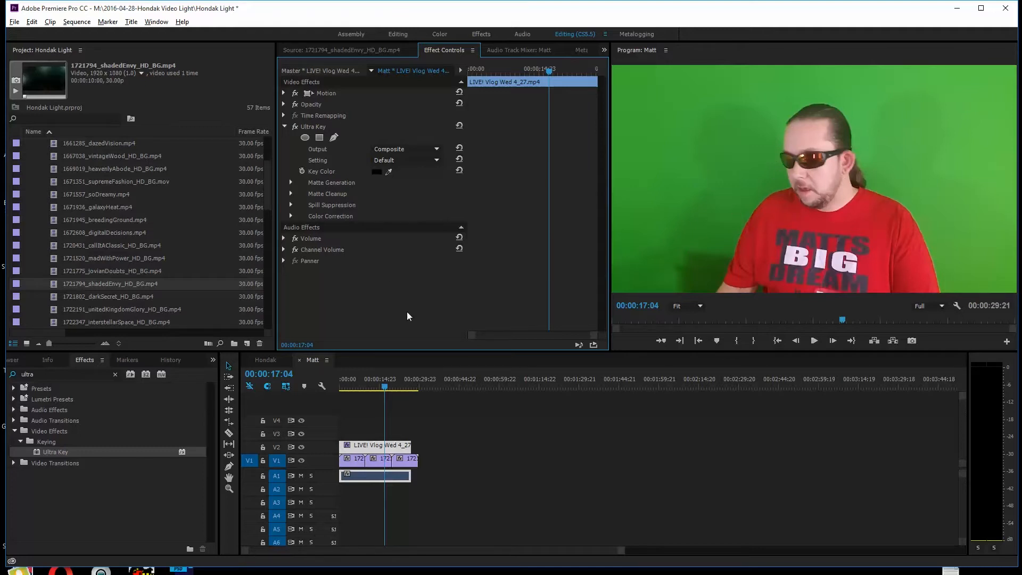
mouse_move(343, 149)
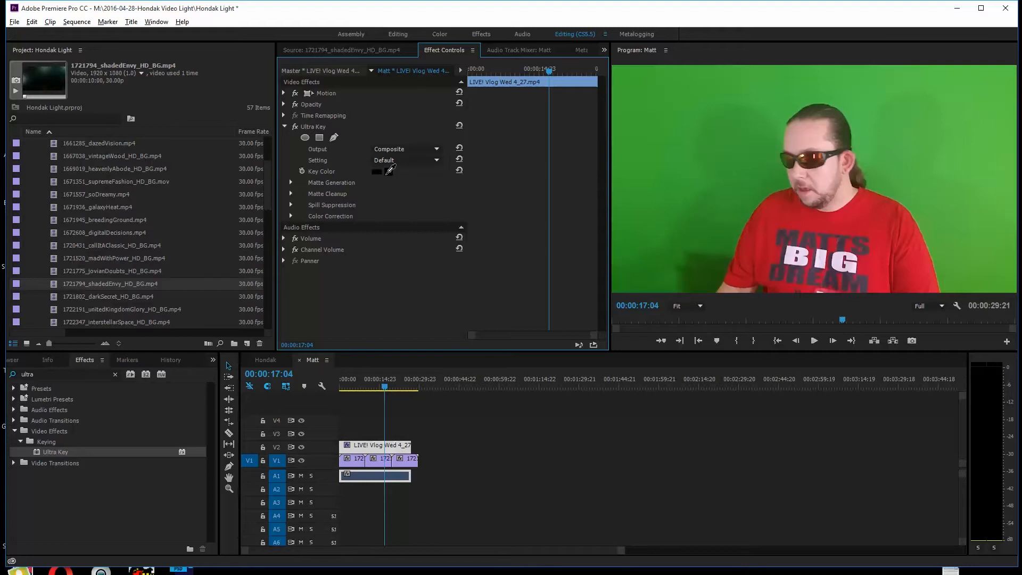
mouse_move(516, 177)
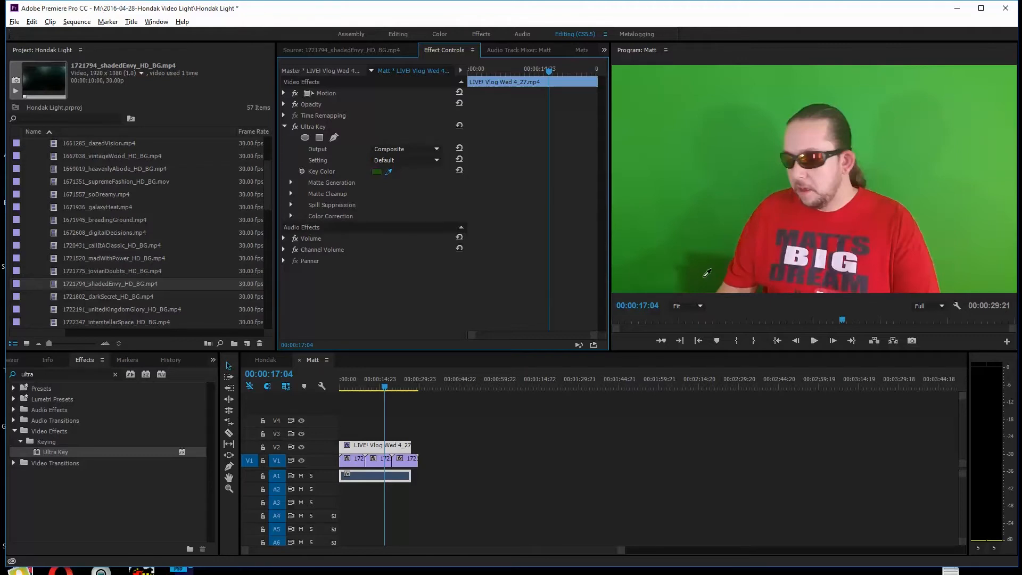
mouse_move(769, 176)
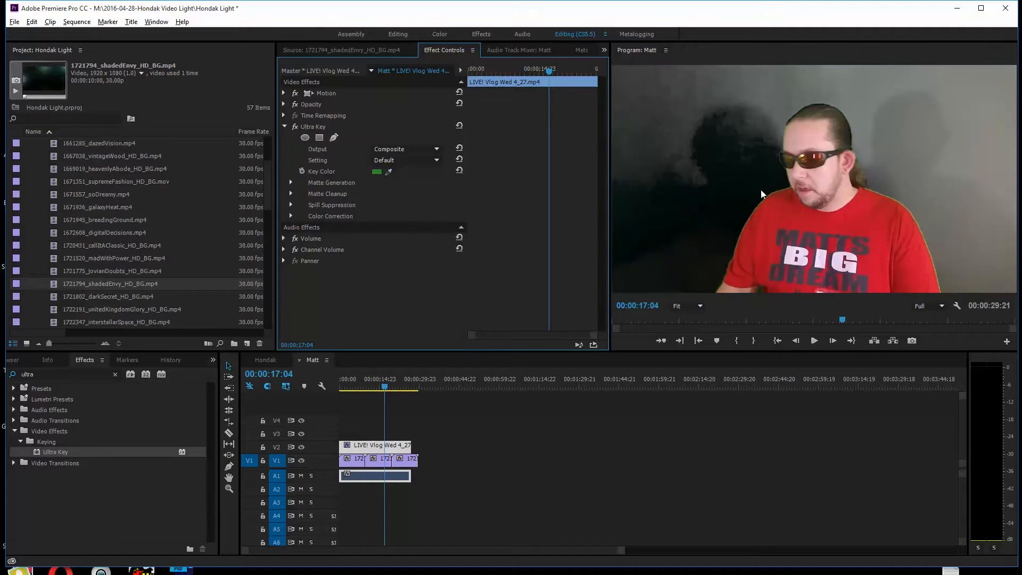
mouse_move(883, 171)
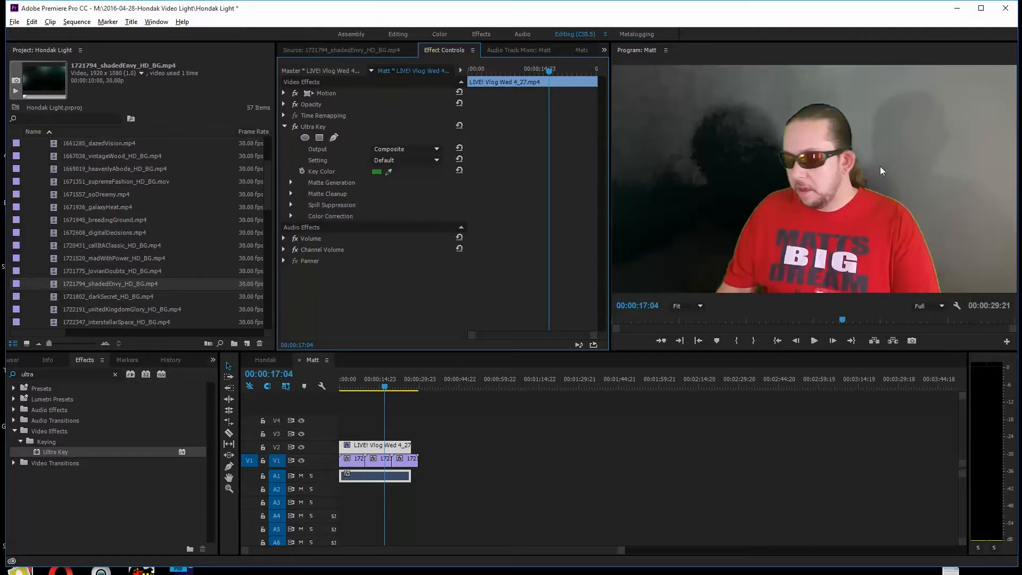
mouse_move(438, 201)
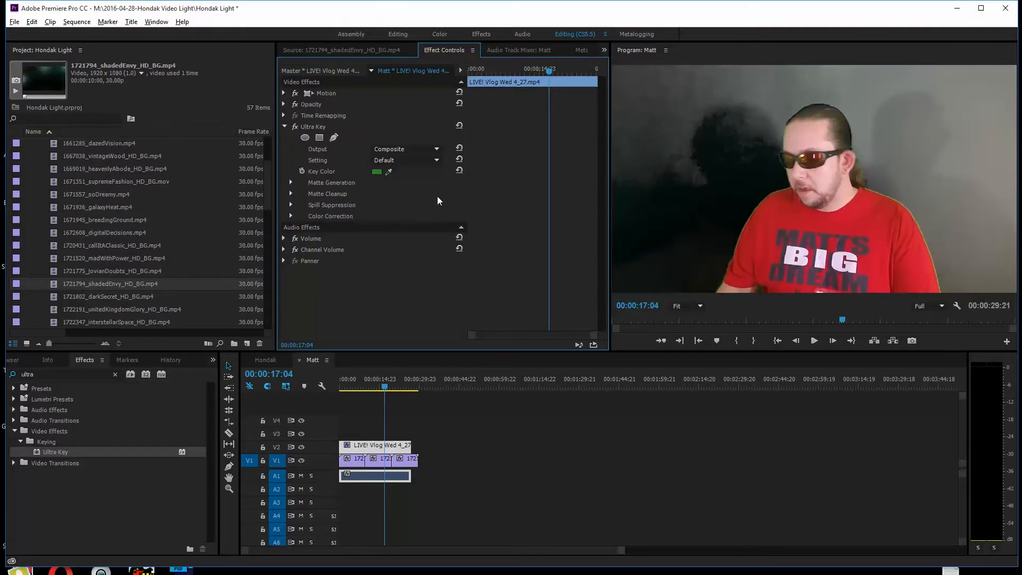
mouse_move(390, 209)
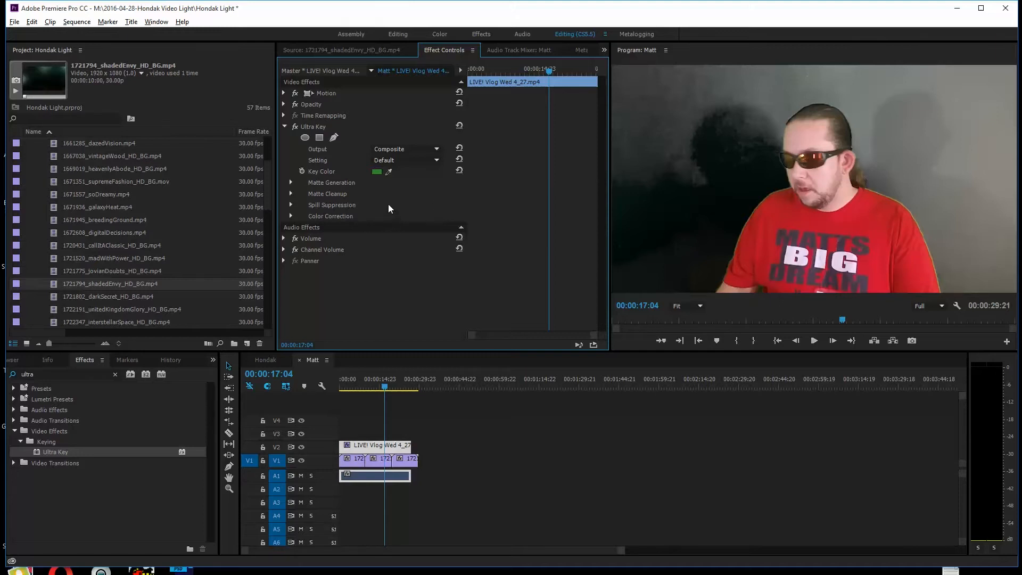
mouse_move(353, 166)
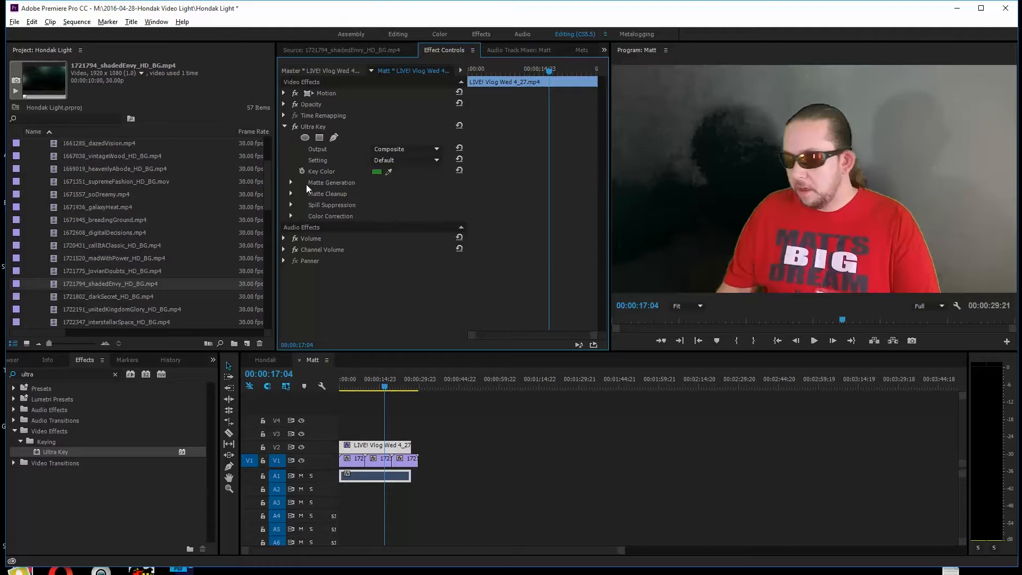
mouse_move(291, 184)
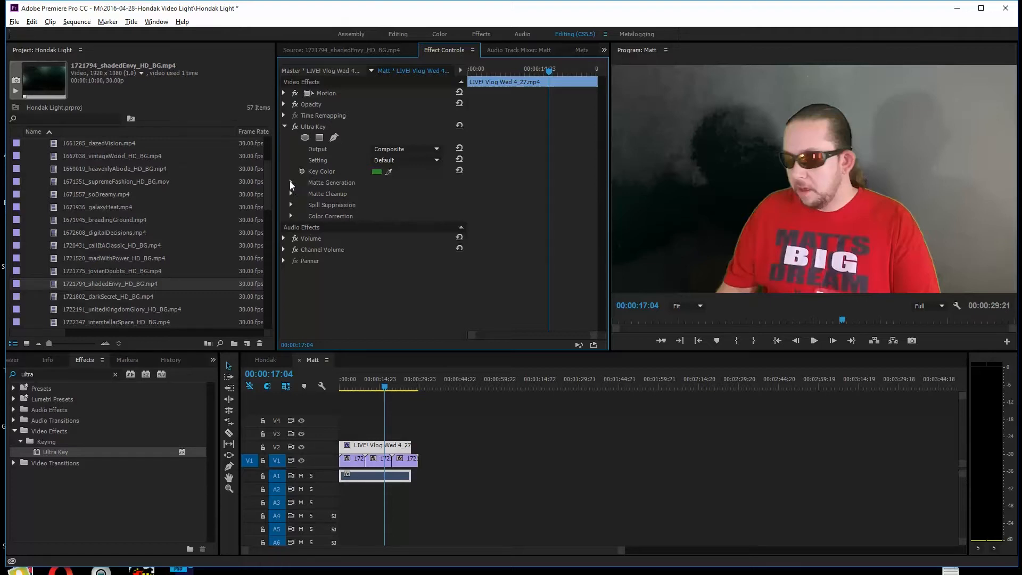
- Expand Matte Generation and drag the Ultra Key Pedestal slider up to 62.7
click(291, 183)
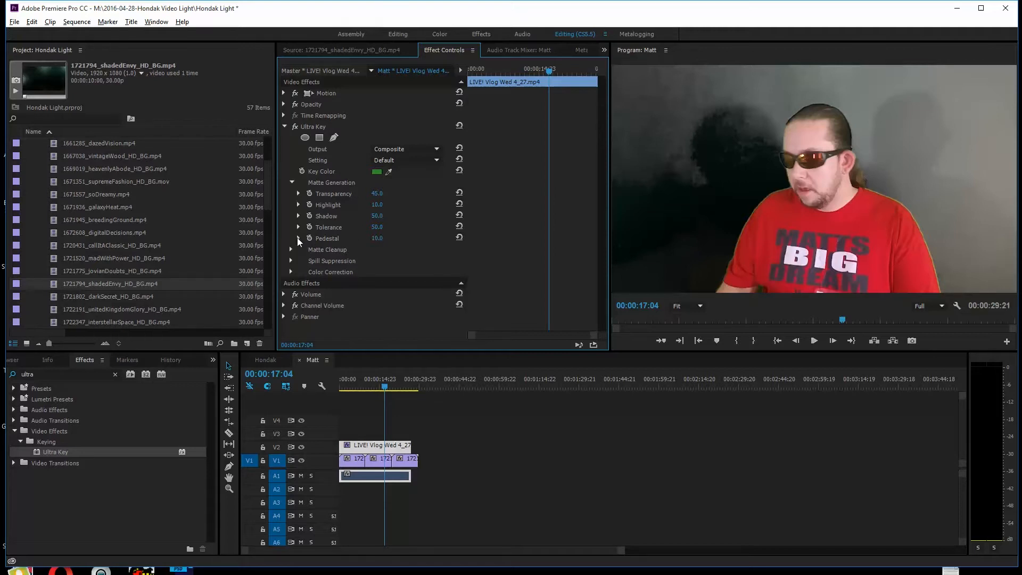
click(299, 238)
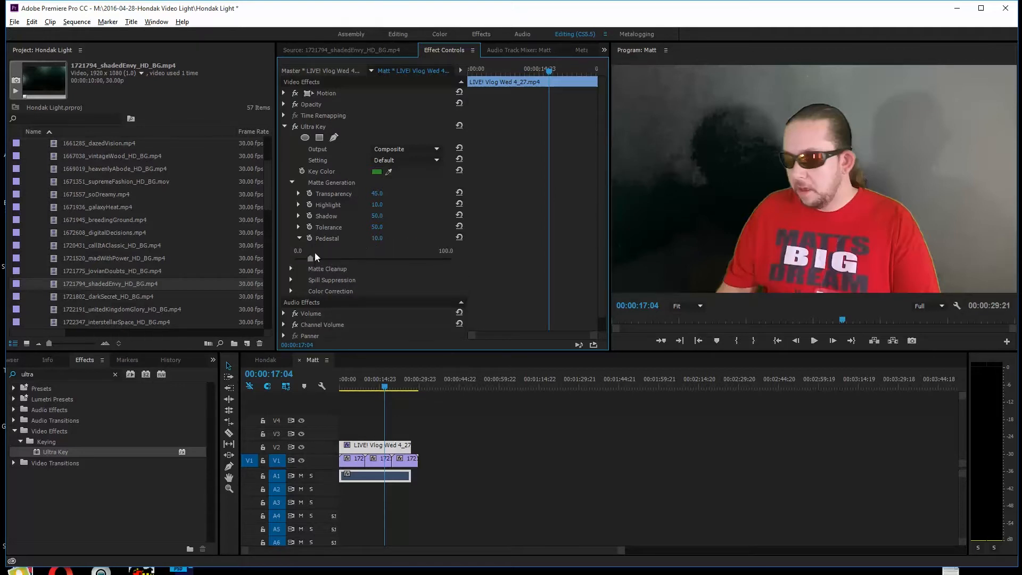
drag(311, 258, 326, 258)
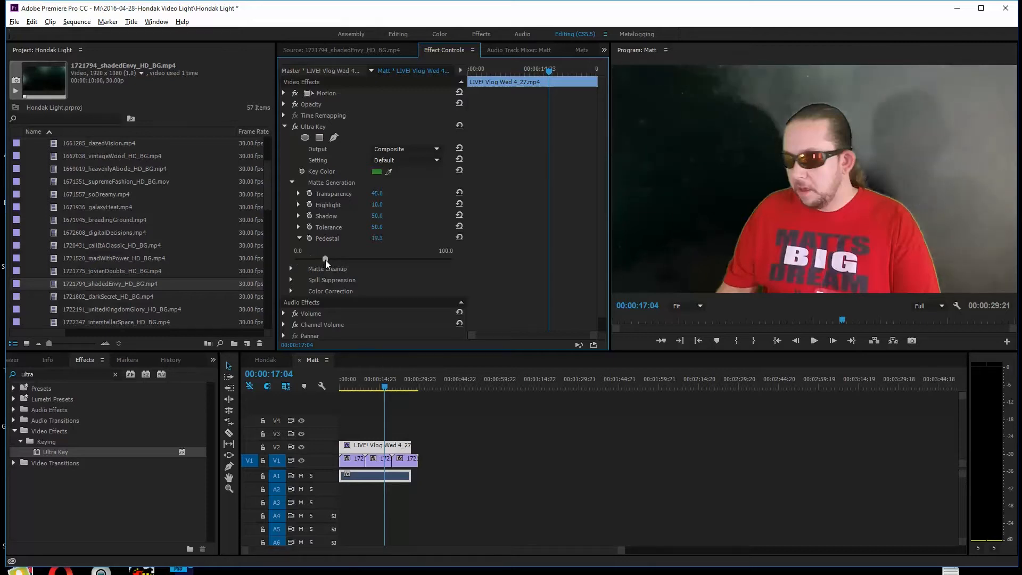
drag(324, 259, 349, 259)
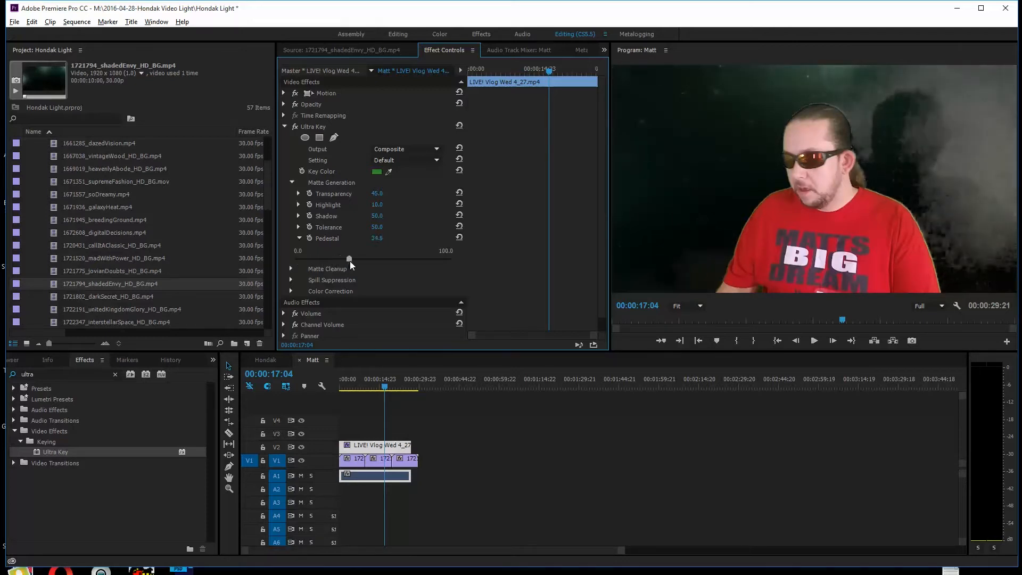
drag(348, 259, 369, 258)
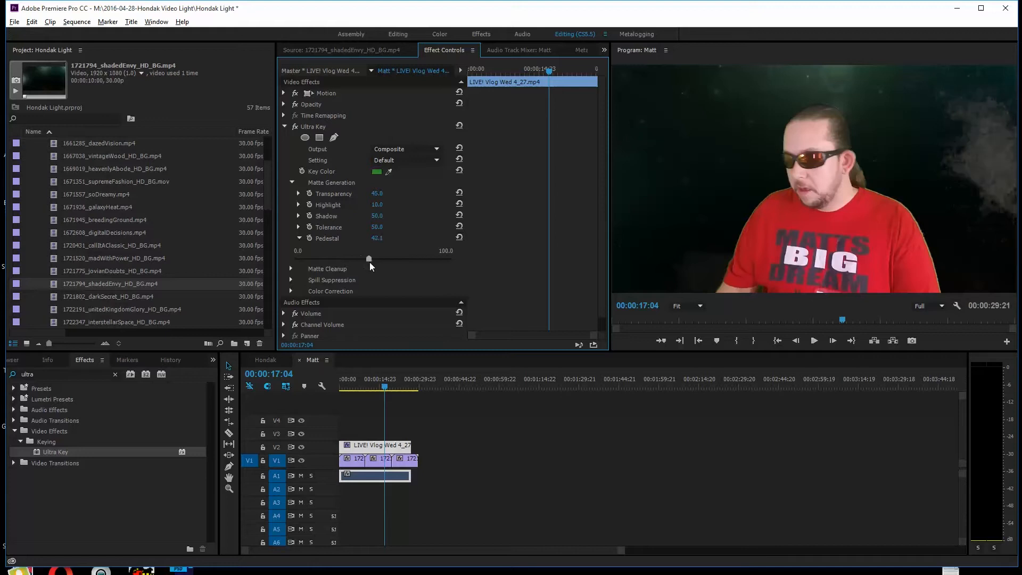
drag(369, 259, 381, 259)
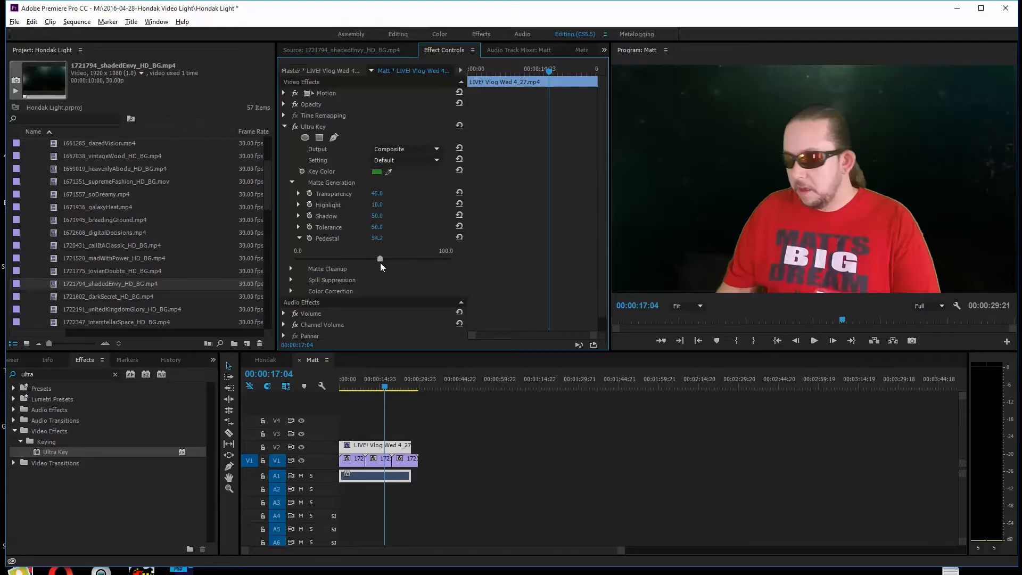
drag(381, 259, 393, 258)
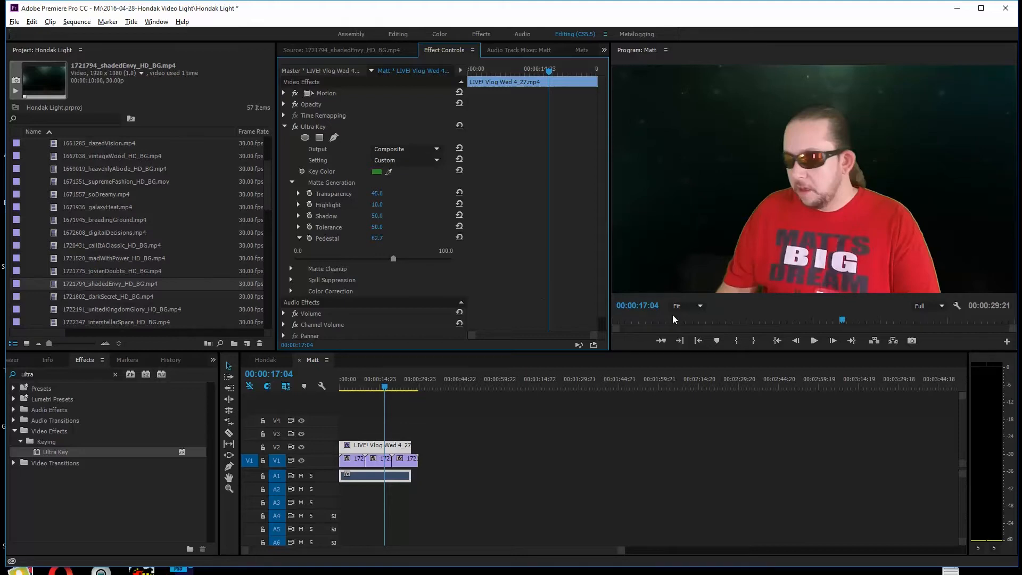
mouse_move(942, 260)
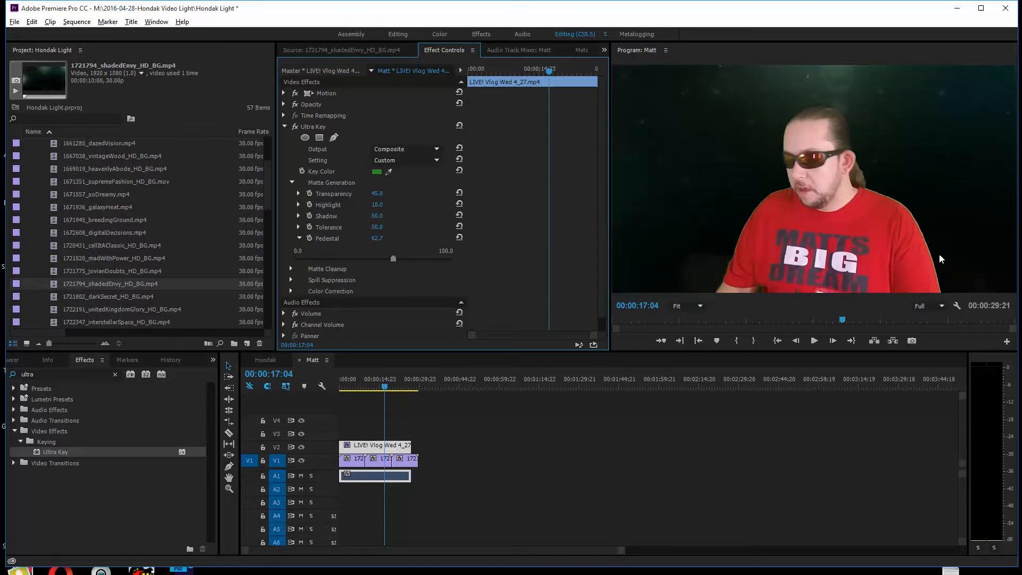
mouse_move(777, 237)
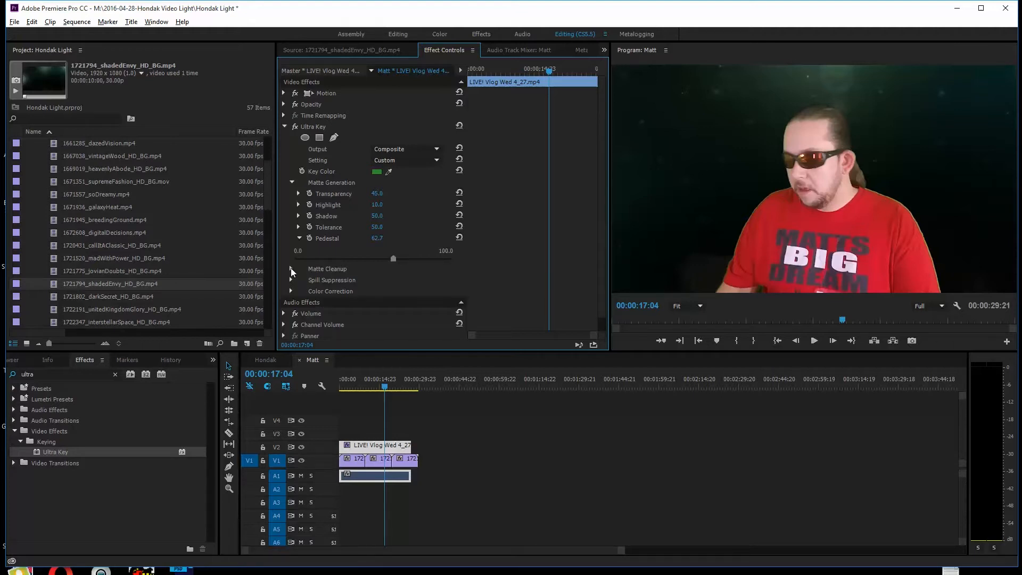
- Open Matte Cleanup and tighten Matt's edges with Choke 33 and Soften 38
click(291, 269)
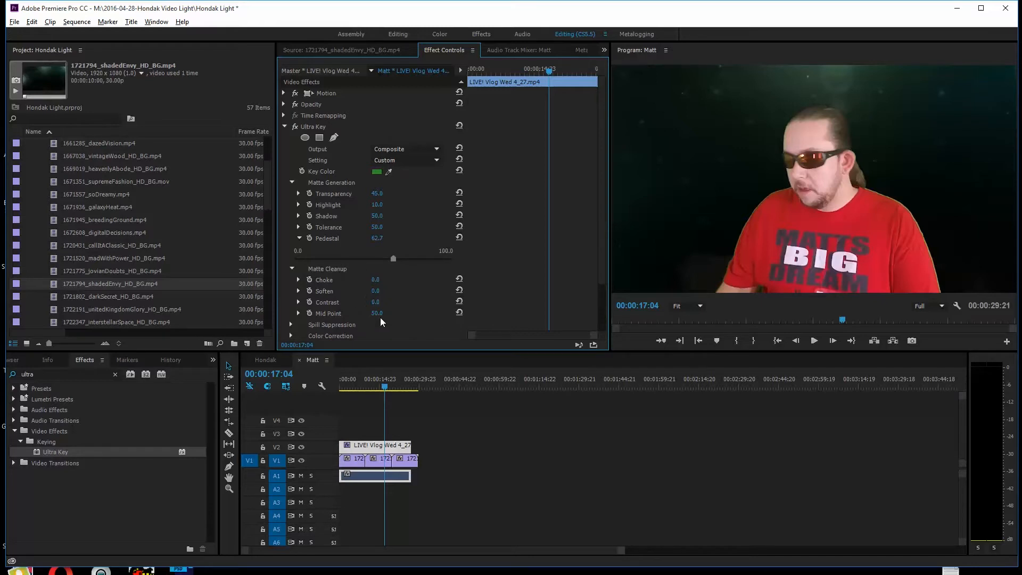
click(299, 280)
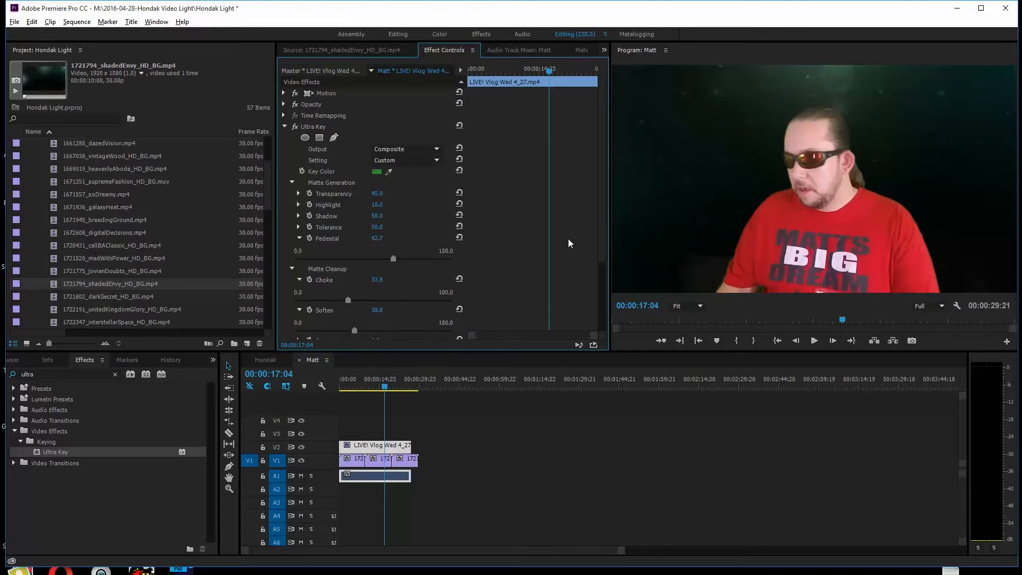
mouse_move(709, 272)
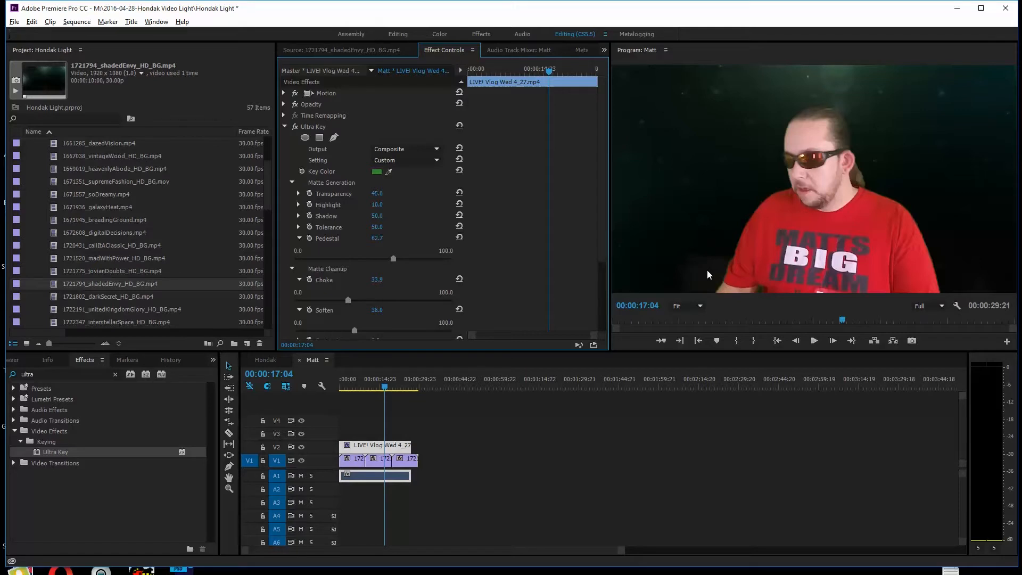
mouse_move(706, 277)
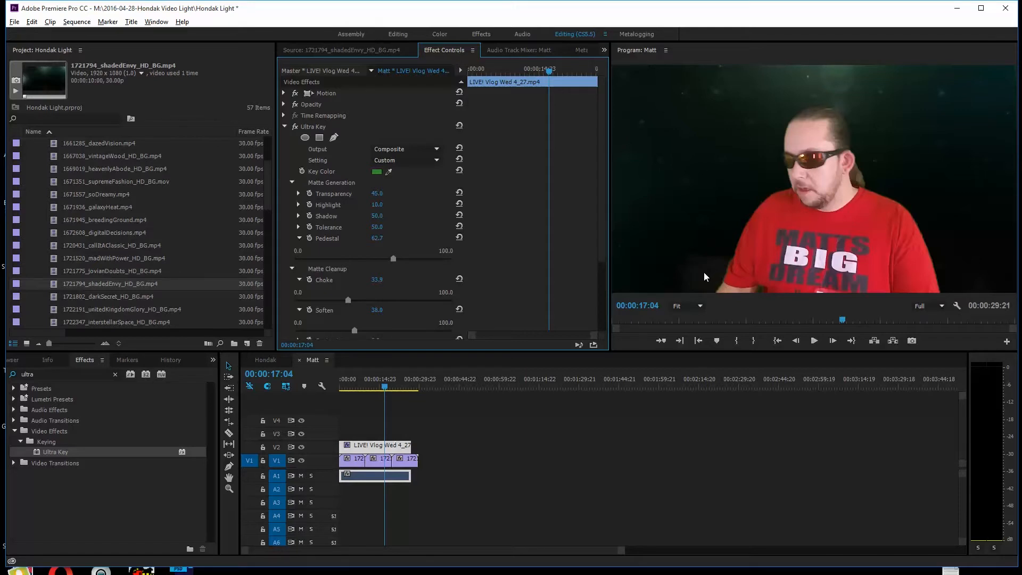
mouse_move(714, 271)
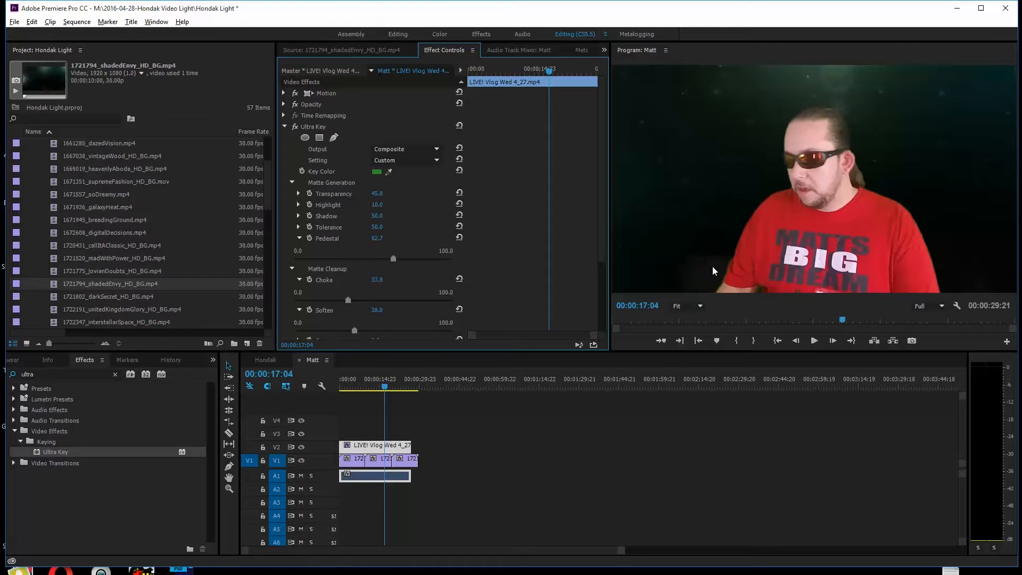
mouse_move(712, 274)
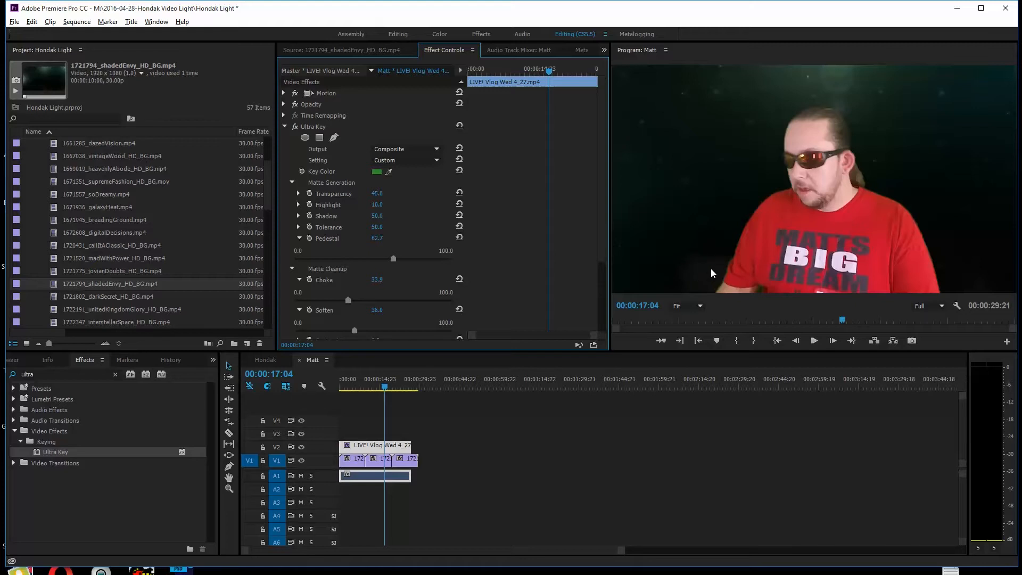
mouse_move(389, 292)
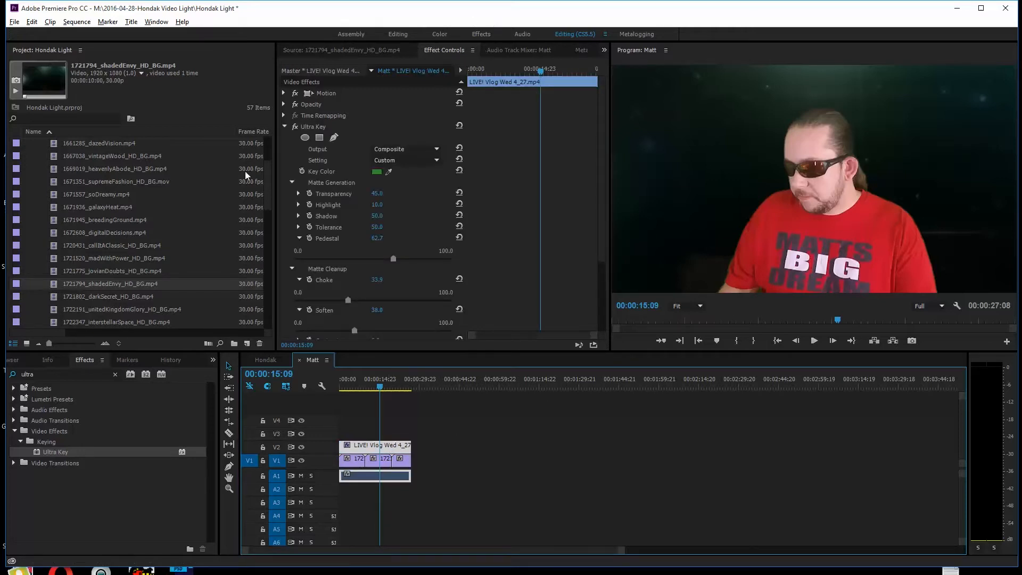
click(284, 126)
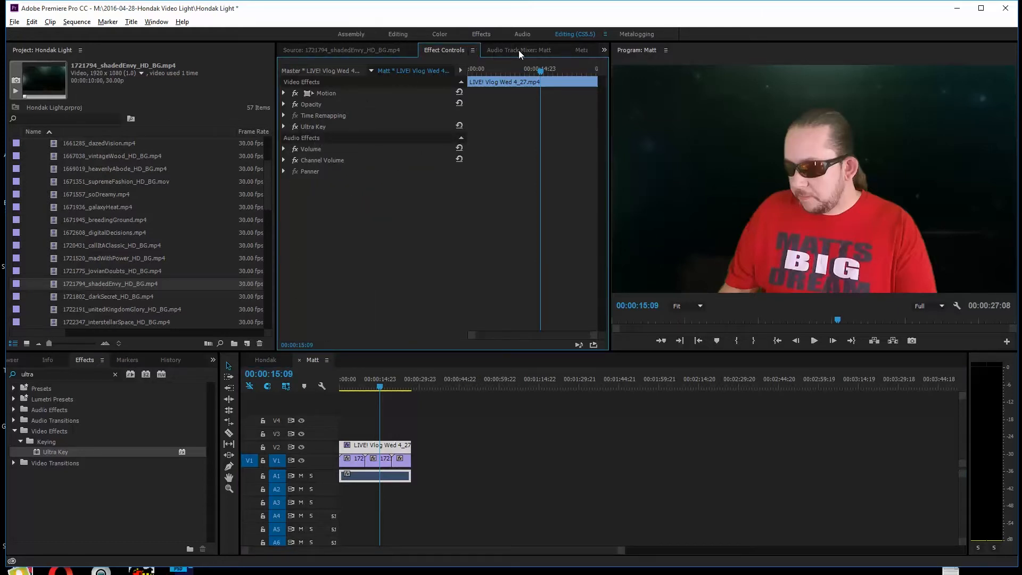
- In the Color workspace, lower exposure slightly, raise saturation and cool the temperature
click(440, 34)
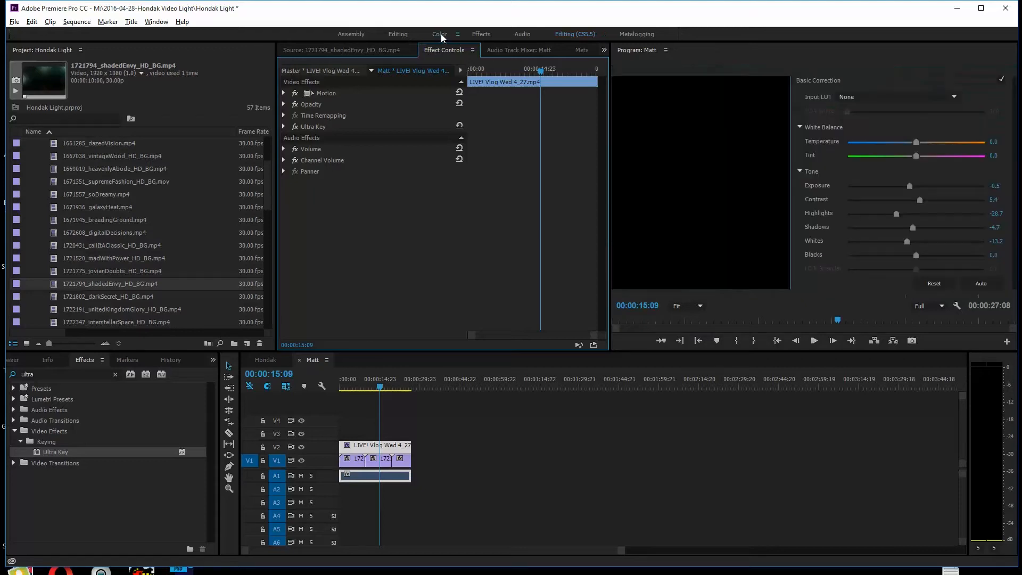
click(440, 34)
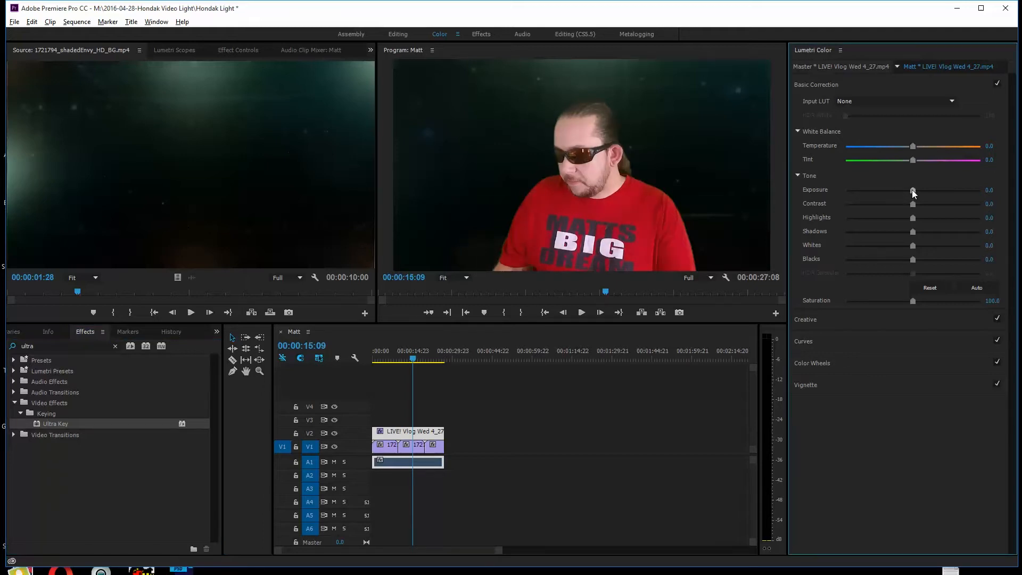
drag(913, 190, 910, 189)
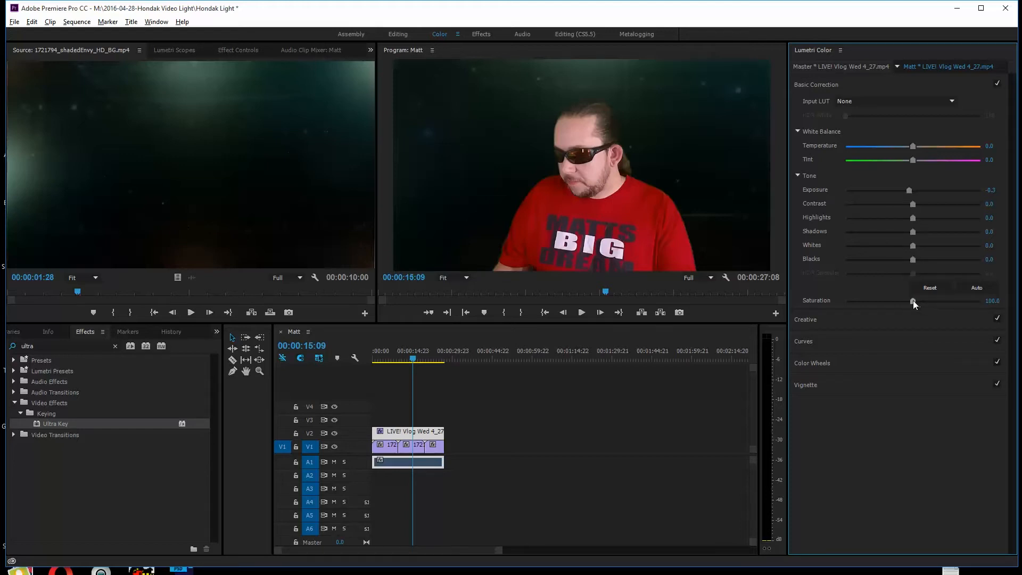
drag(913, 301, 932, 301)
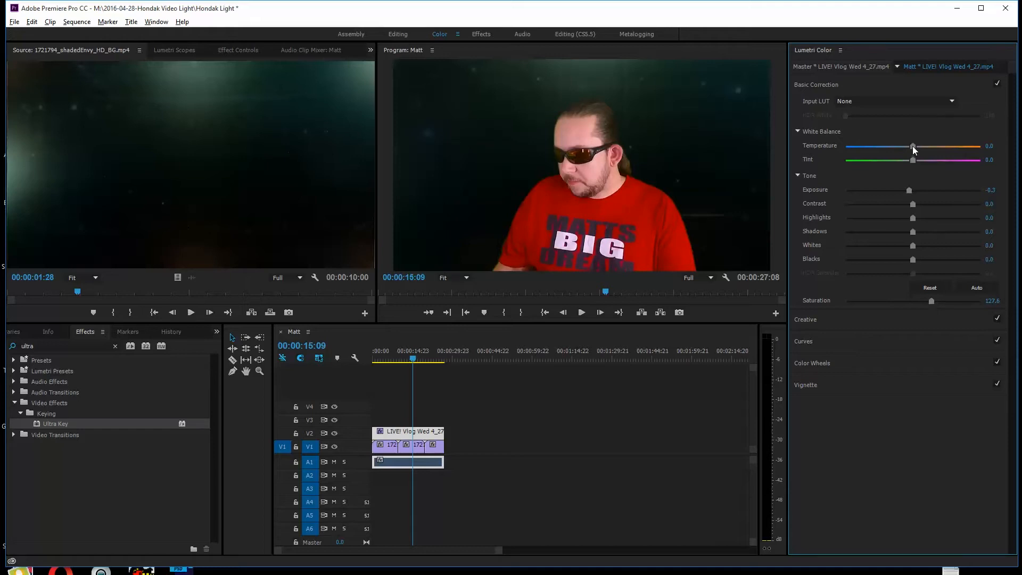
drag(912, 147, 907, 147)
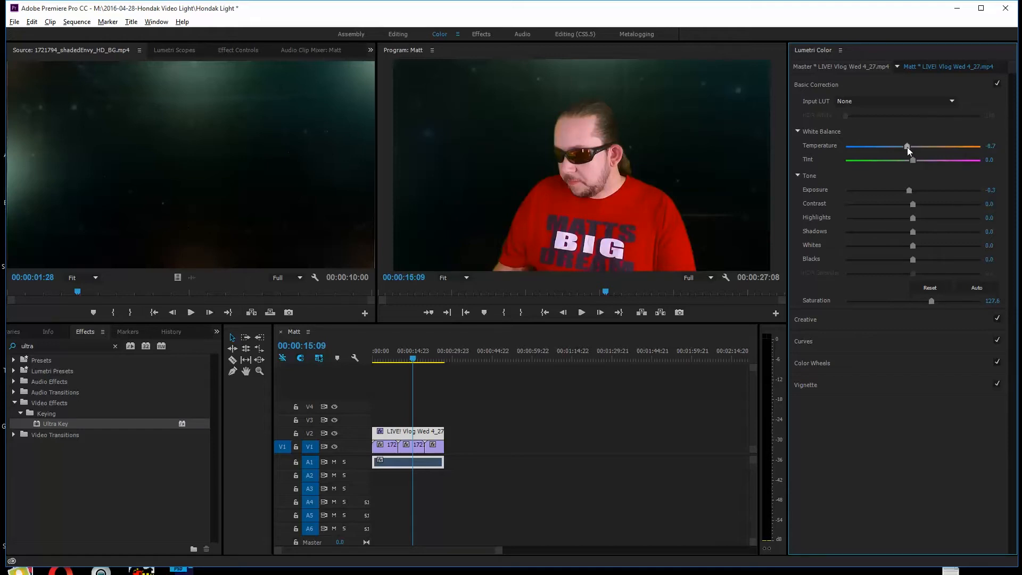
drag(906, 146, 913, 146)
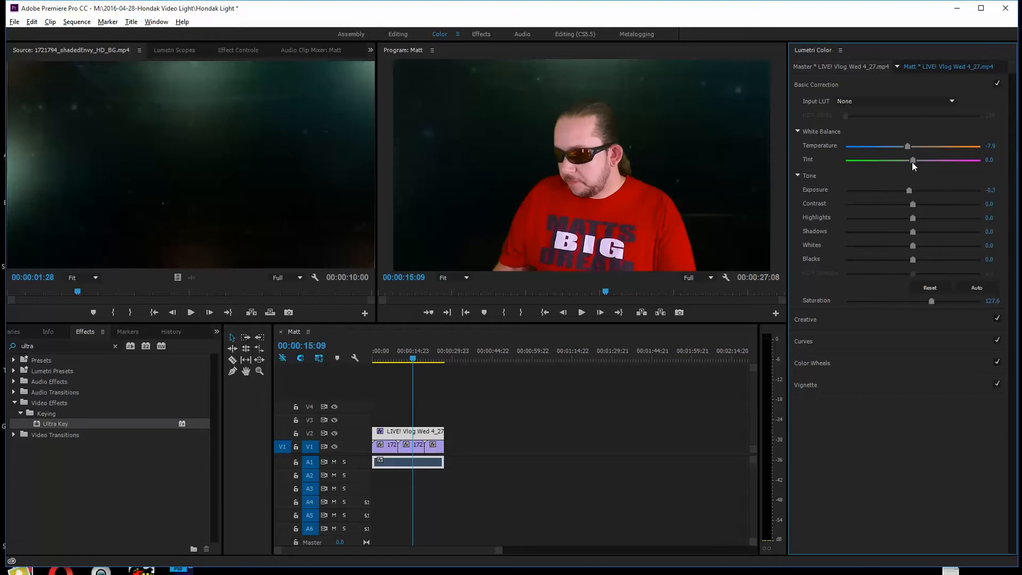
- Shift the tint toward green, darken Shadows to -26.8 and raise Contrast to 26
drag(913, 160, 915, 161)
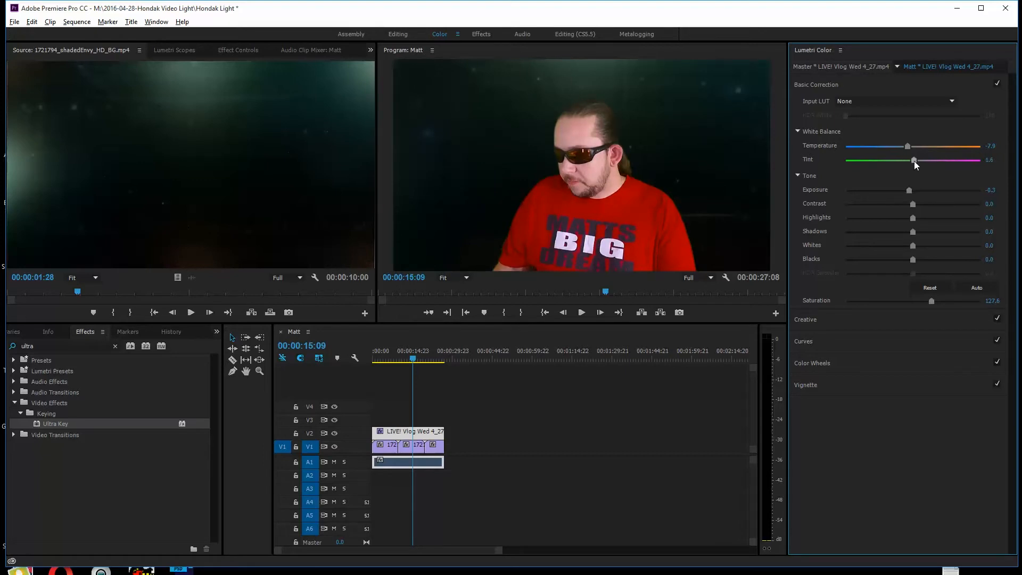
drag(915, 160, 907, 160)
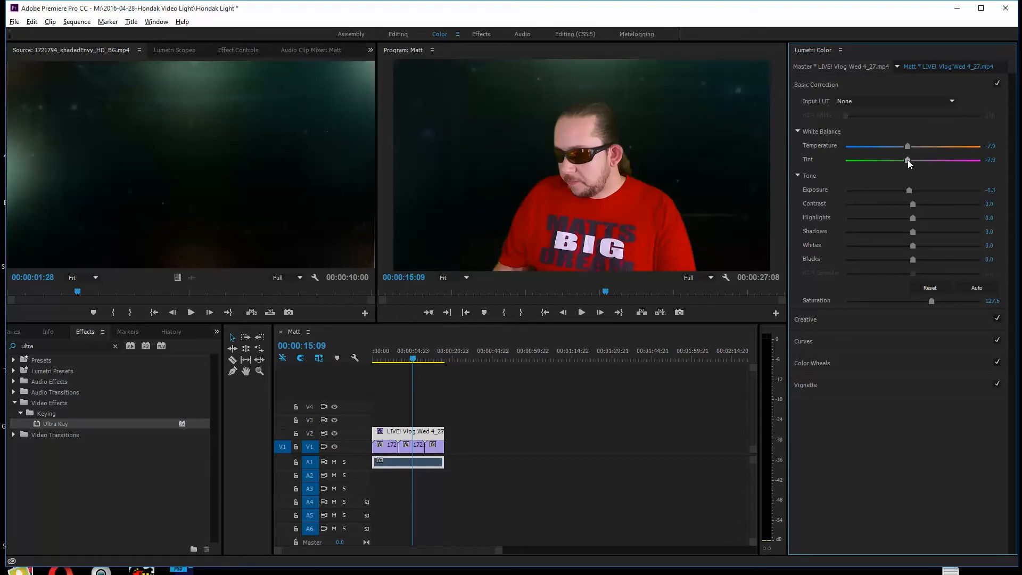
drag(909, 161, 912, 161)
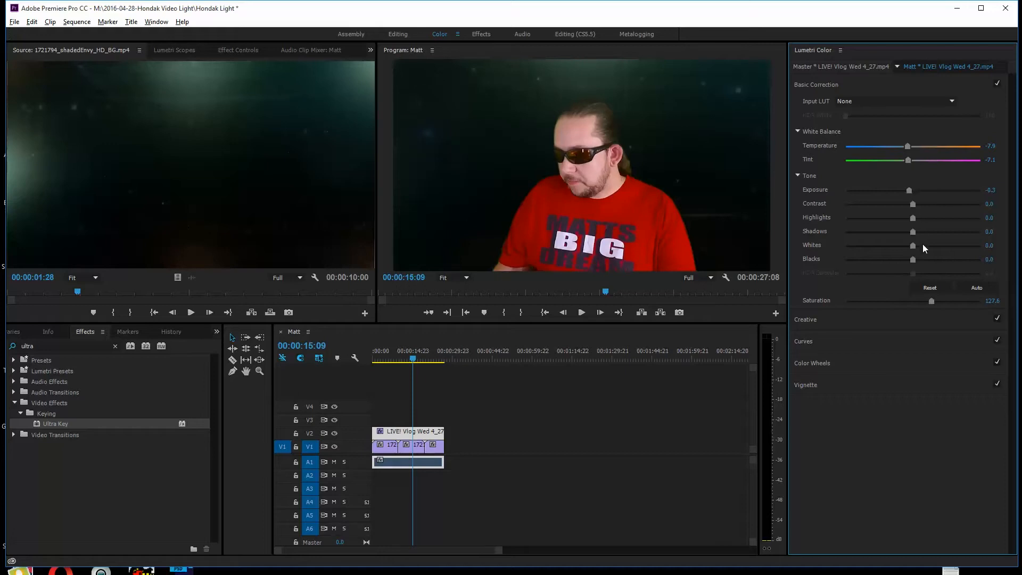
drag(912, 232, 895, 232)
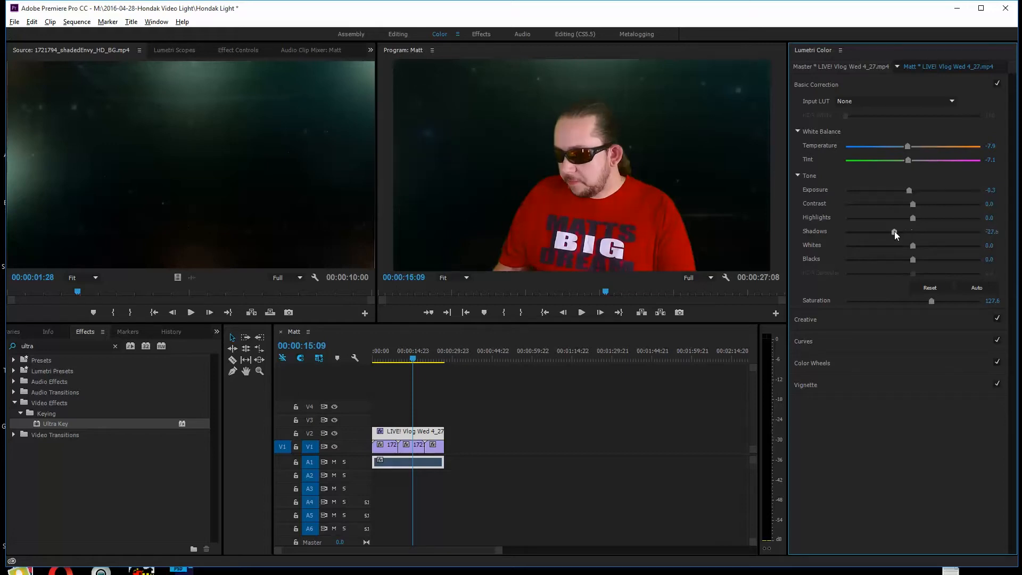
drag(895, 233, 897, 233)
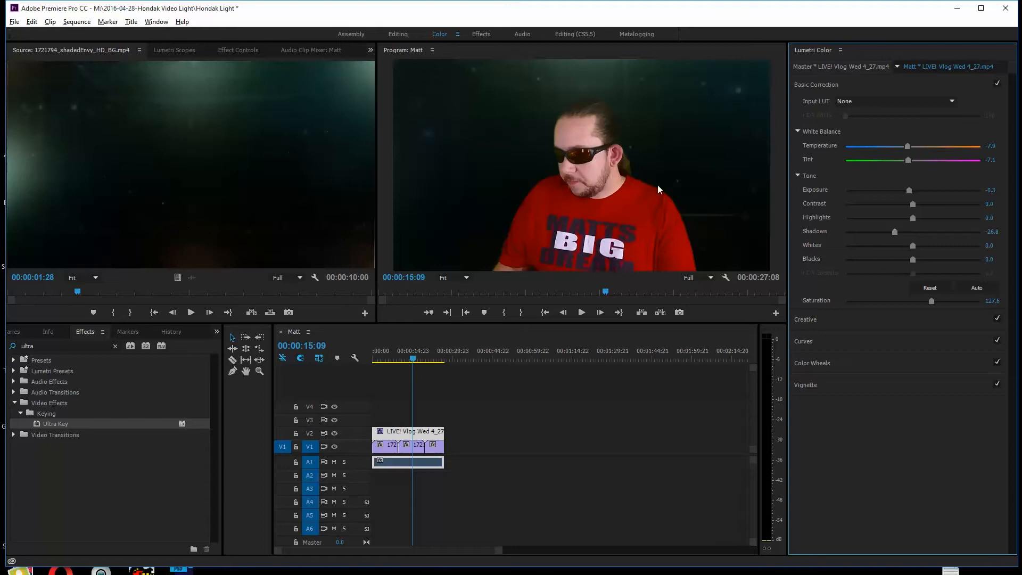
mouse_move(542, 243)
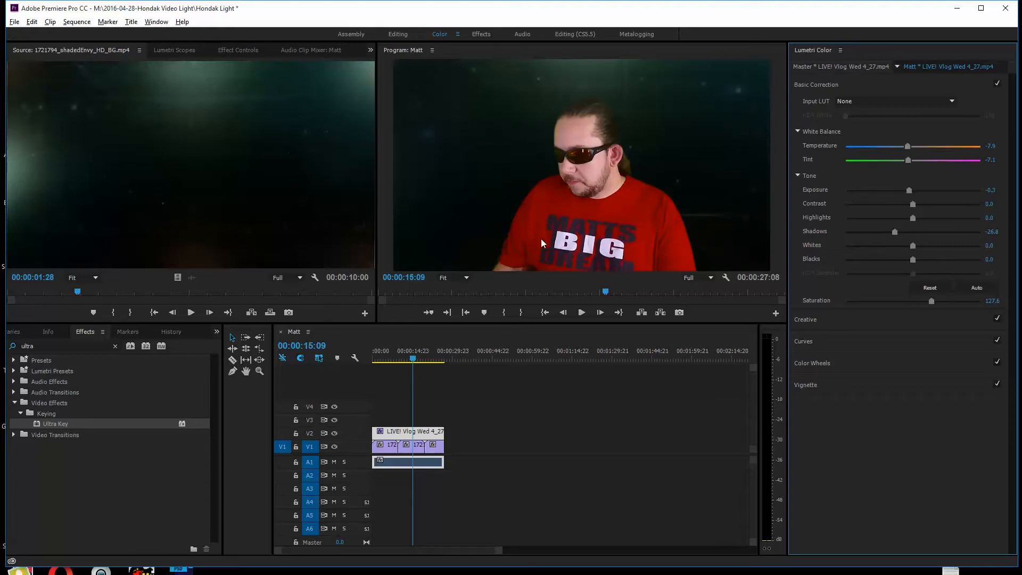
mouse_move(763, 114)
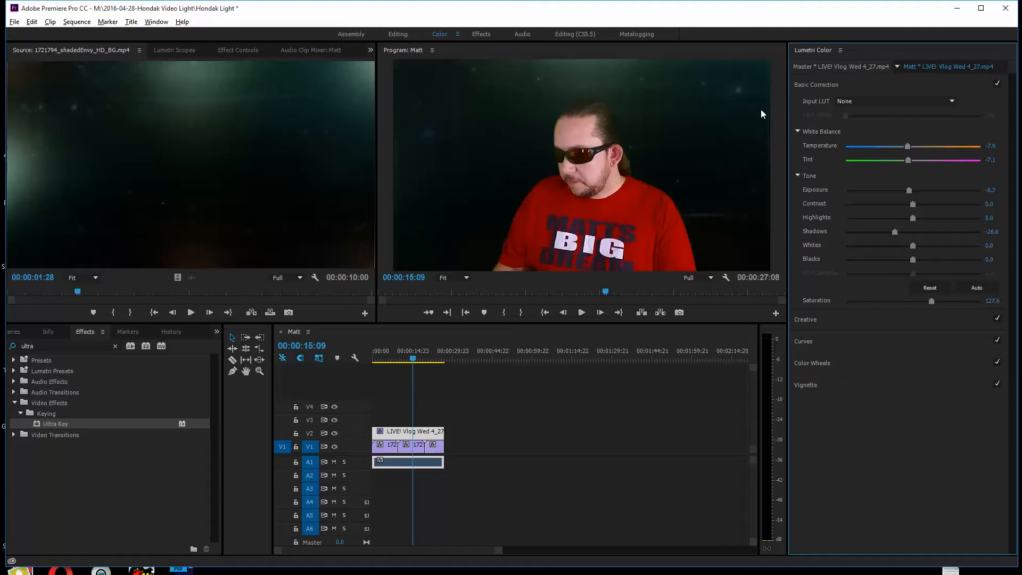
drag(912, 203, 919, 203)
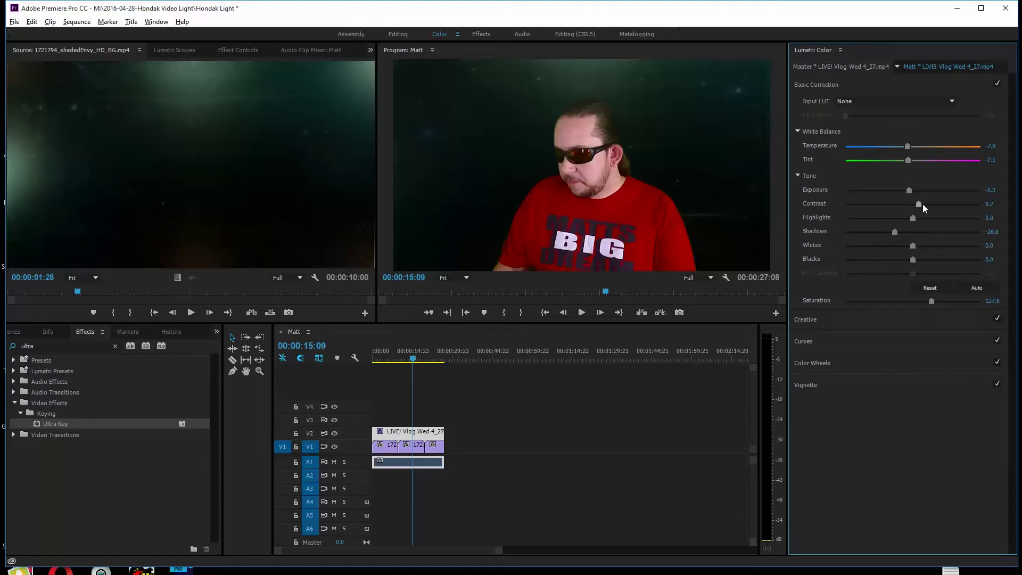
drag(920, 203, 924, 204)
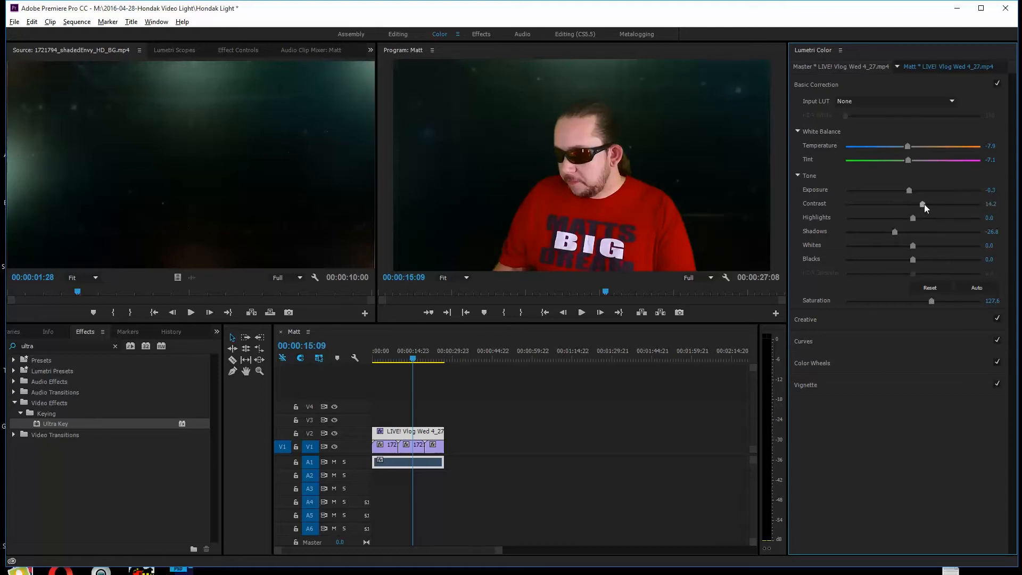
drag(921, 204, 930, 204)
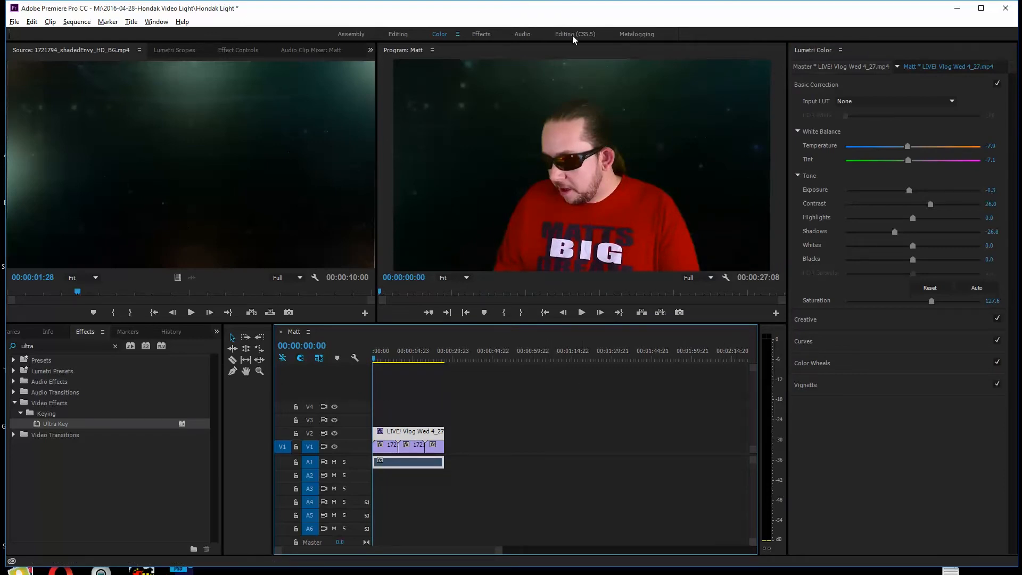
- Return to the Editing (CS5.5) workspace and exit the maximized Program Monitor
click(575, 34)
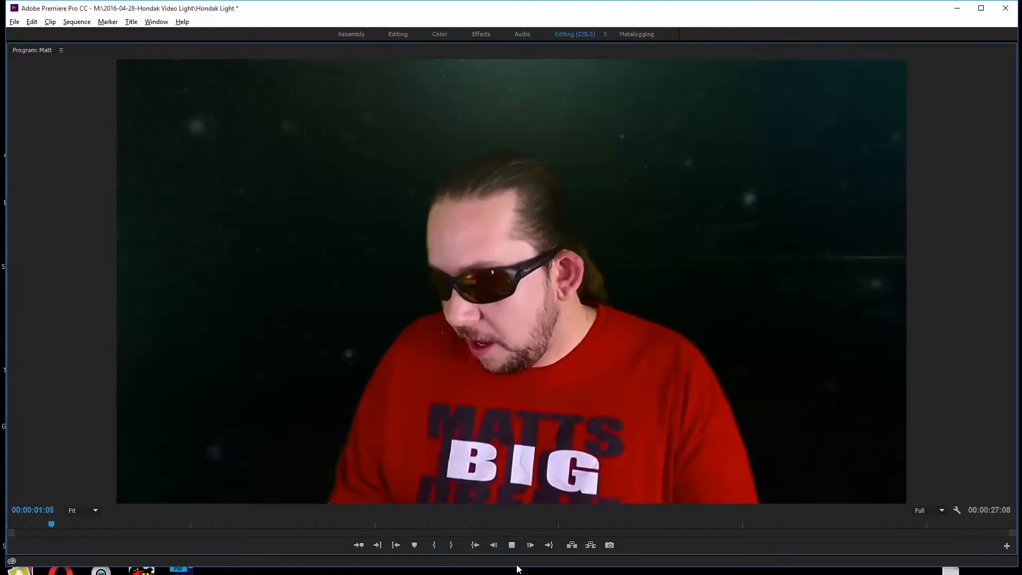
click(530, 545)
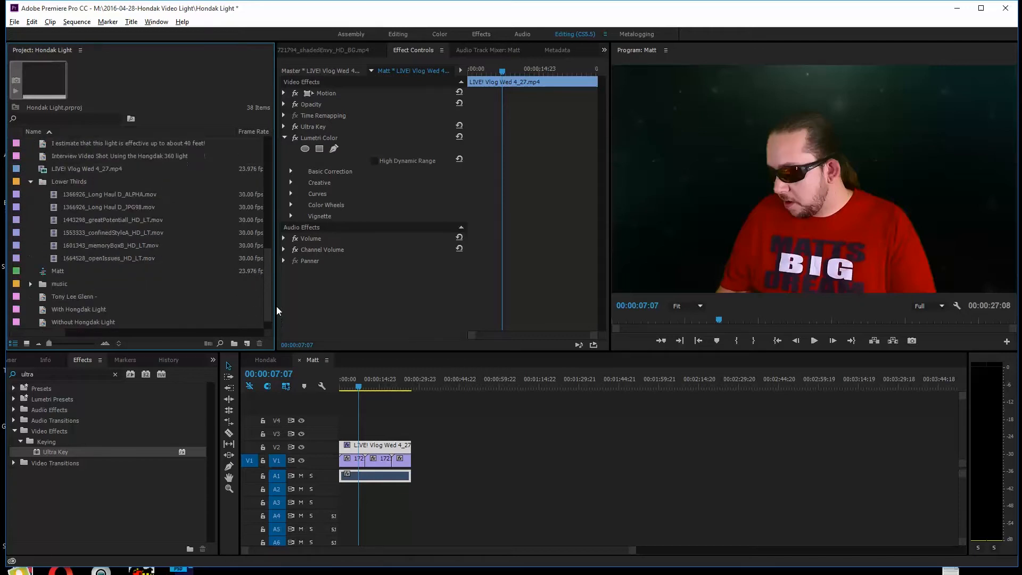
- Preview the memoryBoxB and openIssues lower thirds and place openIssues on V3
double_click(110, 246)
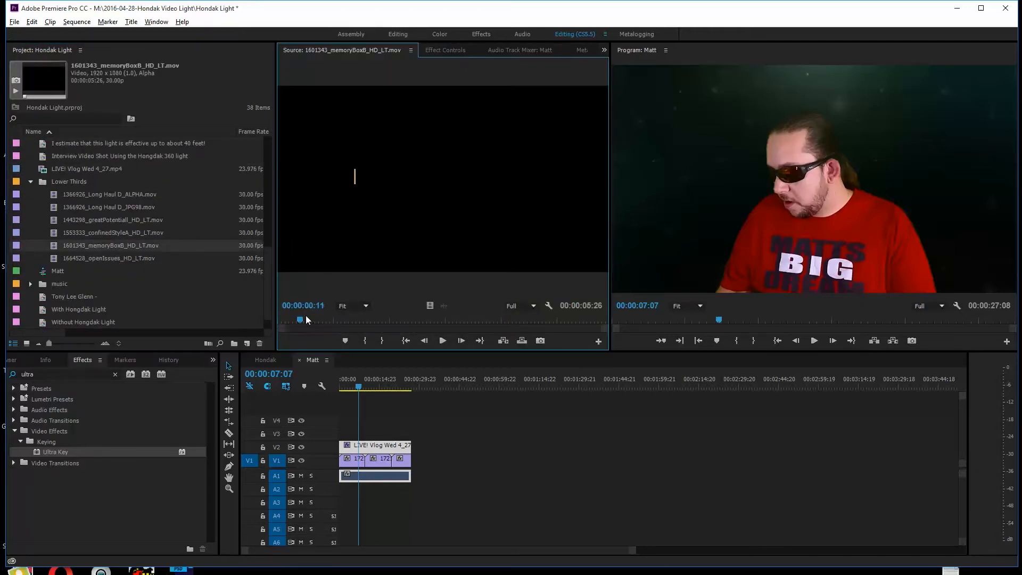
double_click(109, 258)
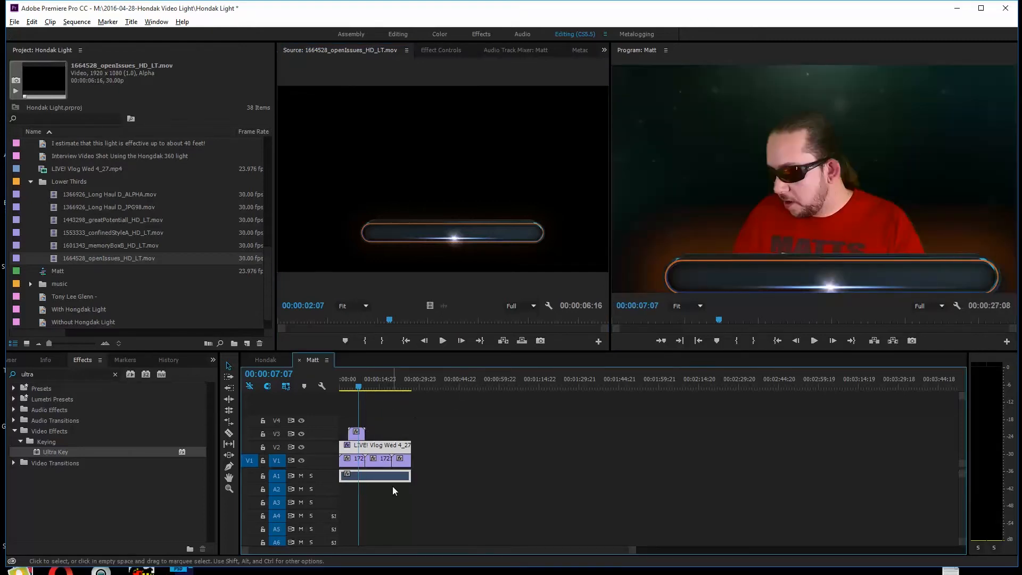
click(347, 387)
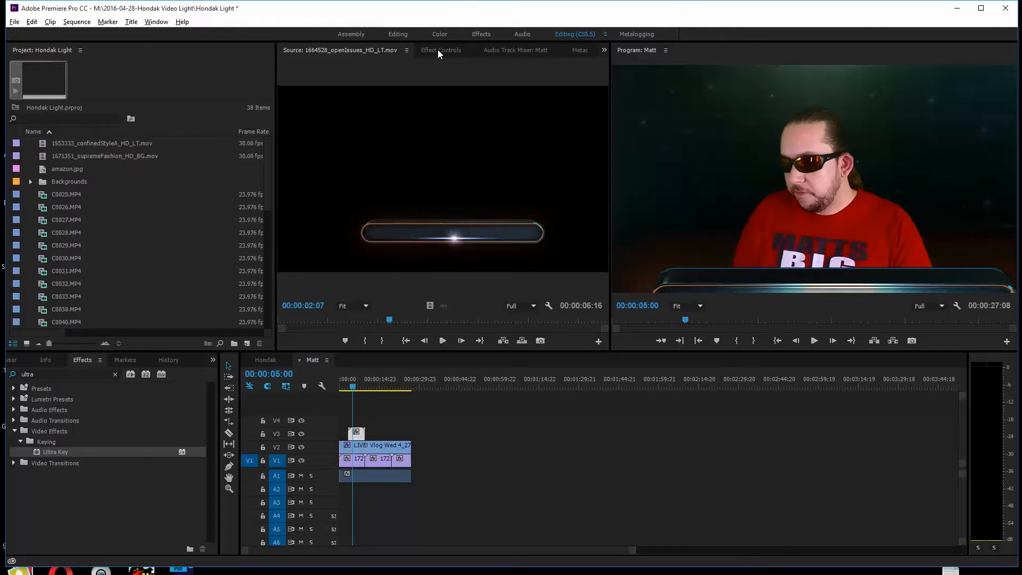
- Set the openIssues clip's Motion Scale to 79, Position to 640, 410, and move it to 00:00
click(441, 49)
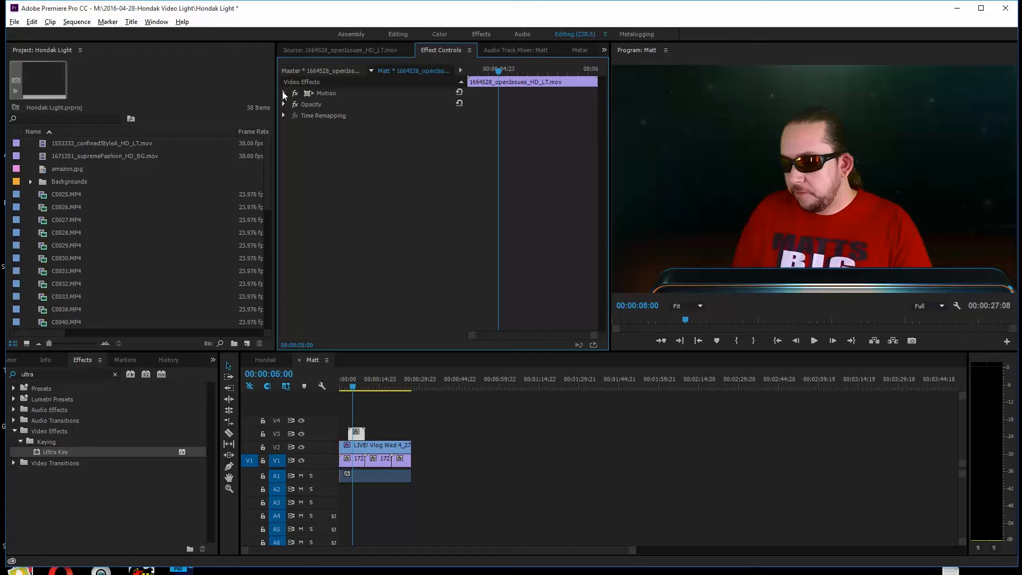
click(284, 93)
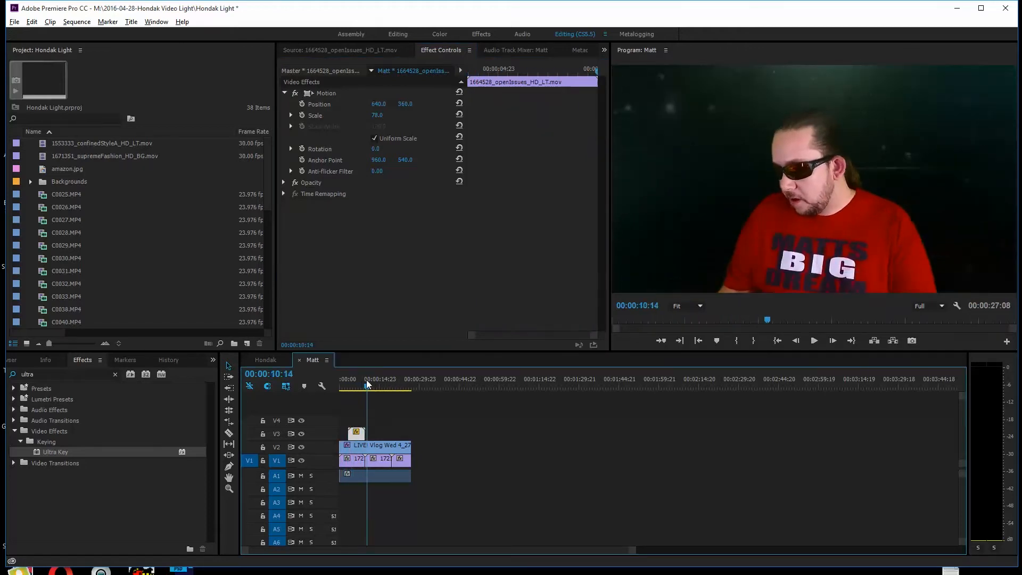
click(358, 387)
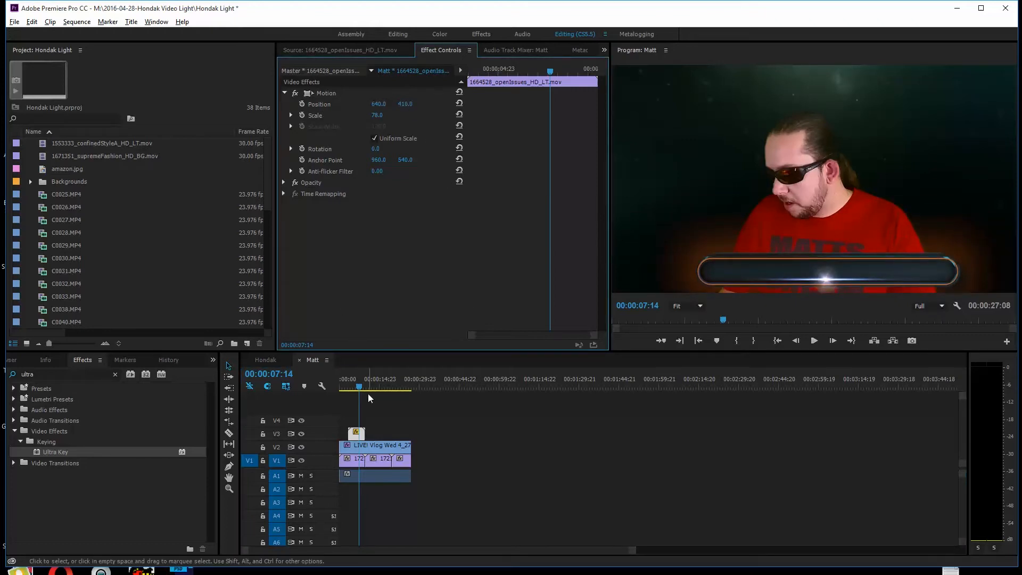
right_click(351, 433)
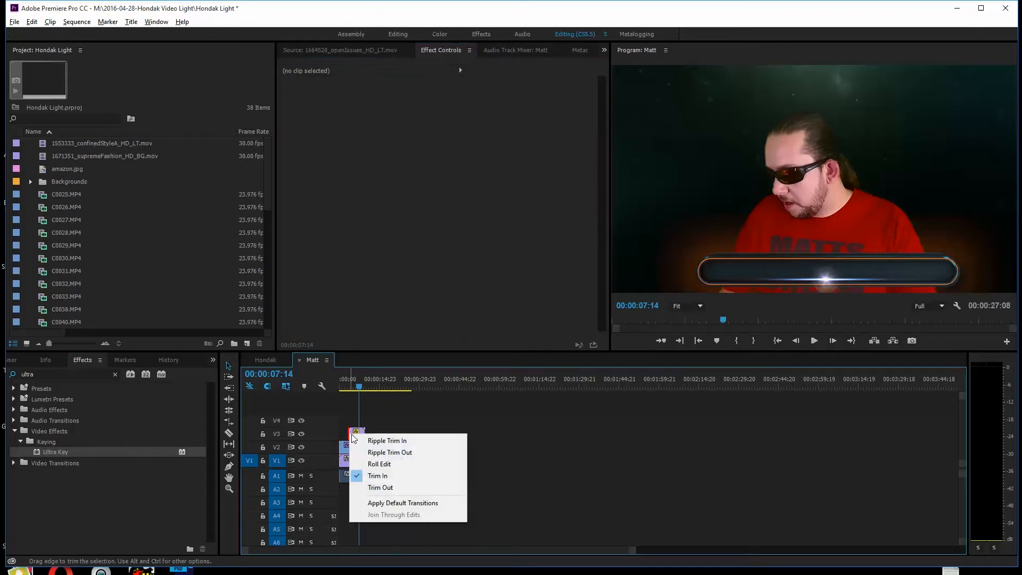
click(403, 502)
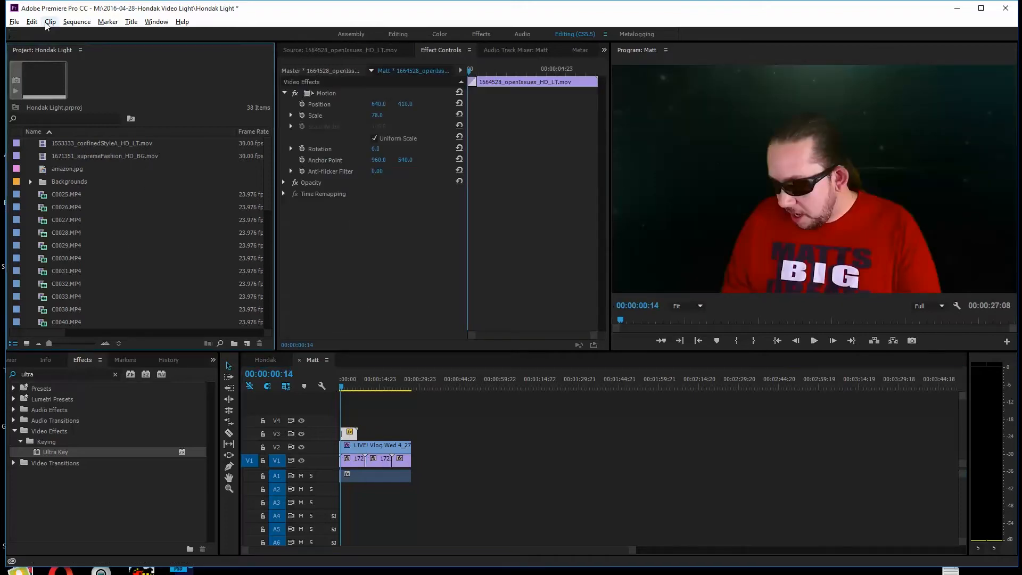
- Create a new title through File > New > Title named 'Matts Big Dream'
click(14, 22)
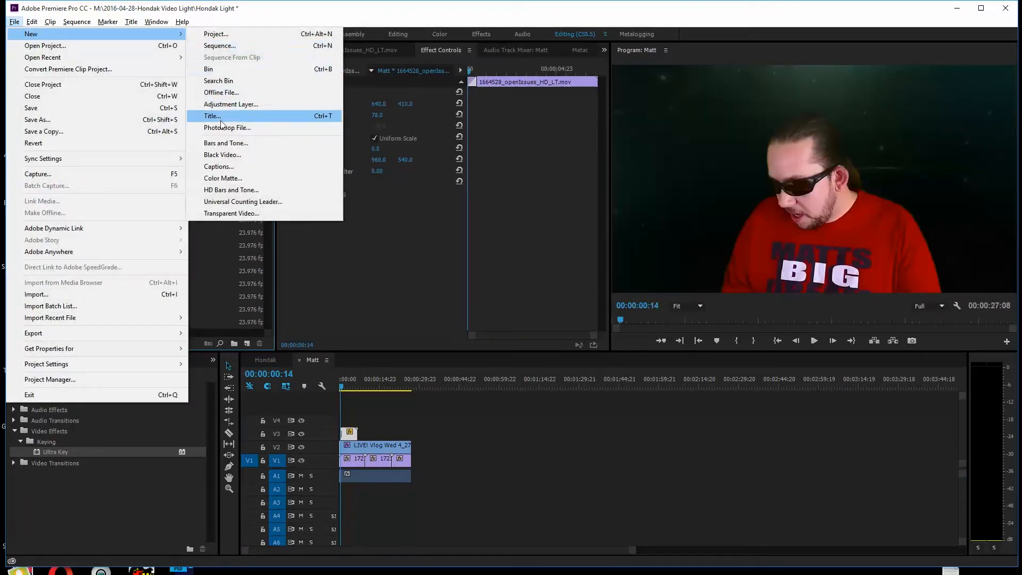
click(213, 116)
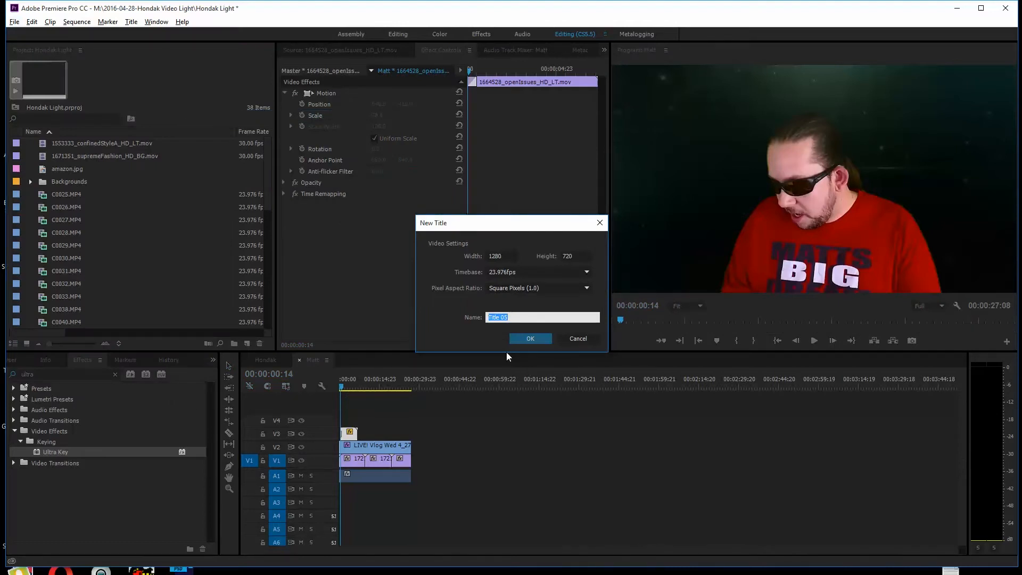
text(Matts Big Dream)
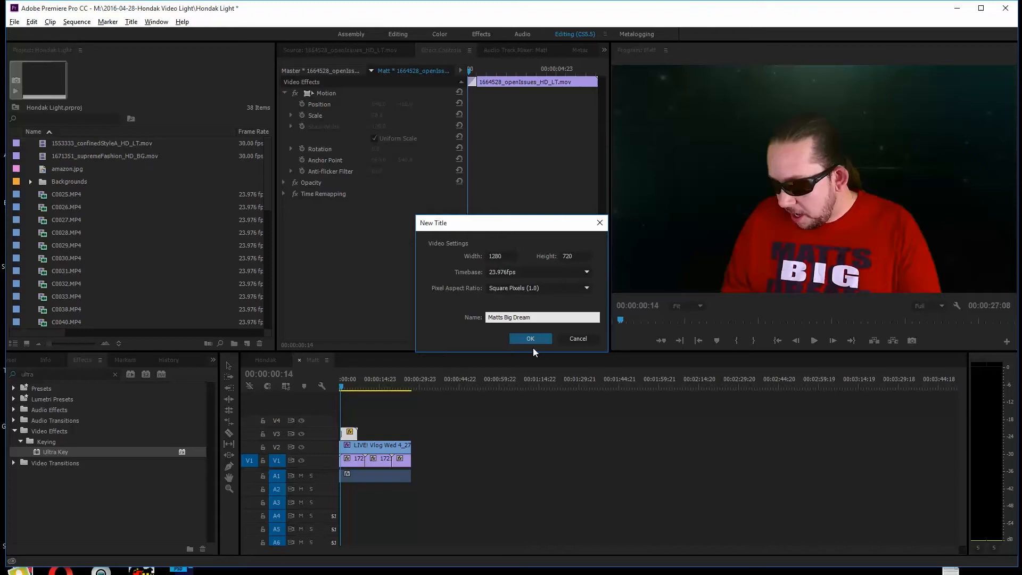
triple_click(509, 317)
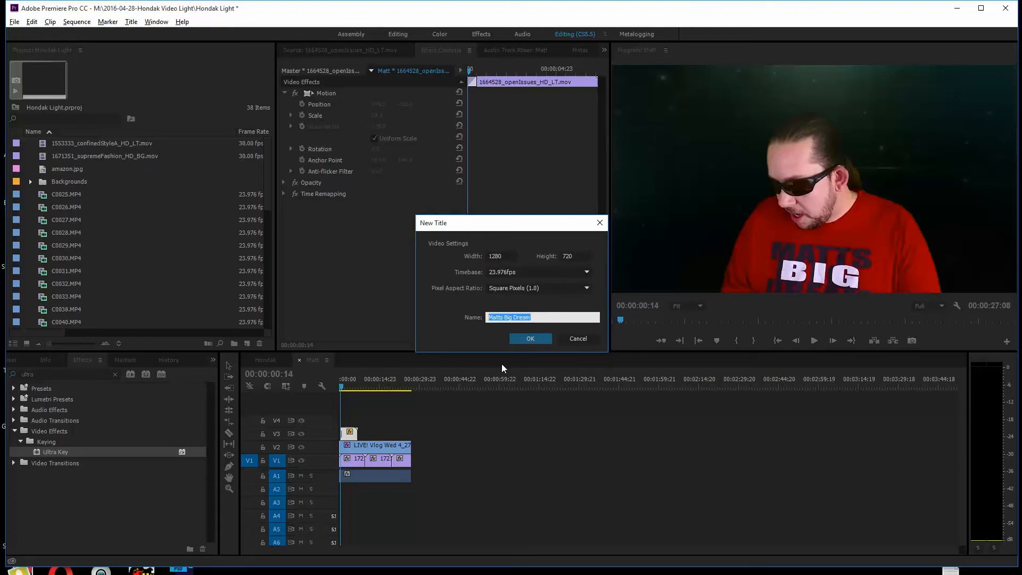
click(531, 338)
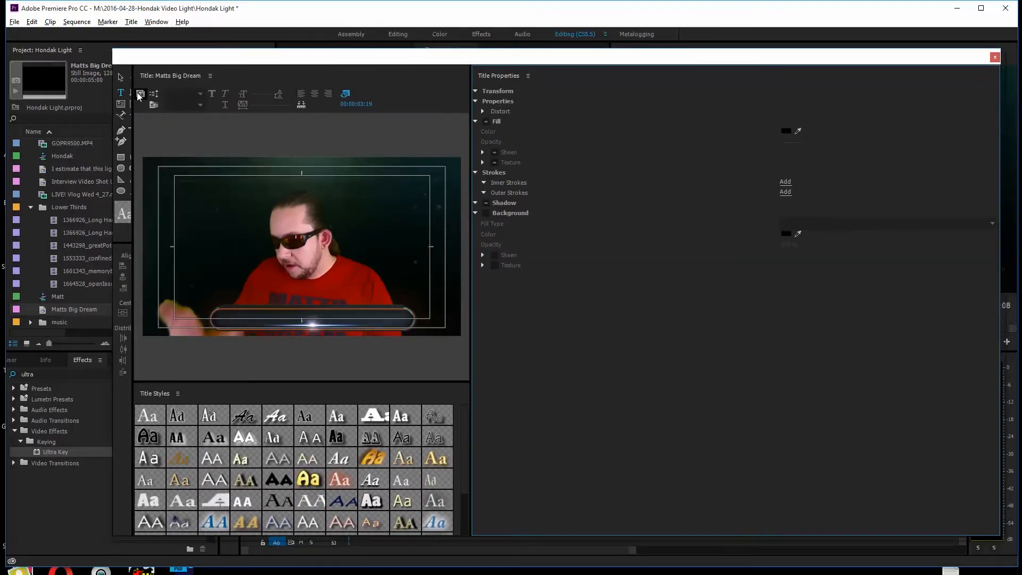
mouse_move(154, 104)
text(Matts Big Dream)
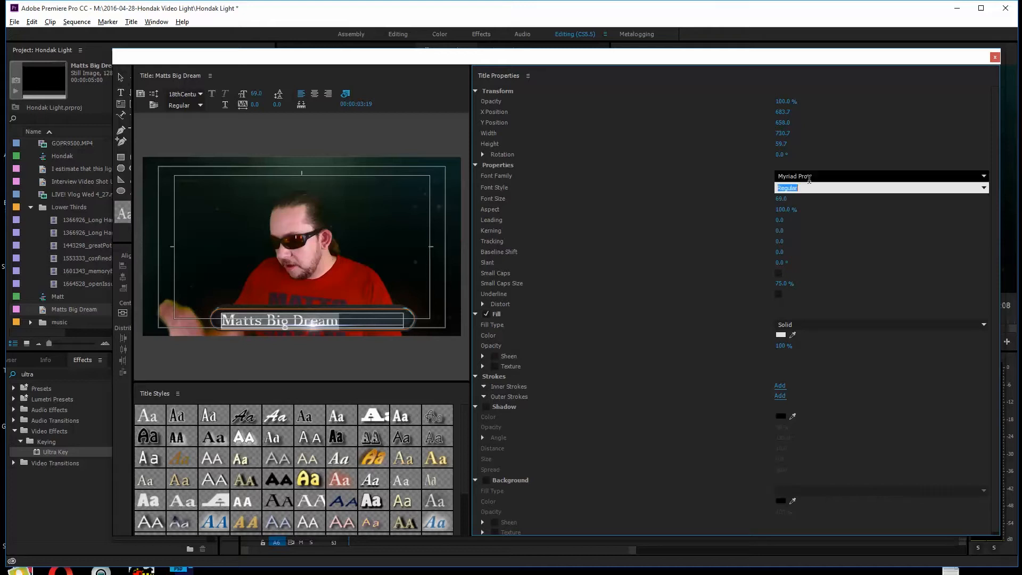
- Set the title font style to Myriad Pro and append ' - Indianapolis' to the text
click(984, 188)
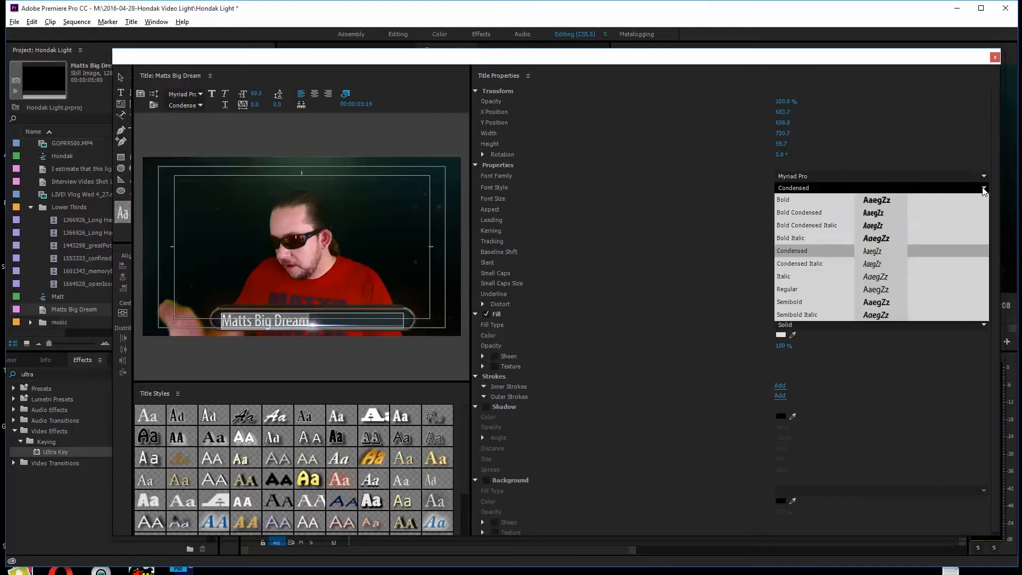
click(787, 289)
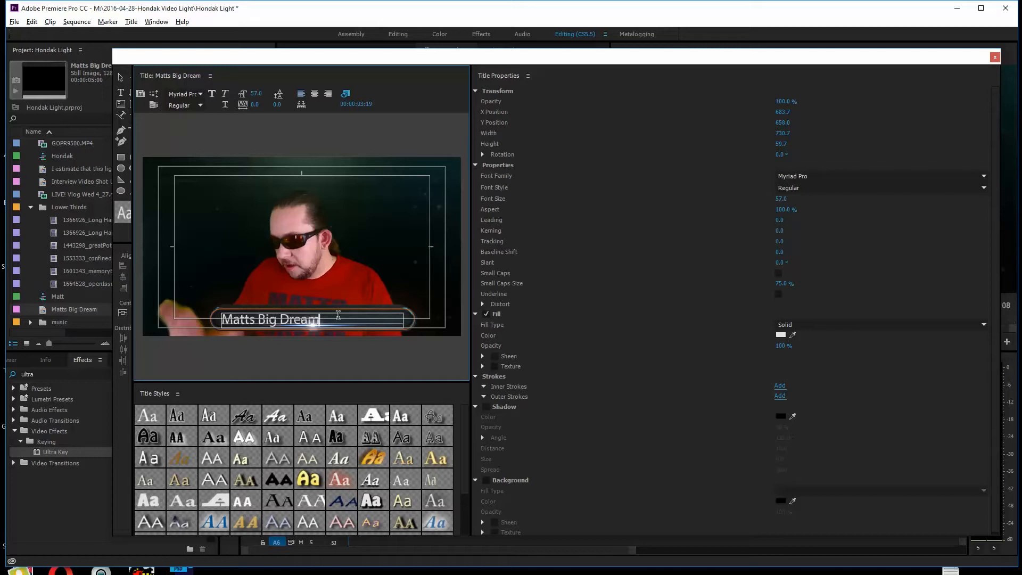
text(- In)
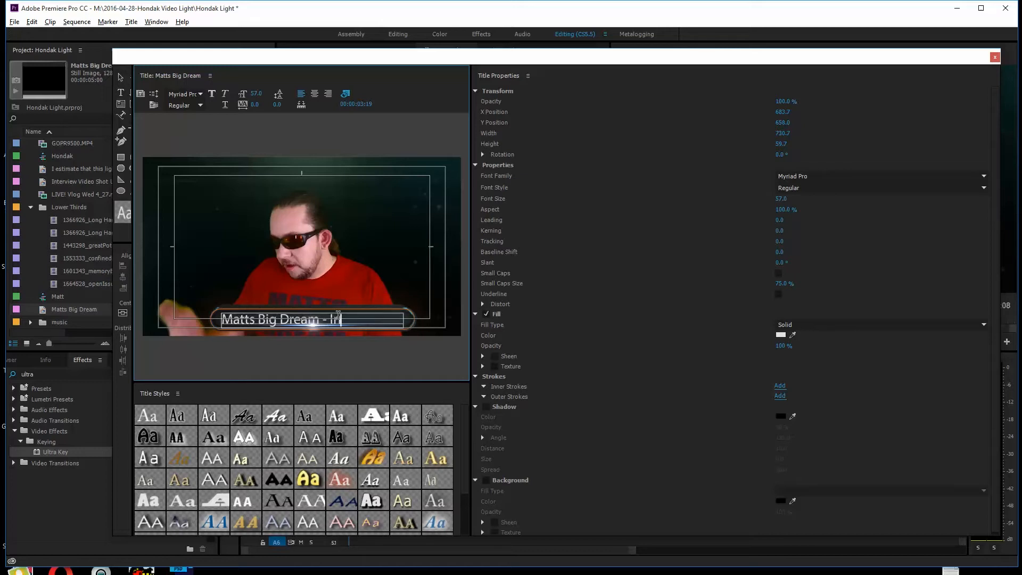
text(dianapo)
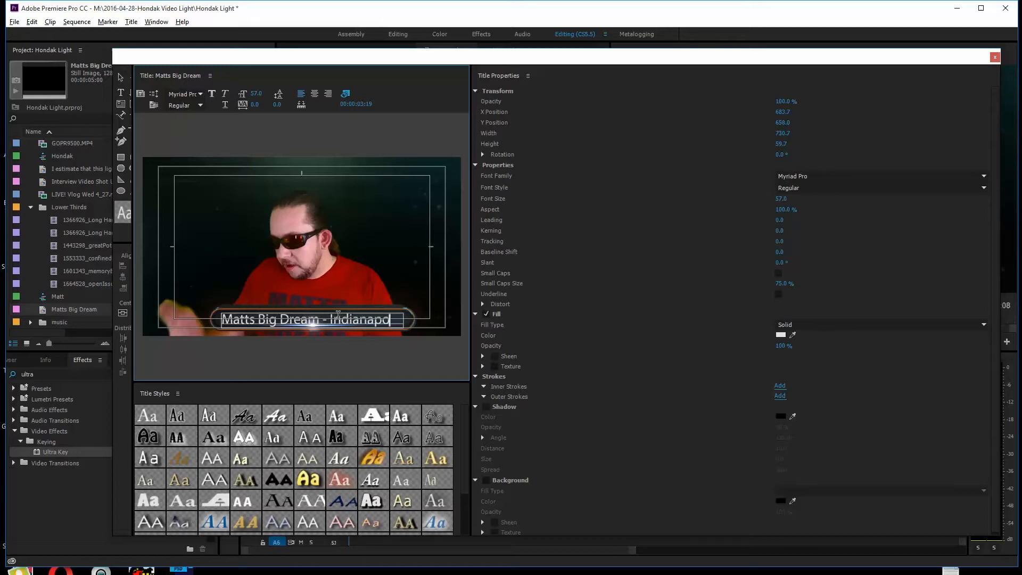
text(lis)
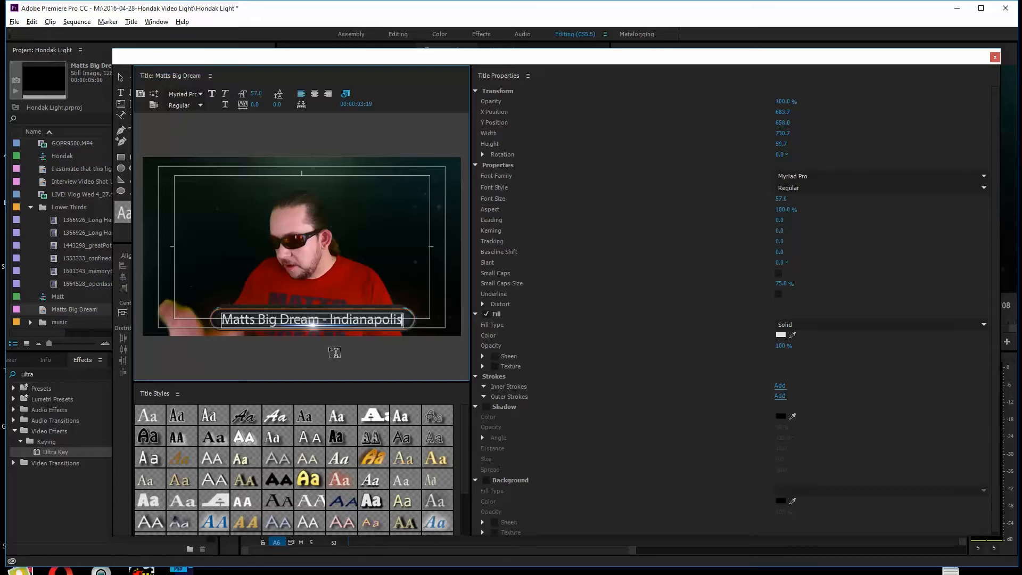
key(Ctrl+s)
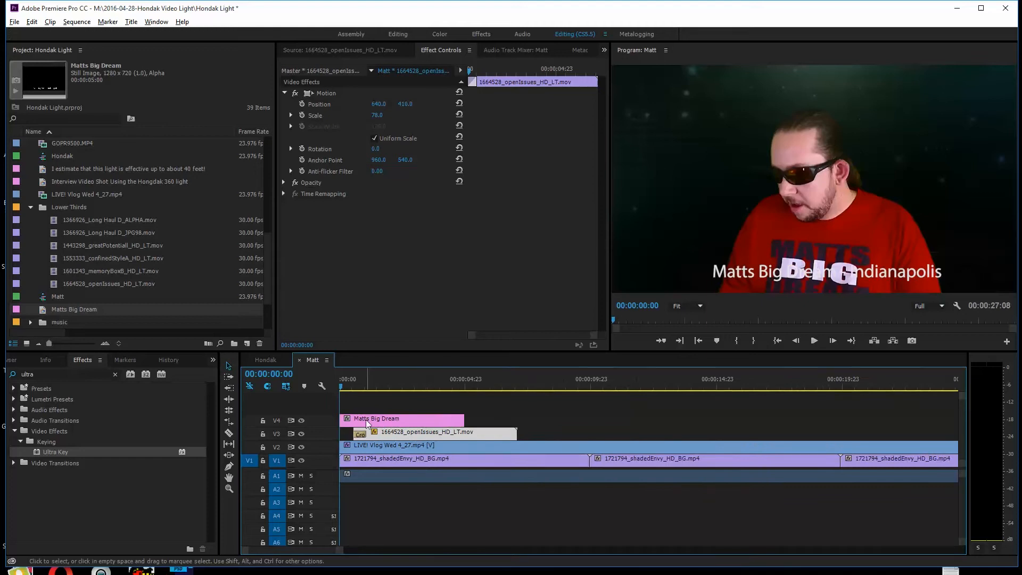
- Speed up the lower-third bar clip through its Speed/Duration settings
right_click(367, 420)
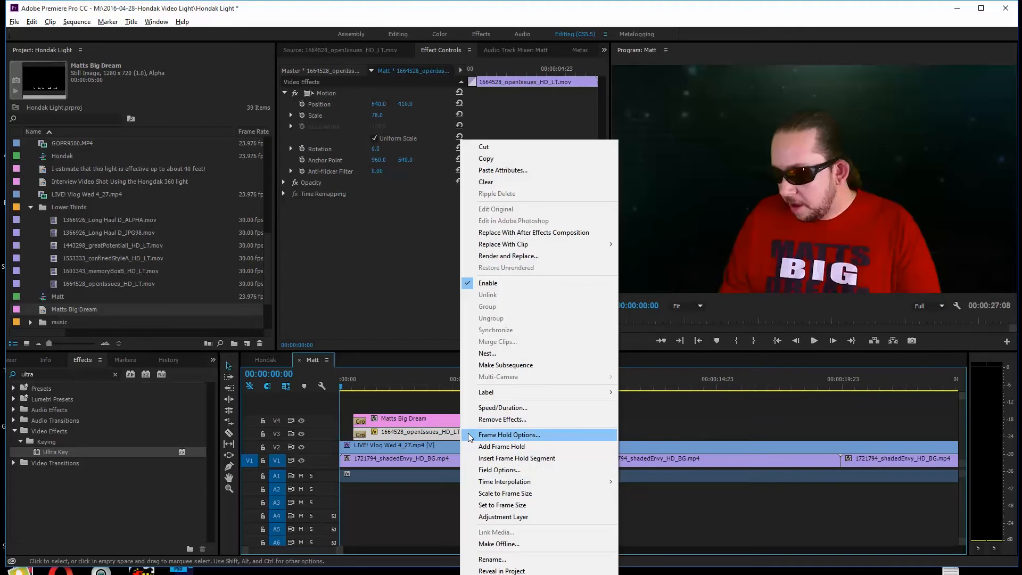
click(502, 407)
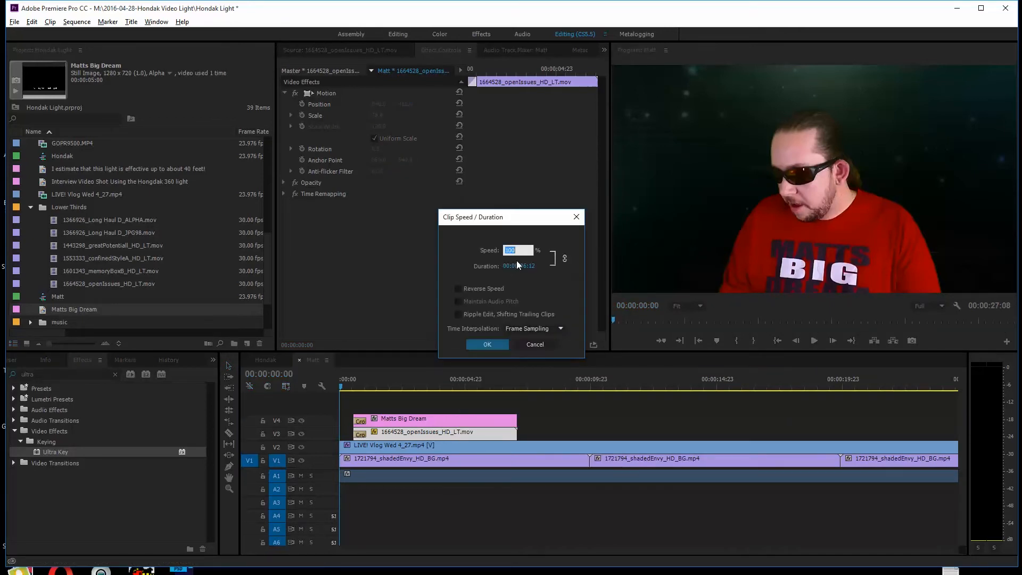
click(487, 345)
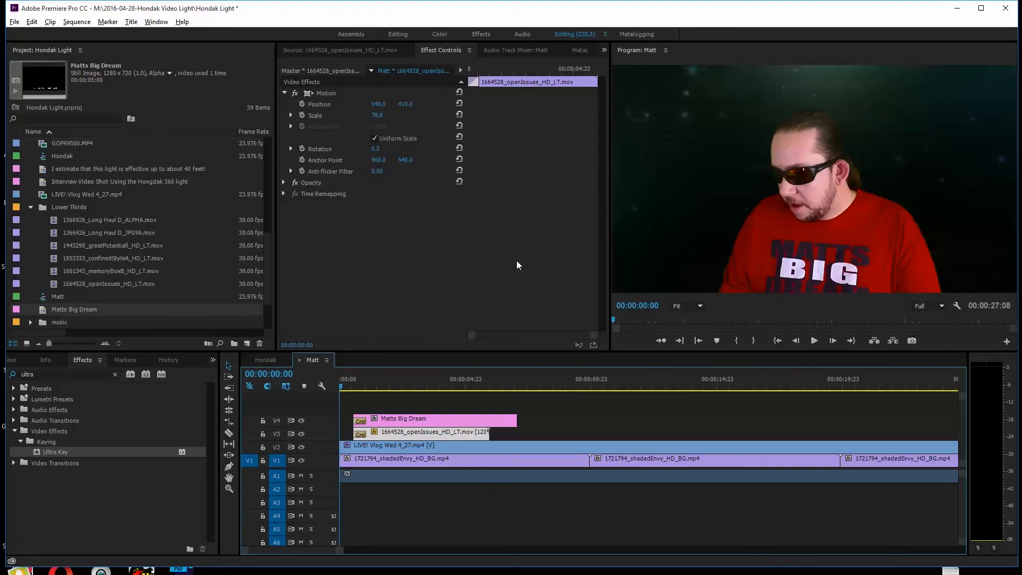
mouse_move(502, 420)
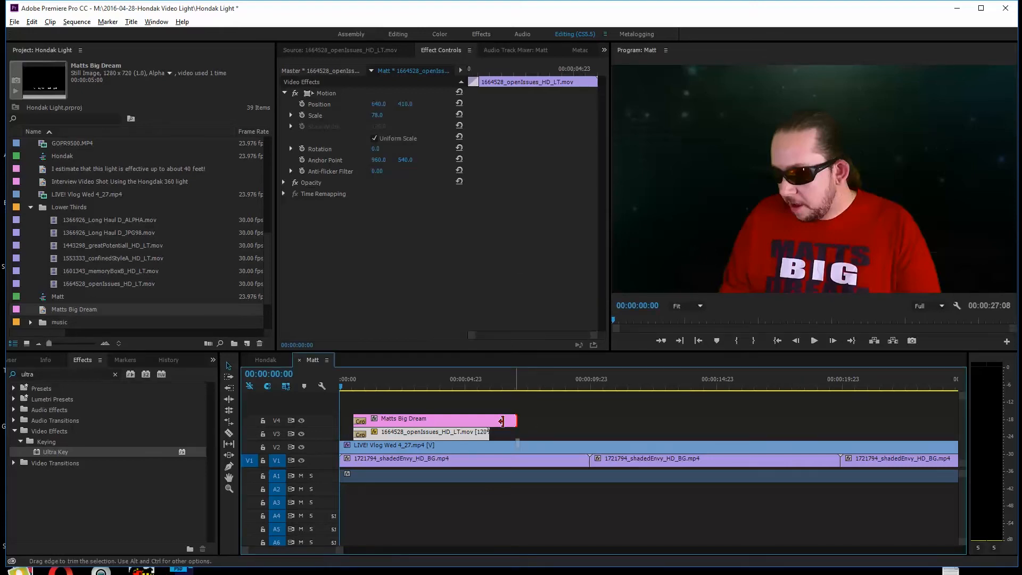
- Trim the title's end to match the bar, then preview the sequence
right_click(501, 421)
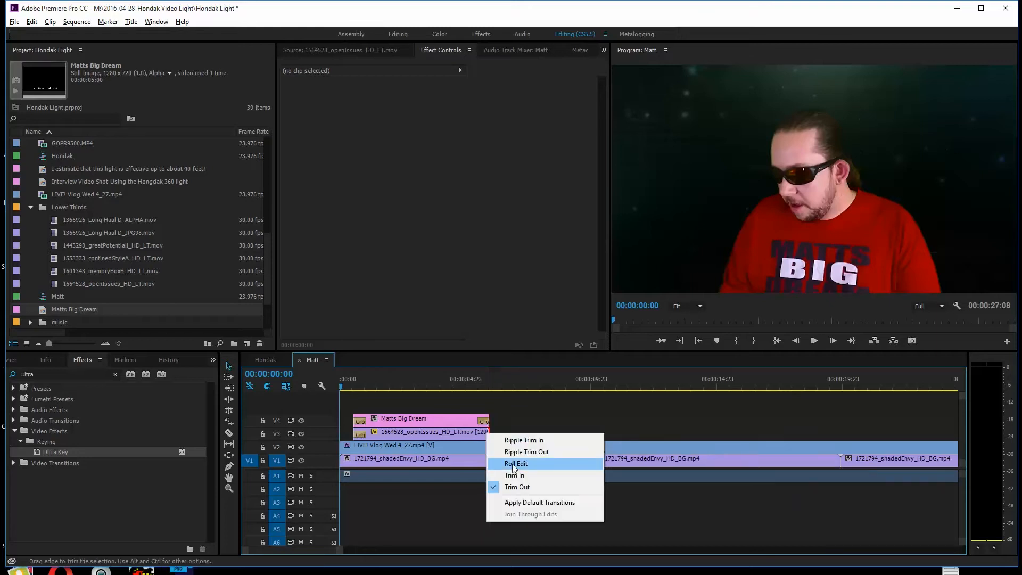
click(510, 463)
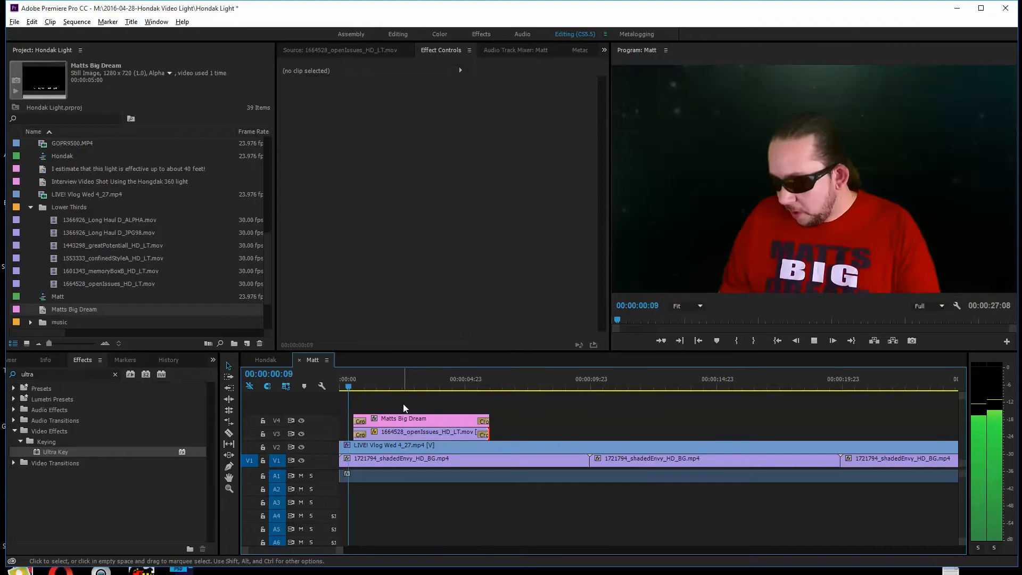
click(399, 387)
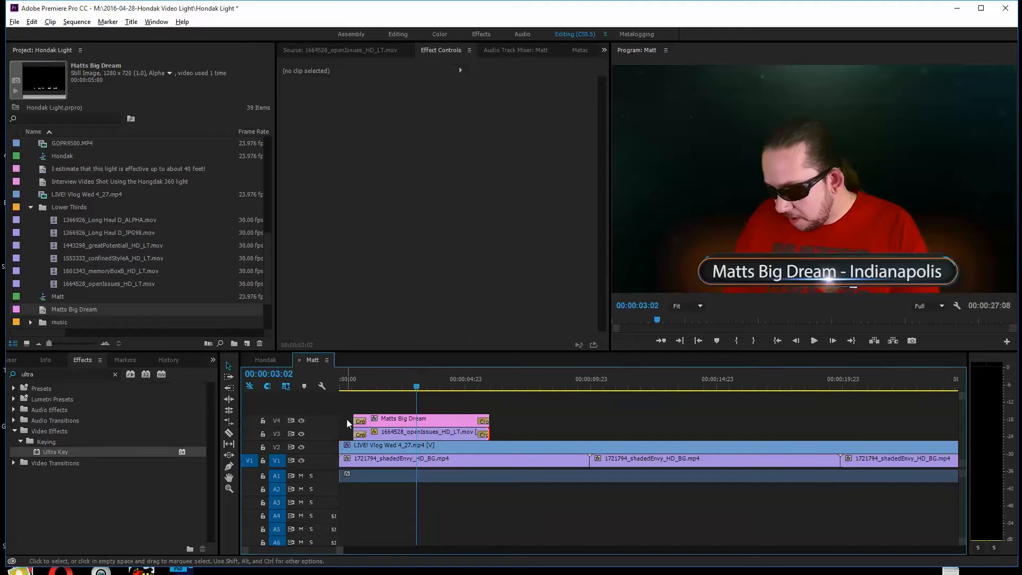
click(386, 386)
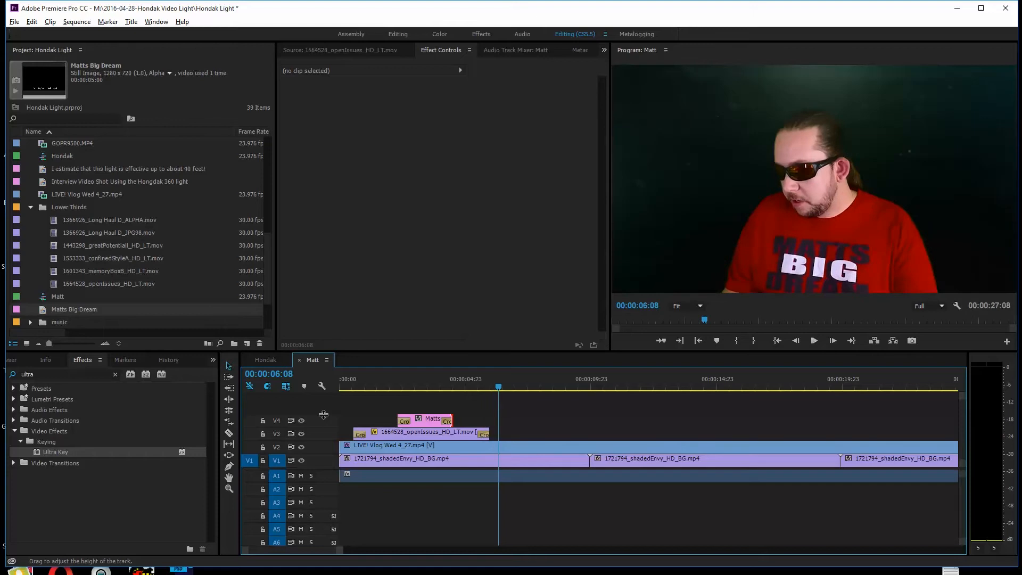
mouse_move(569, 437)
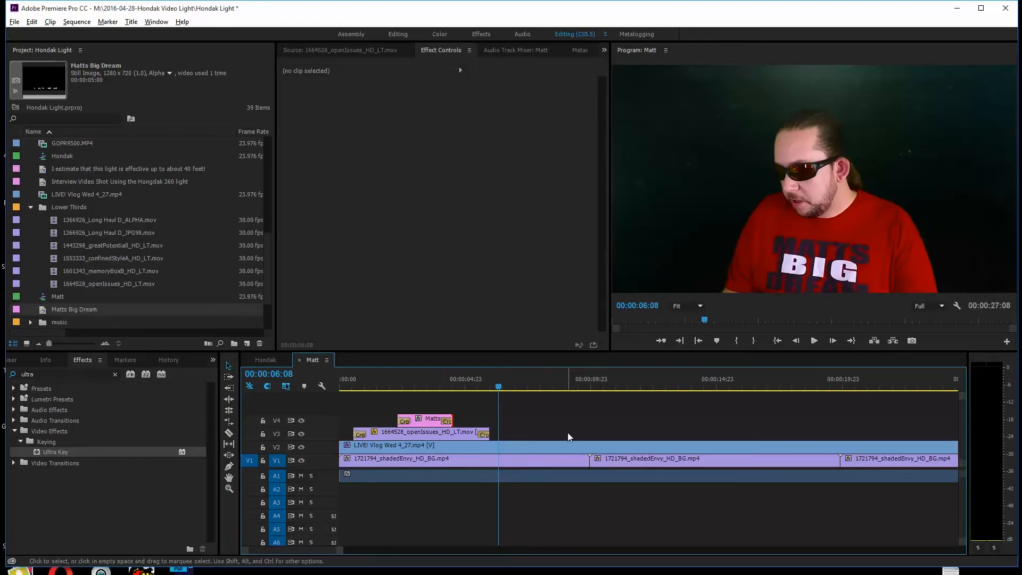
- Select the lower-third bar clip on V3 after trimming the title inward
click(454, 387)
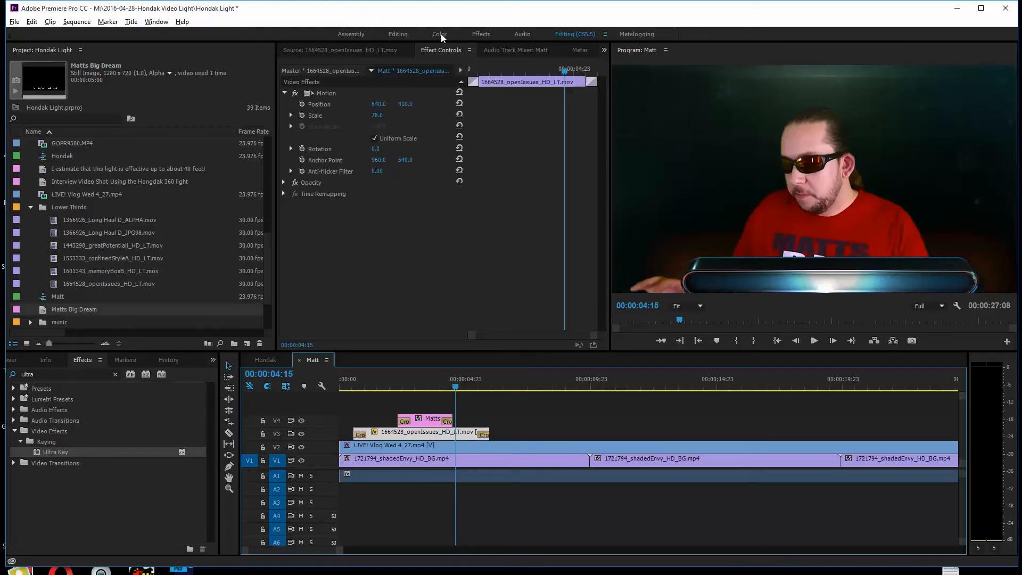
- In the Color workspace, cool the bar's temperature slightly and reduce its saturation
click(439, 34)
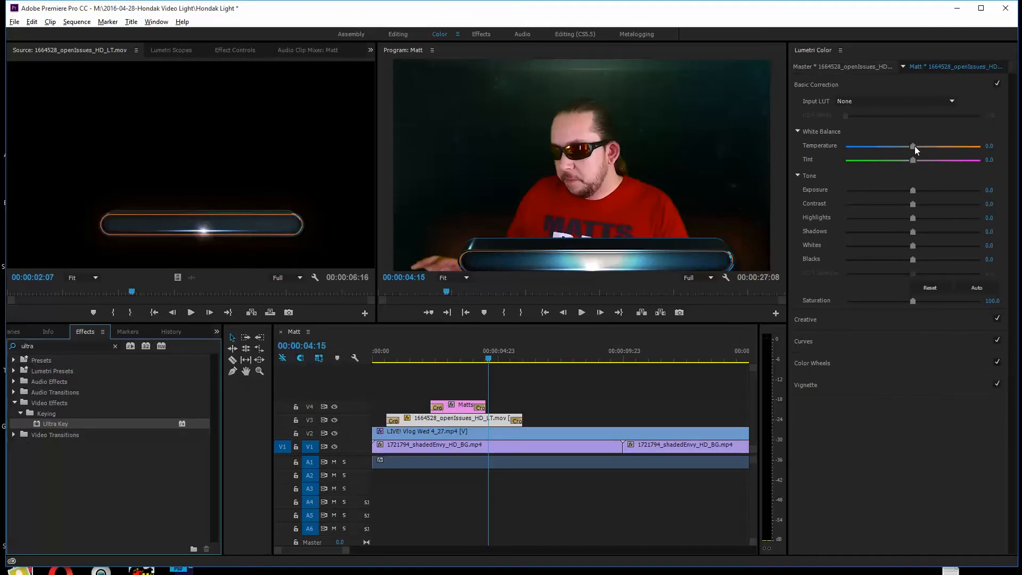
drag(913, 146, 888, 146)
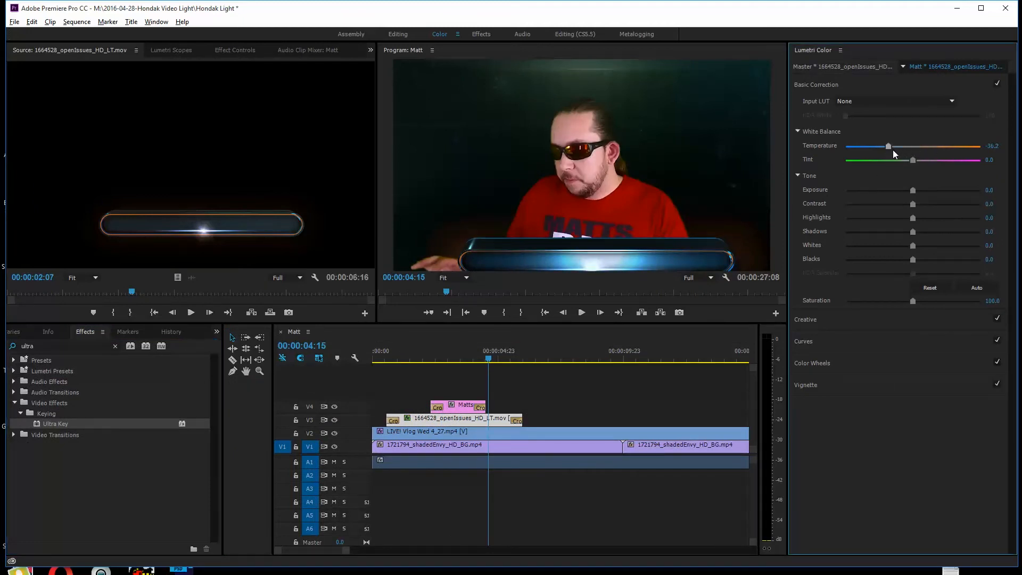
drag(889, 146, 903, 146)
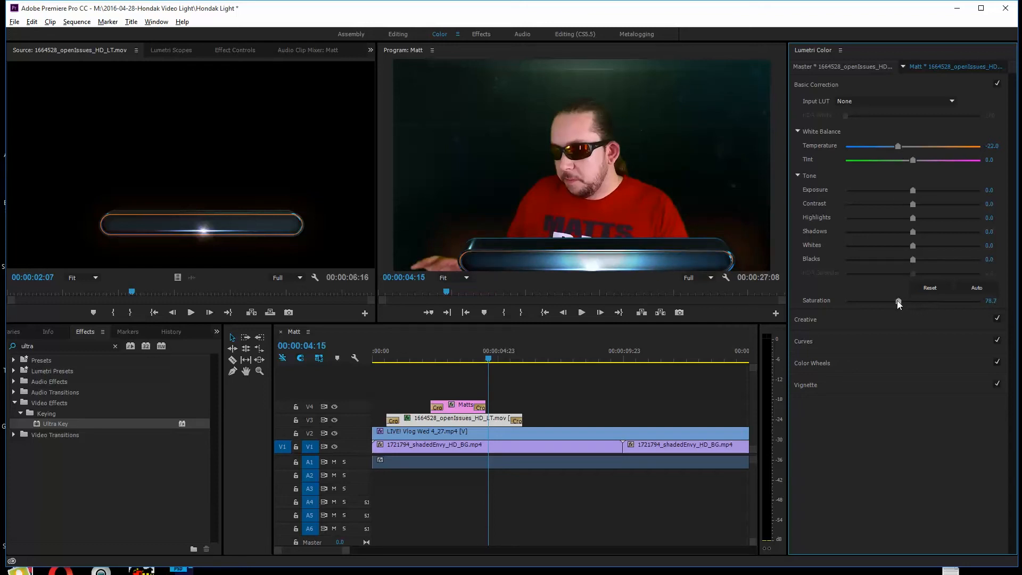
drag(898, 301, 891, 301)
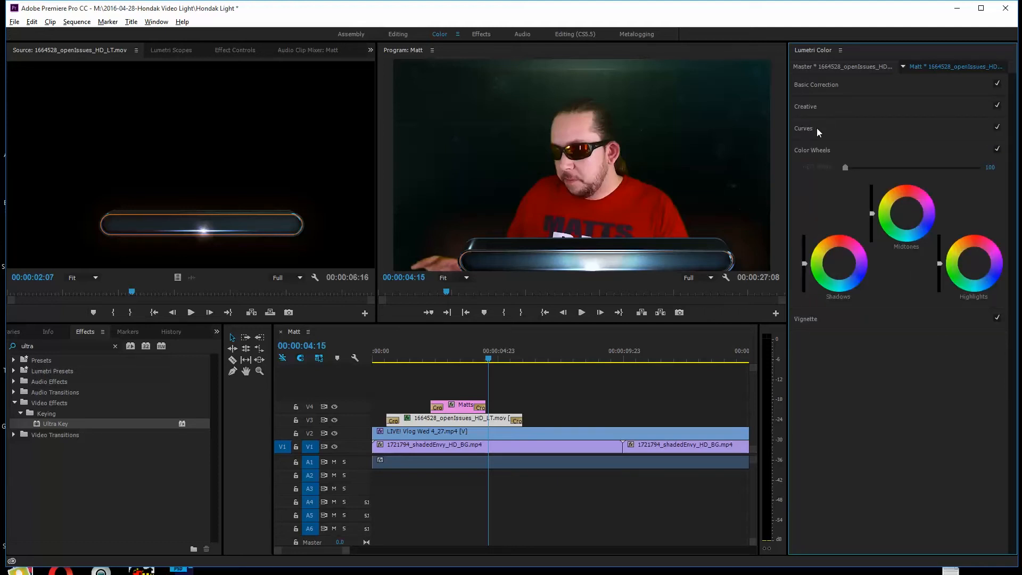
- Darken the bar with the master RGB curve, lower the blue curve, and return to Editing
click(804, 128)
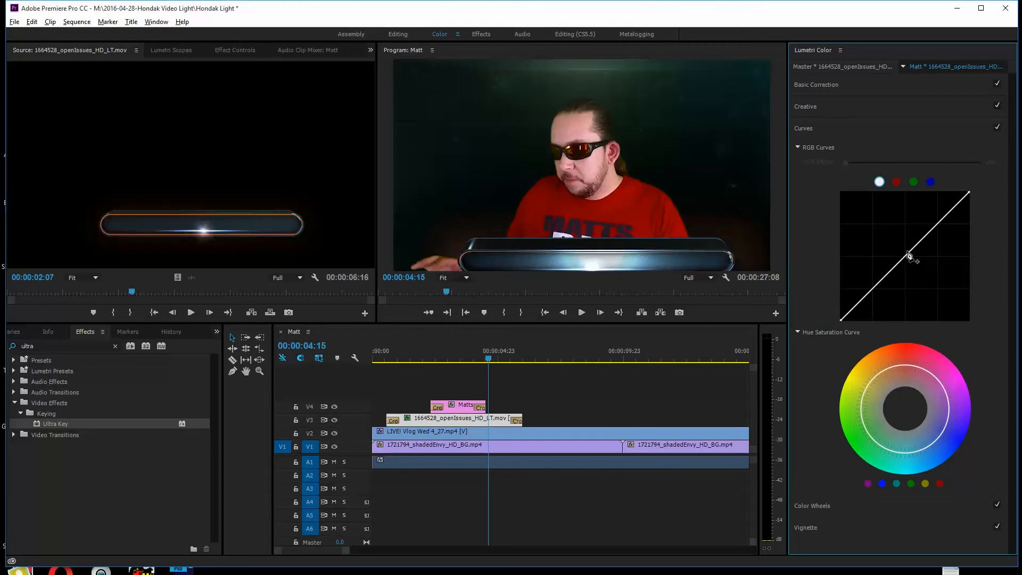
drag(910, 255, 916, 284)
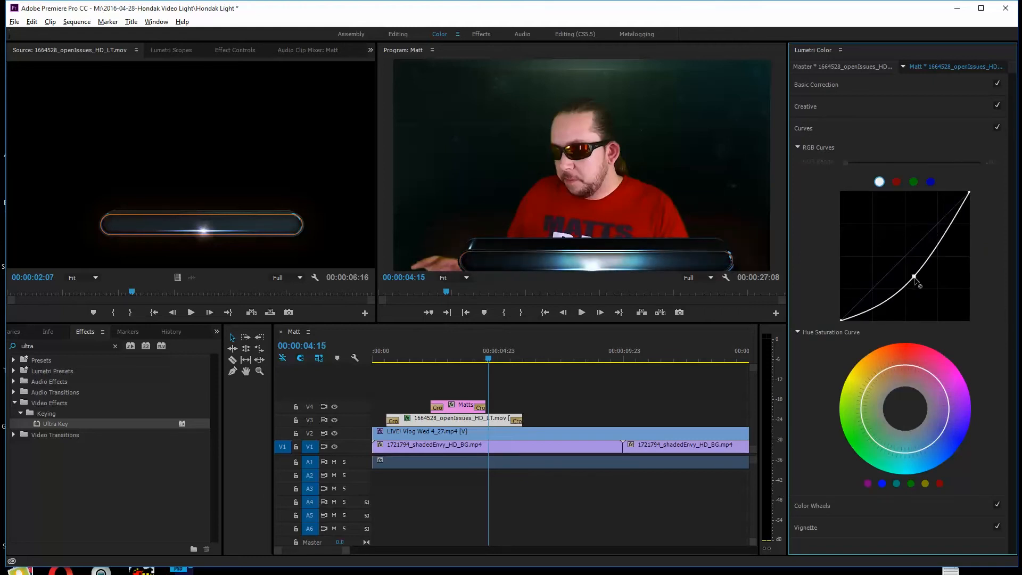
drag(913, 287, 913, 274)
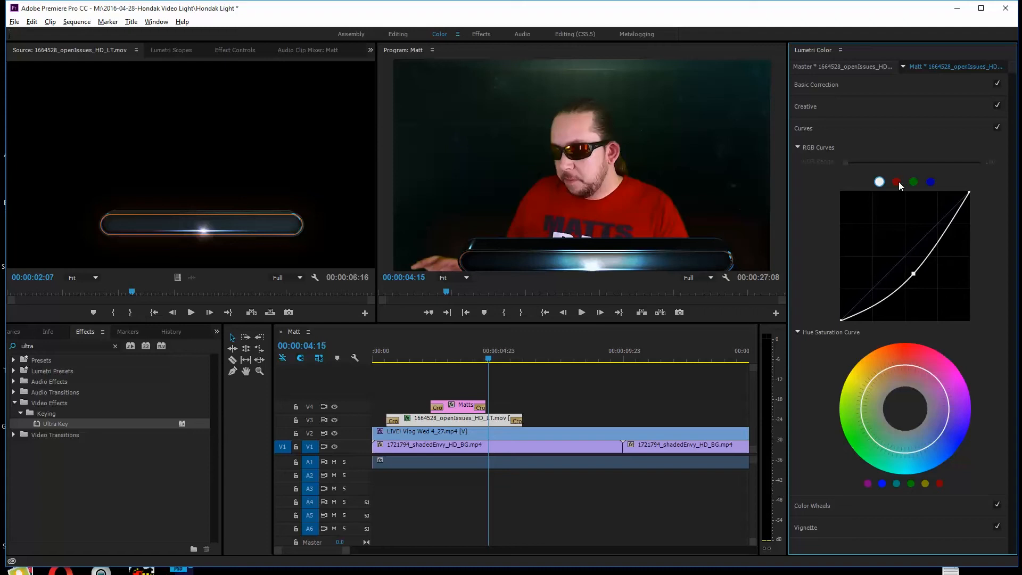
click(896, 182)
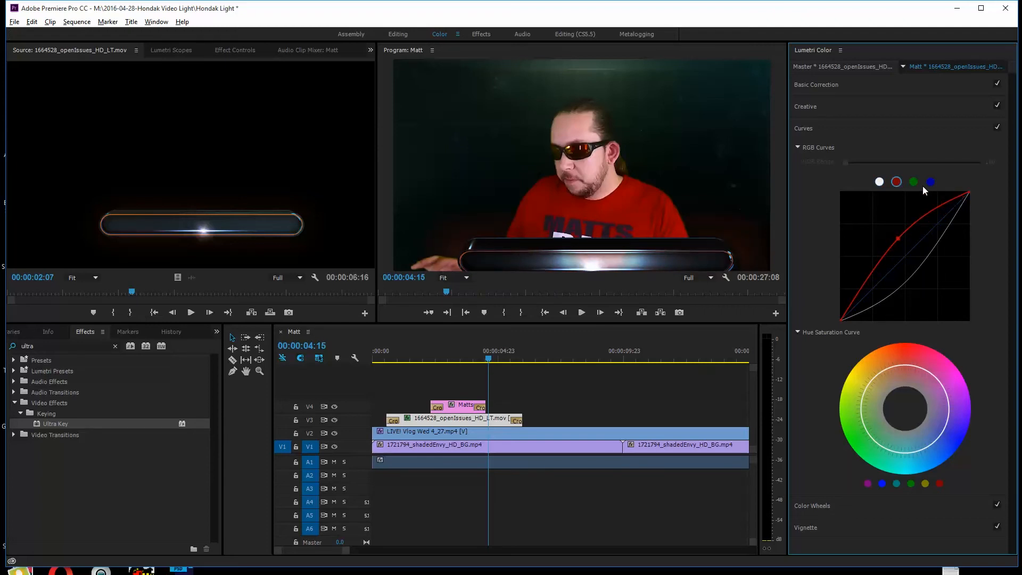
click(931, 182)
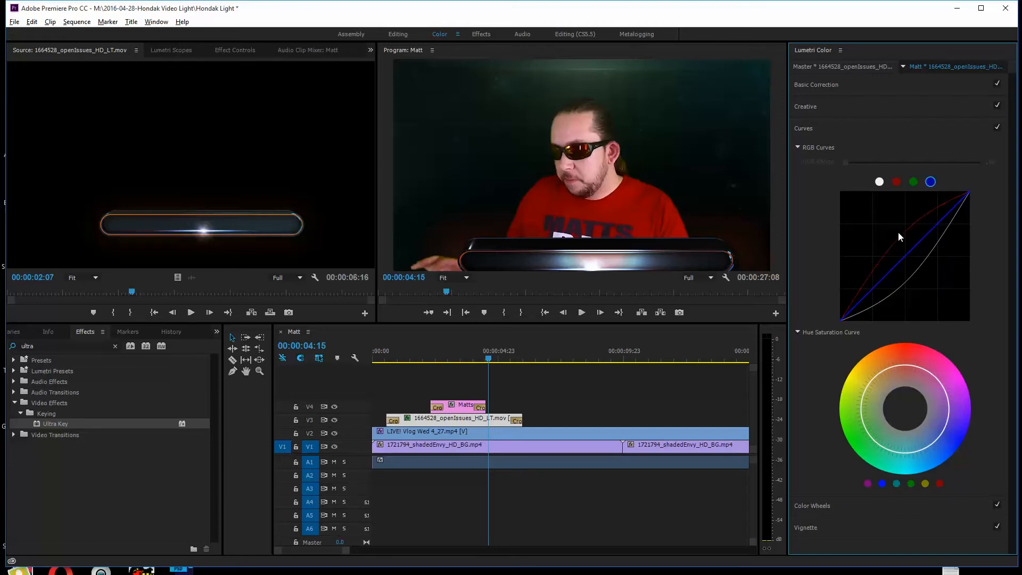
drag(900, 236, 918, 263)
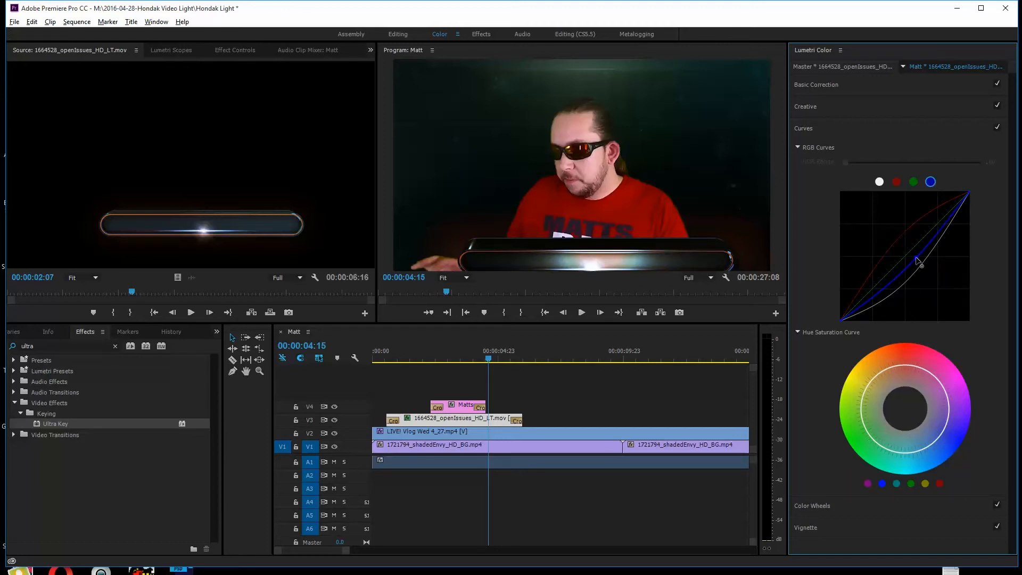
drag(918, 261, 913, 273)
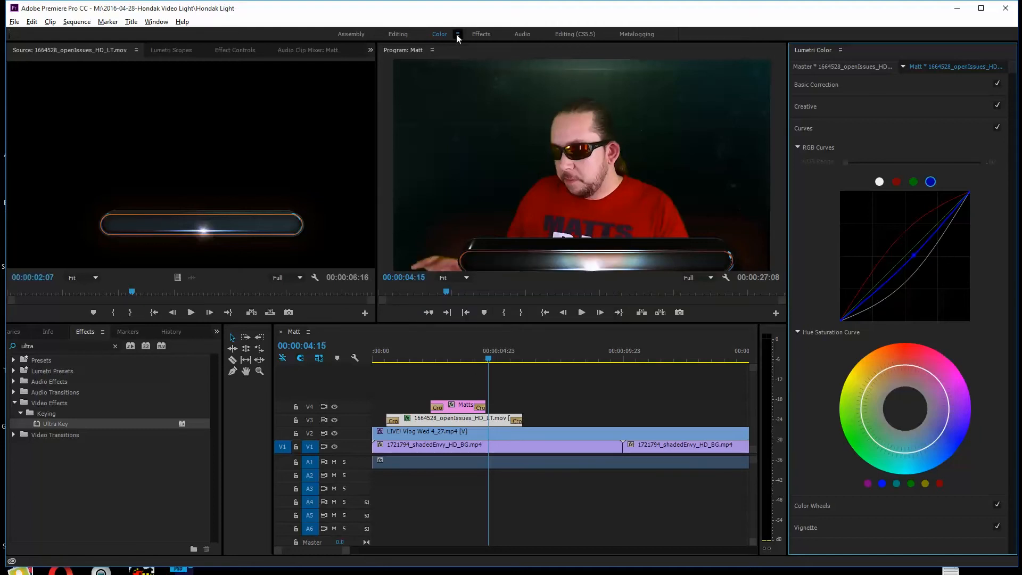
click(575, 33)
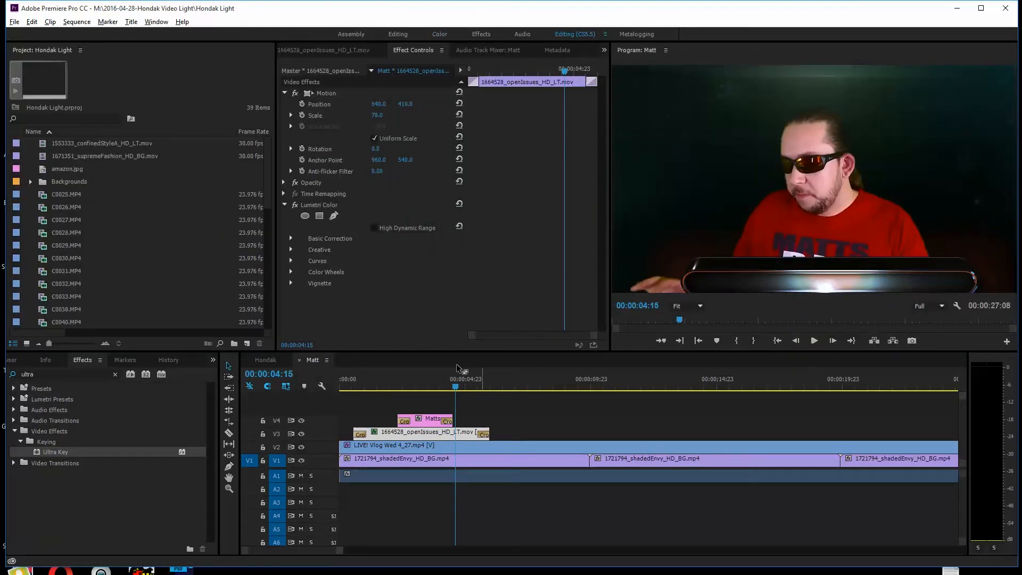
- Play the sequence from near the start past the graded lower third
click(350, 380)
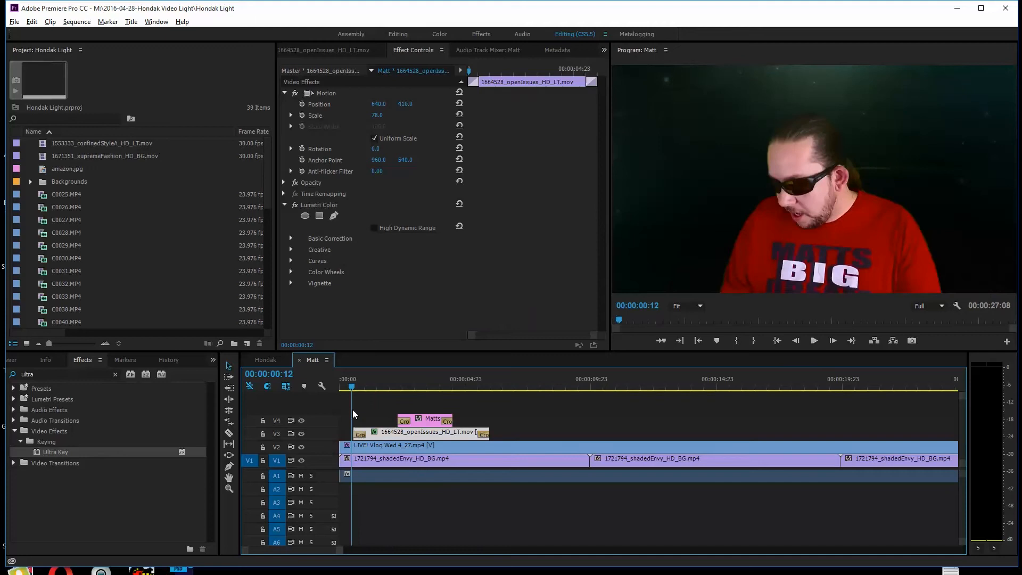
click(814, 341)
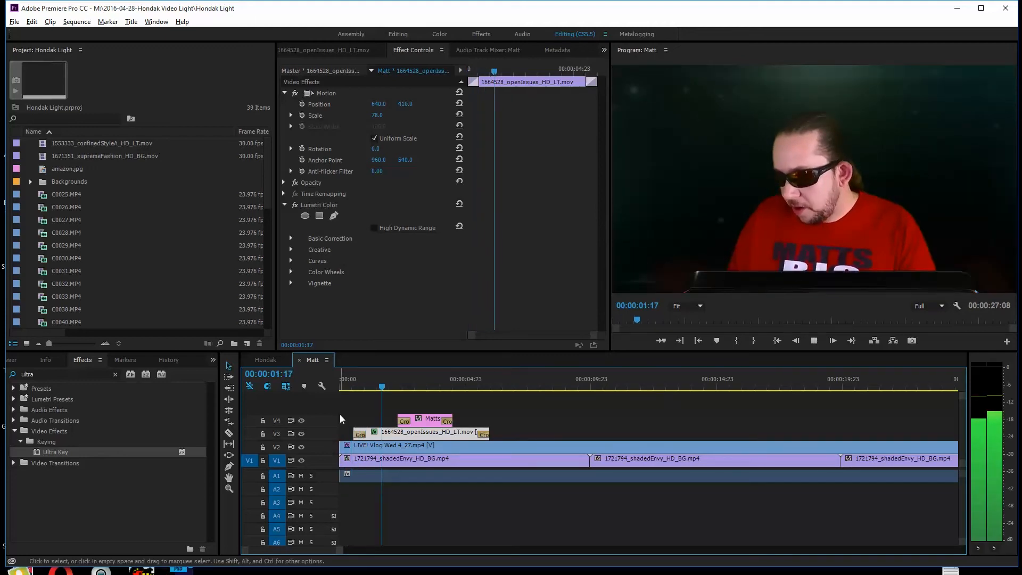
click(433, 379)
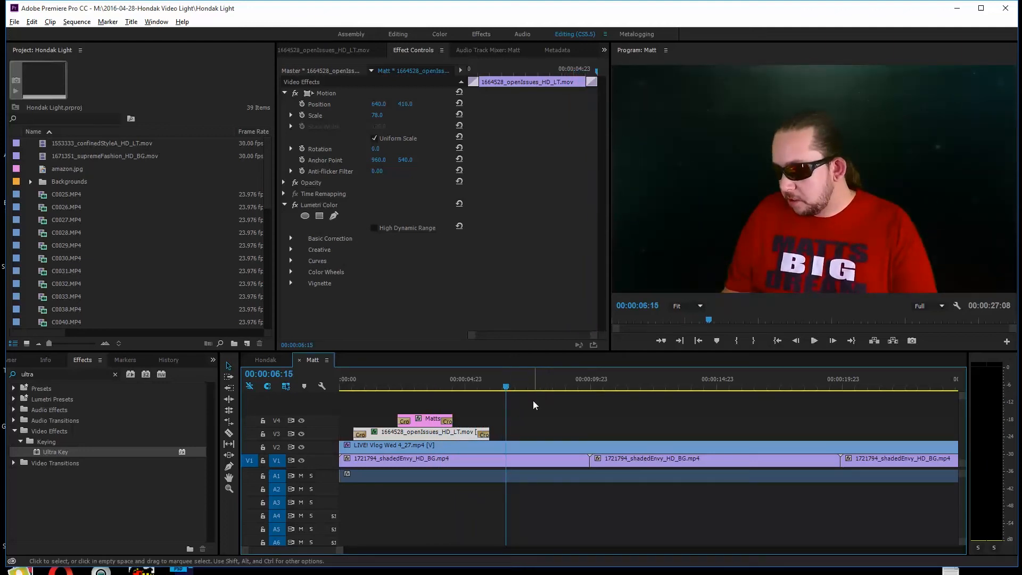
mouse_move(548, 453)
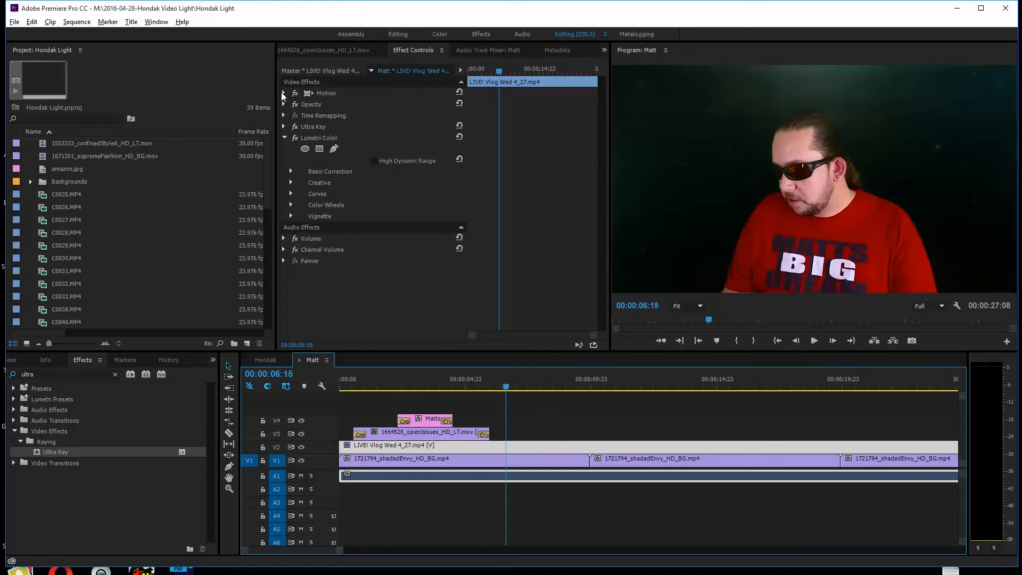
- Expand the vlog clip's Motion settings and scale it down to 68
click(284, 93)
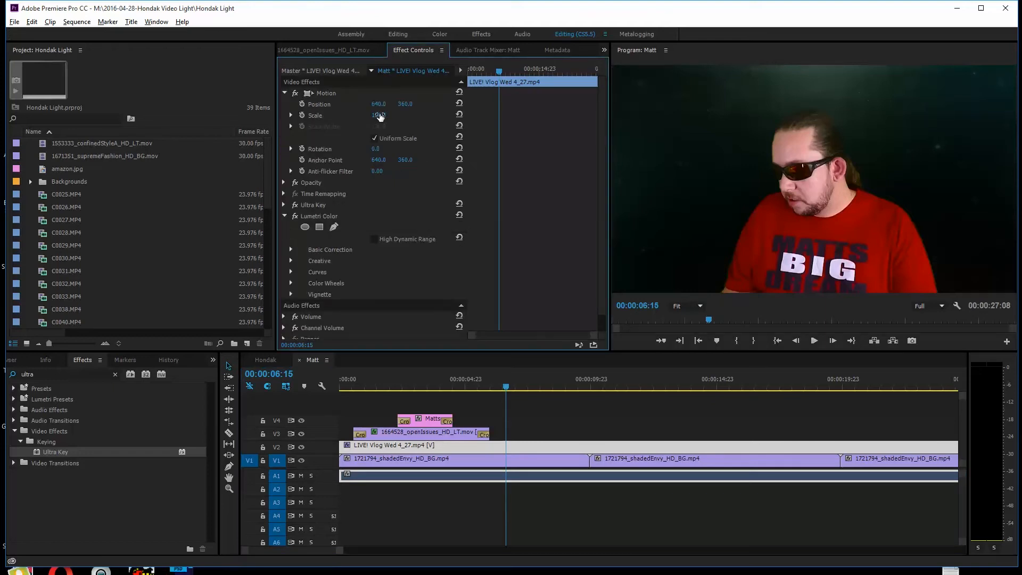
drag(378, 116, 384, 116)
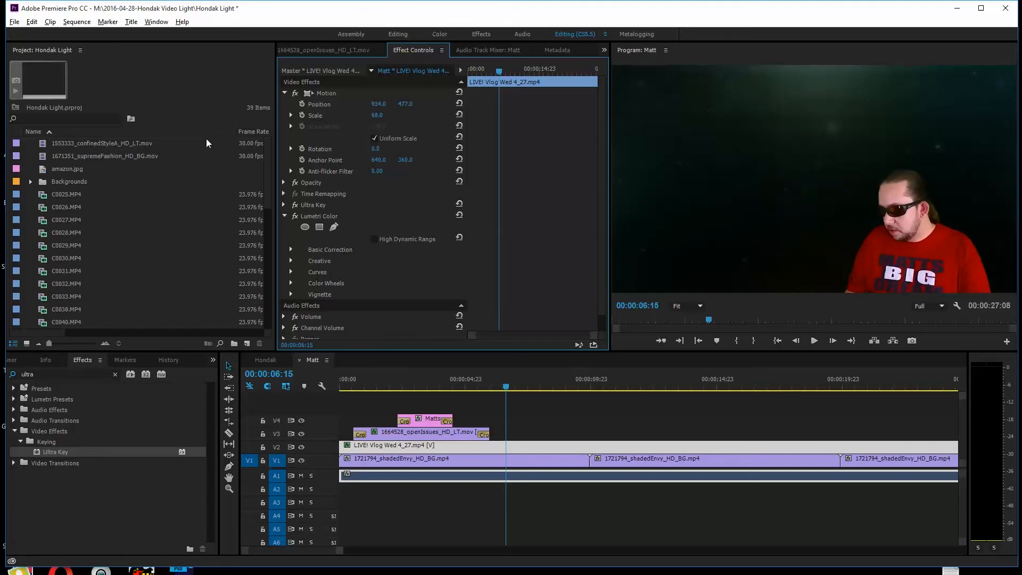
mouse_move(96, 198)
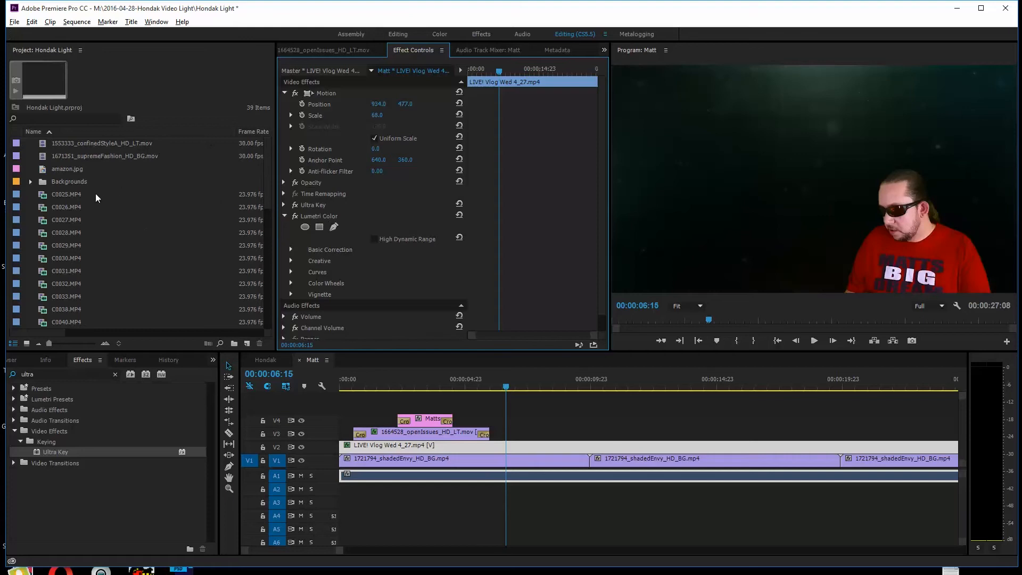
mouse_move(175, 114)
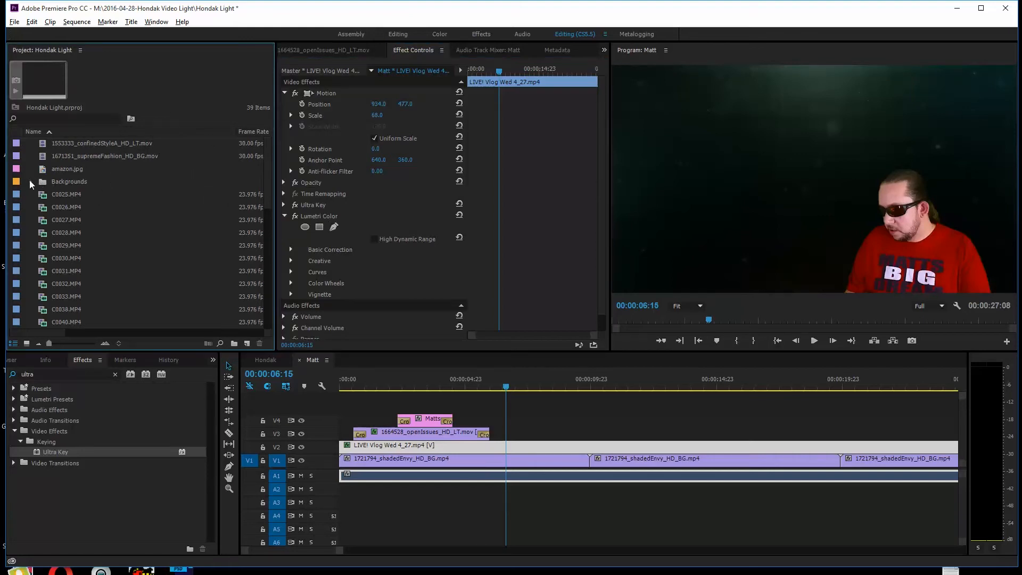
- Open the Backgrounds bin and preview the United Kingdom flag and interstellarSpace clips
click(31, 182)
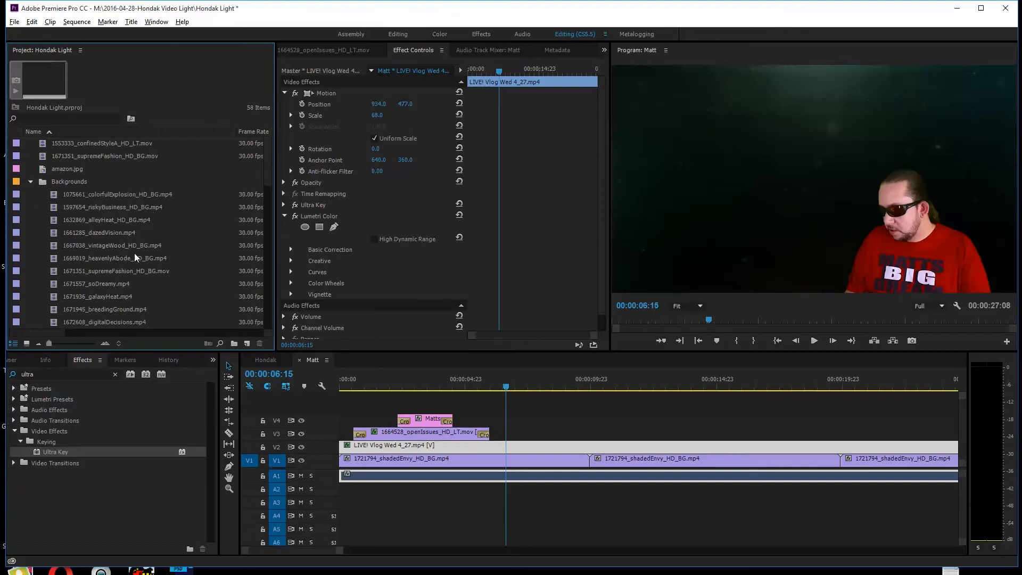
scroll(down, 3)
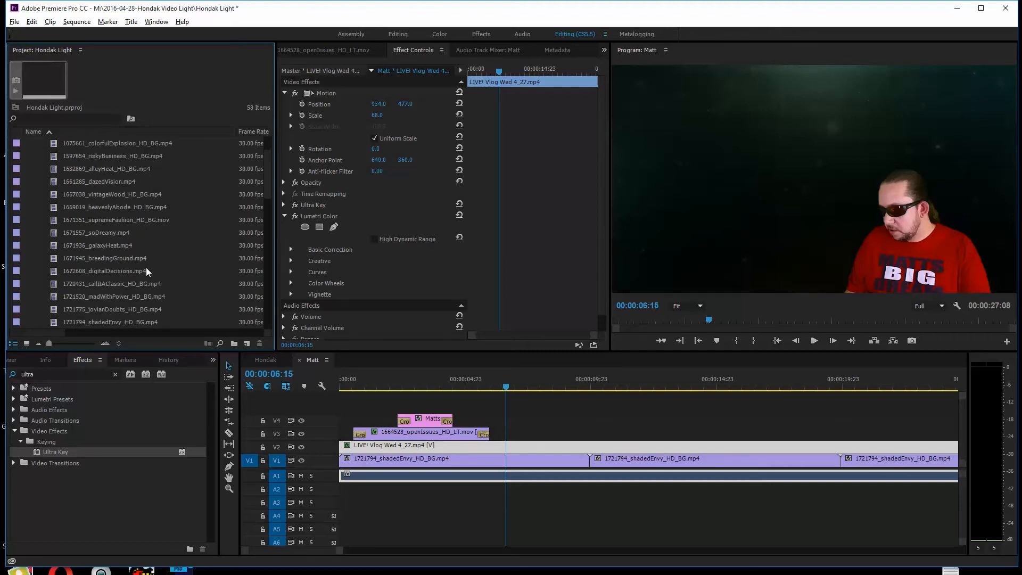
scroll(down, 3)
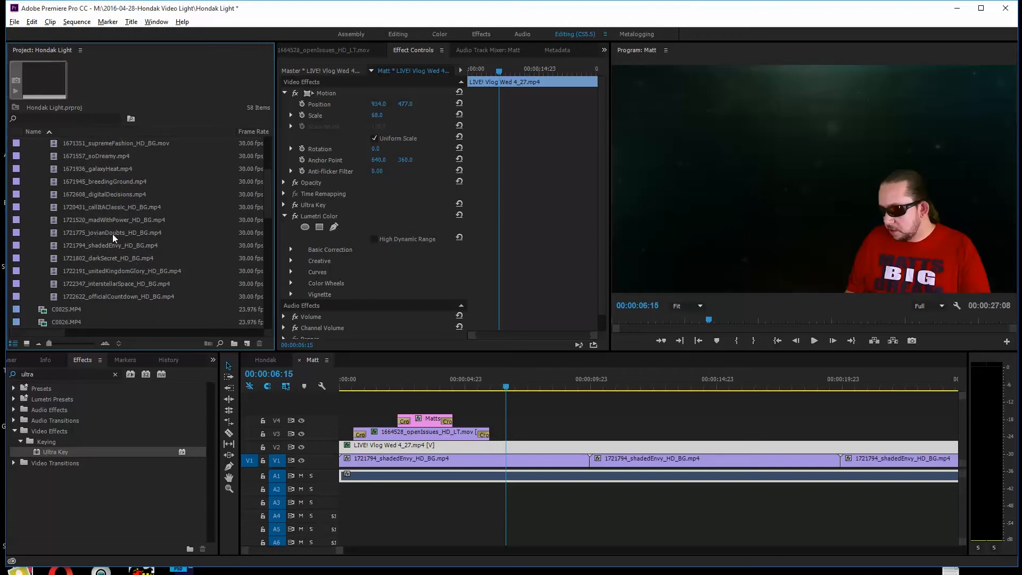
mouse_move(109, 172)
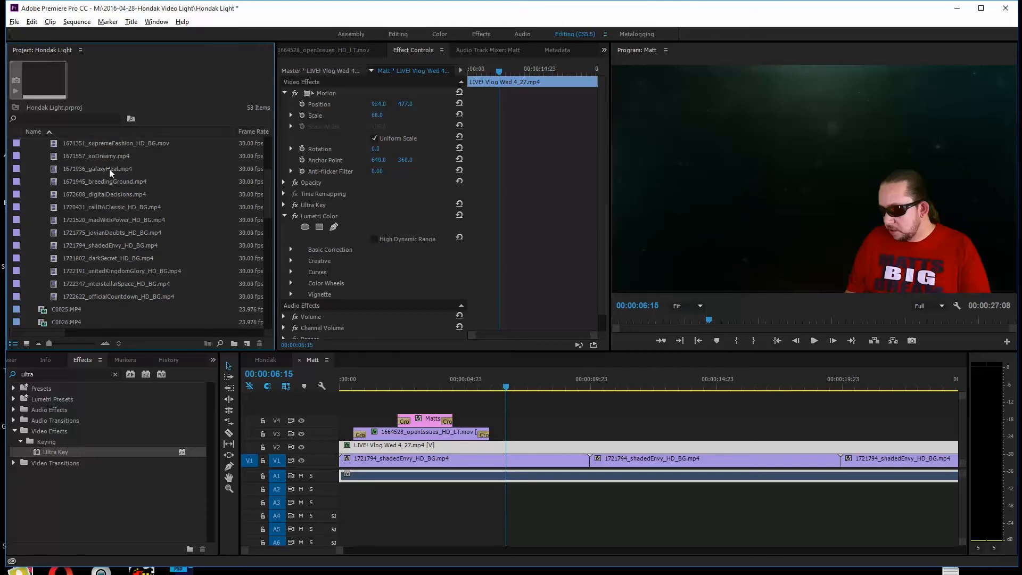
double_click(123, 271)
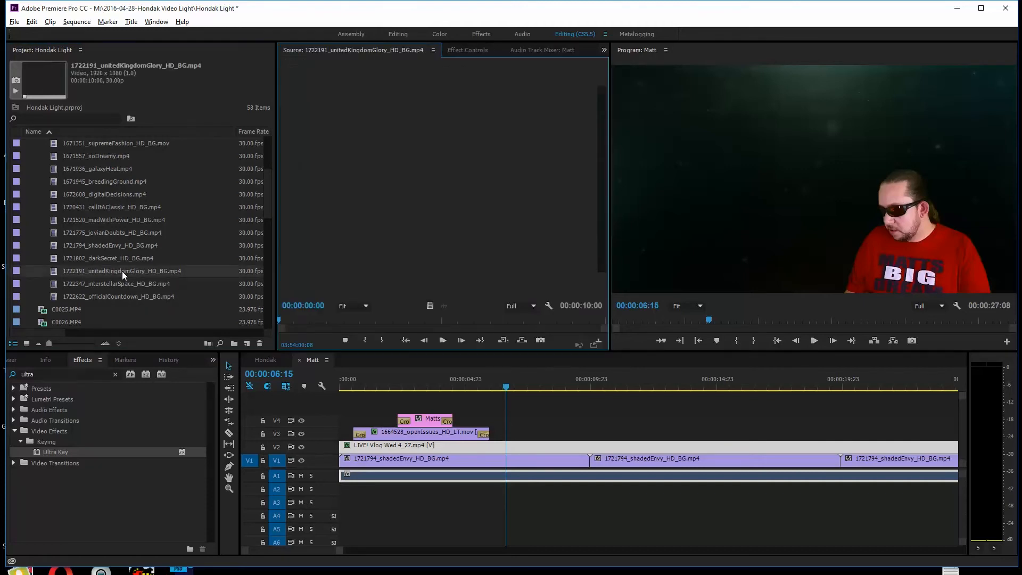
click(116, 284)
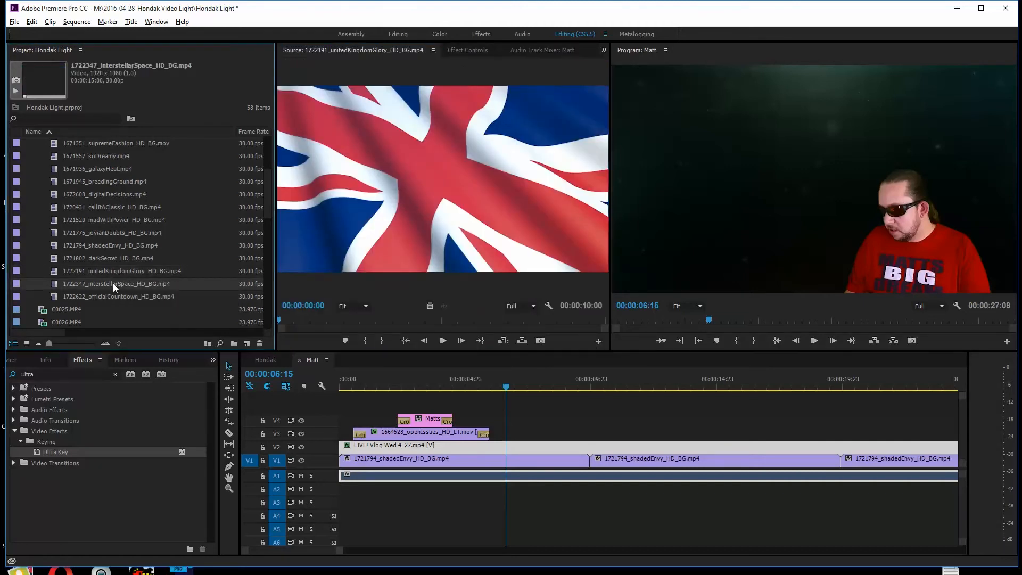
double_click(116, 284)
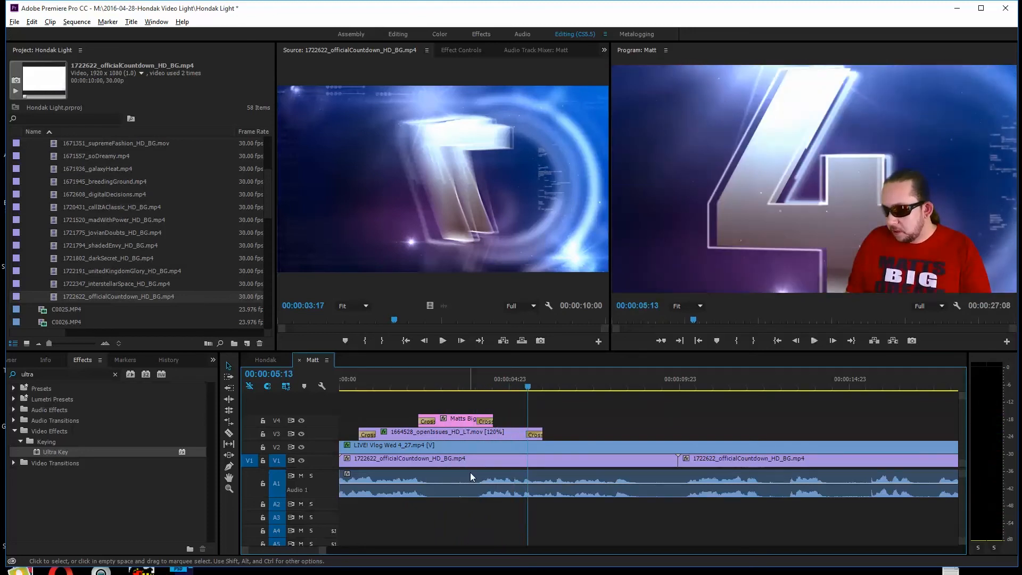
- Reopen the vlog clip's Effect Controls over the officialCountdown background
click(462, 50)
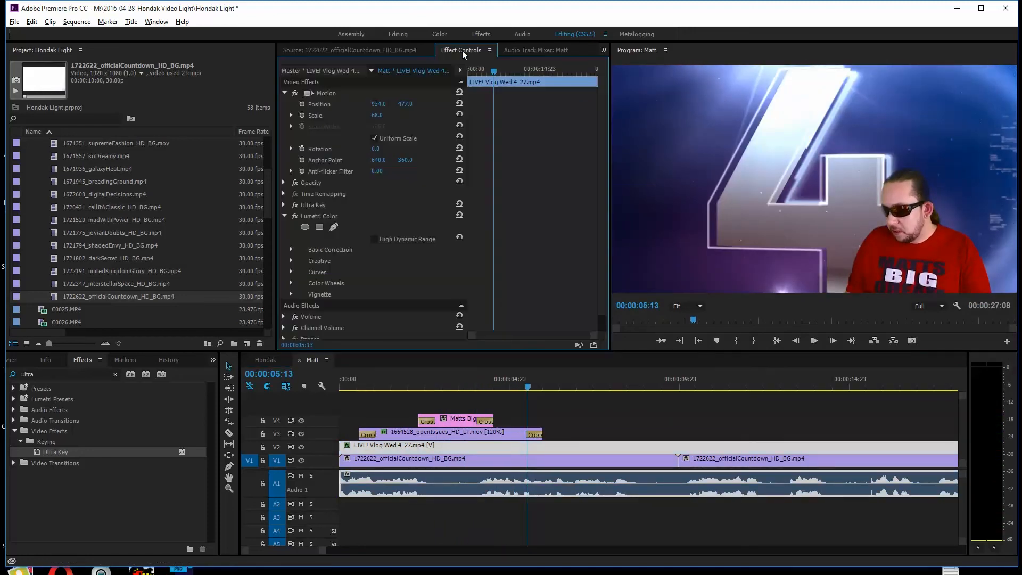